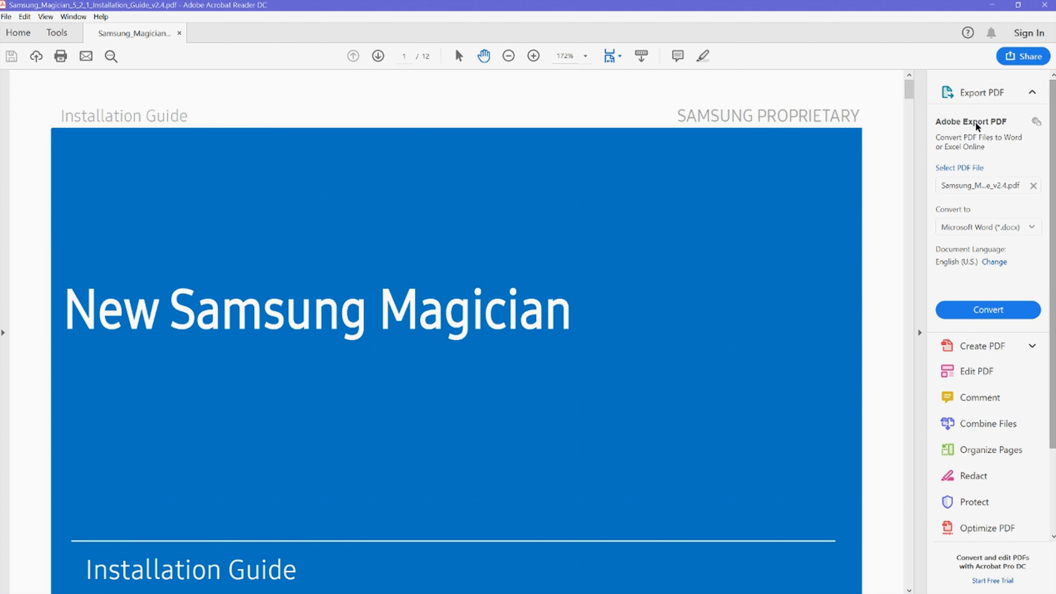
# Scroll down through the installation guide before leaving it for the desktop.
pyautogui.scroll(-3)
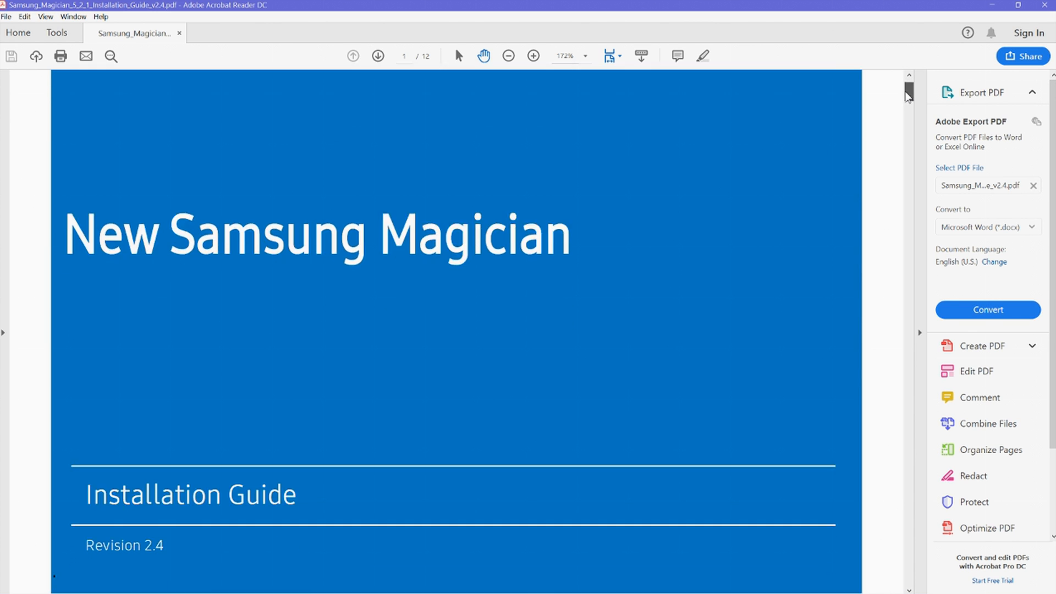
pyautogui.scroll(-3)
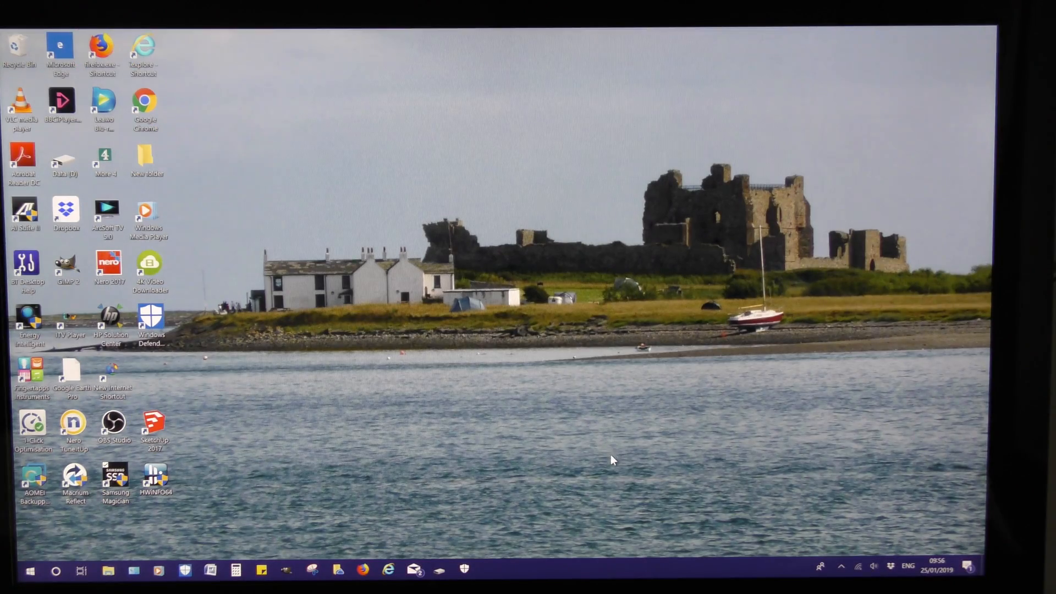
pyautogui.moveTo(514, 471)
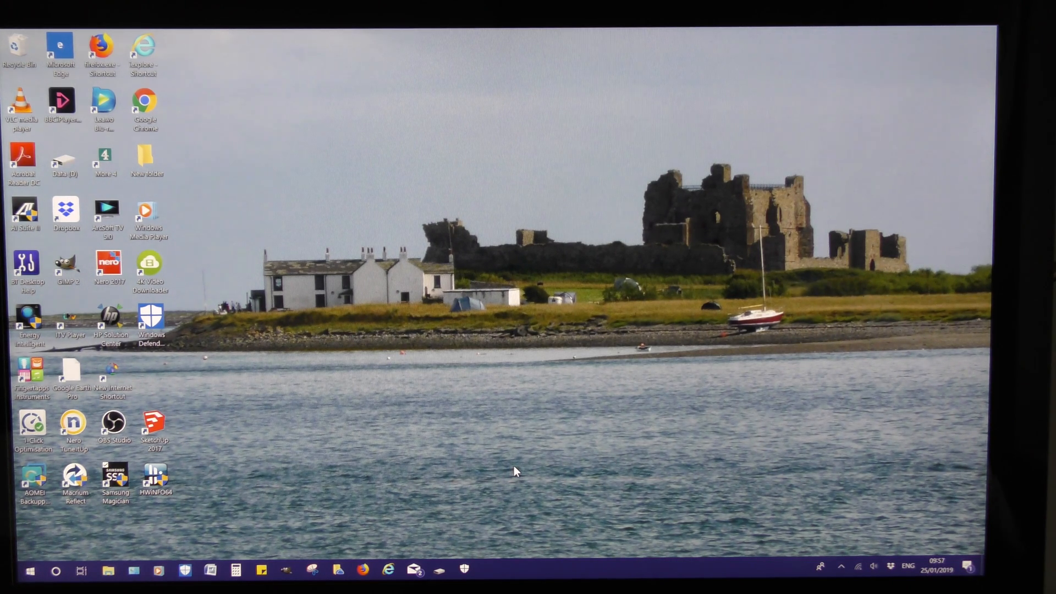
pyautogui.moveTo(257, 507)
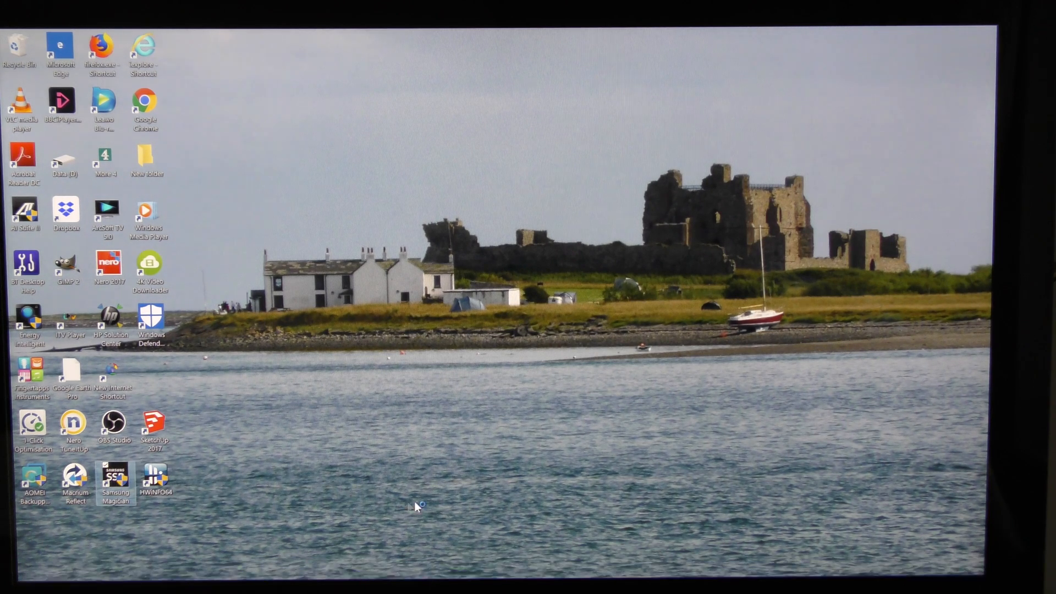
# Launch Samsung Magician, start the 860 EVO firmware update and shut down to apply it.
pyautogui.doubleClick(116, 476)
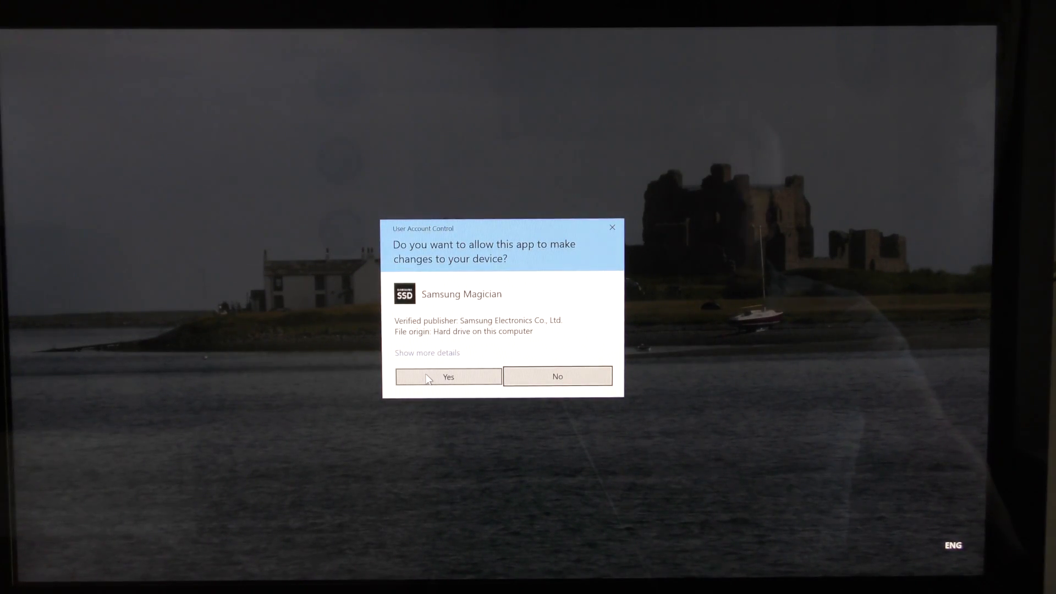
pyautogui.click(448, 376)
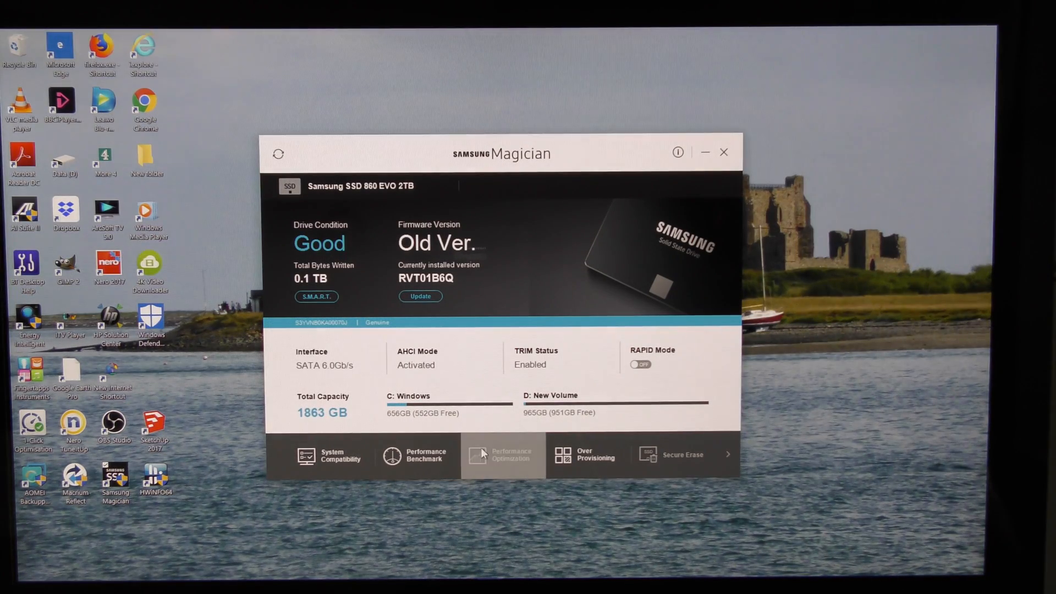
pyautogui.moveTo(711, 513)
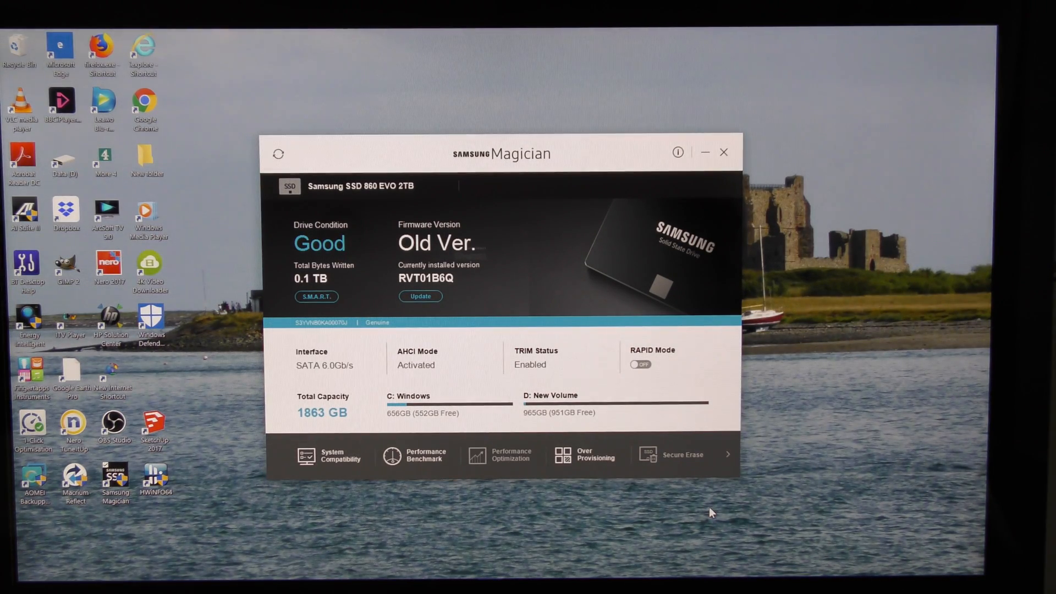
pyautogui.moveTo(668, 493)
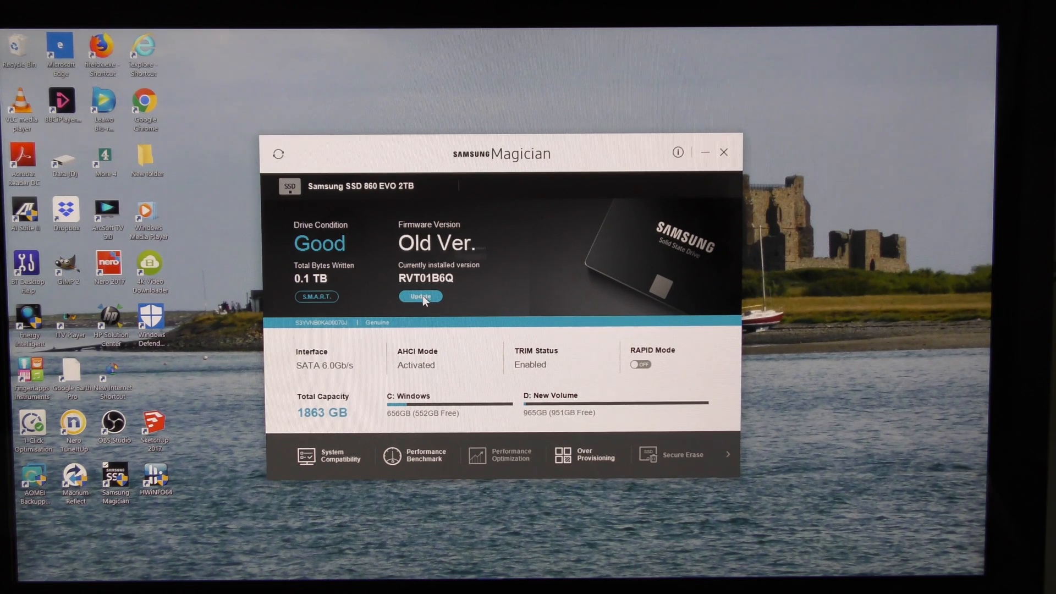
pyautogui.click(419, 296)
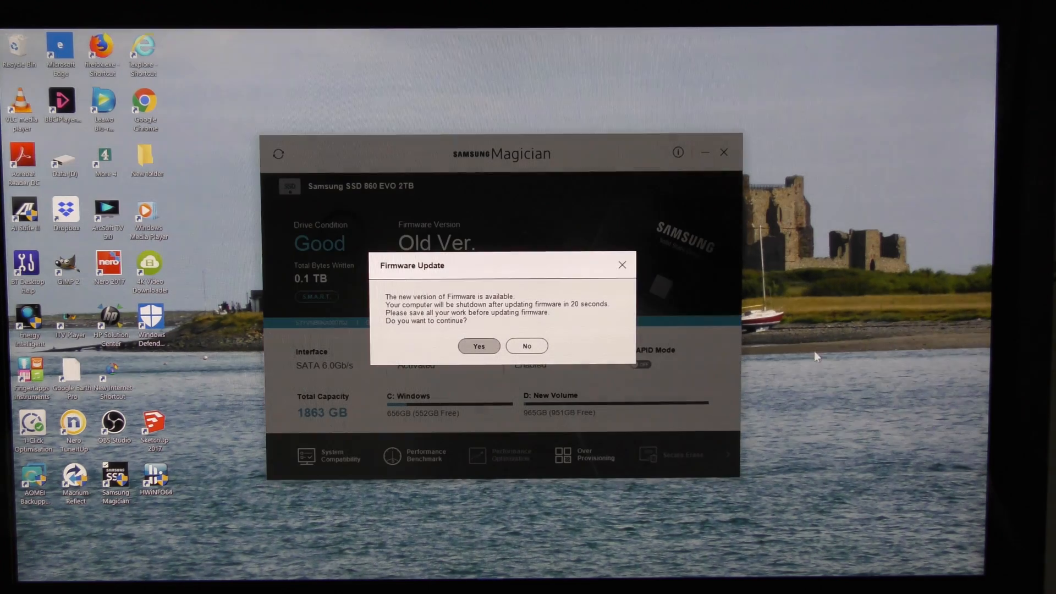
pyautogui.click(527, 346)
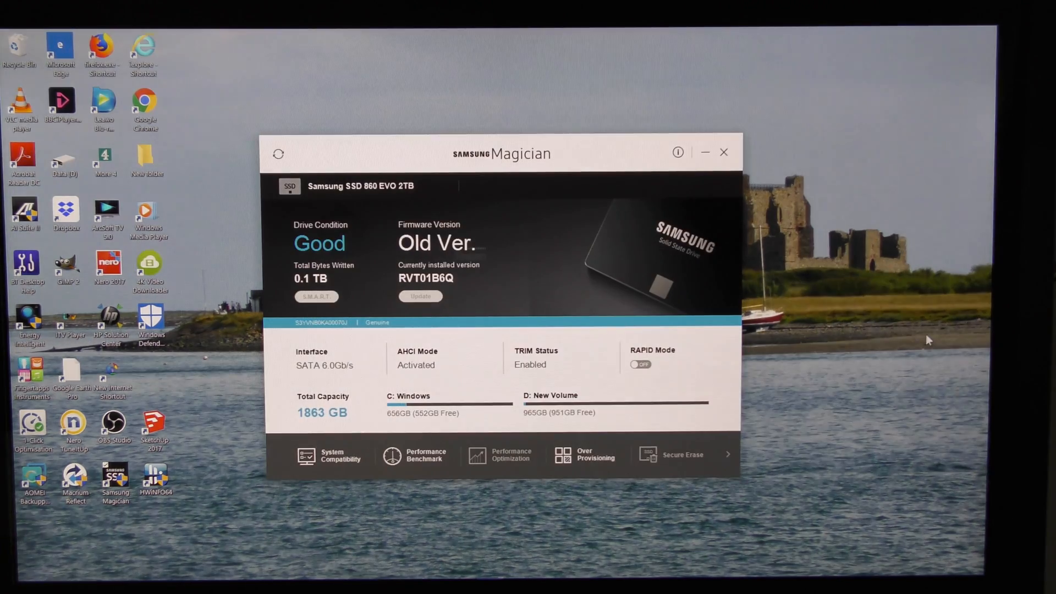
pyautogui.click(419, 296)
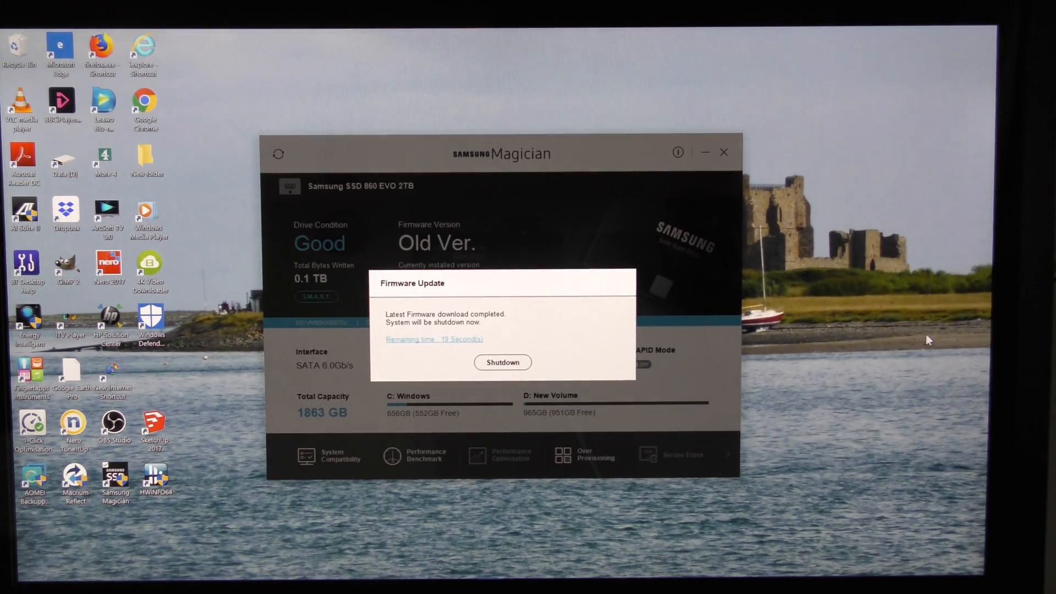
pyautogui.click(501, 362)
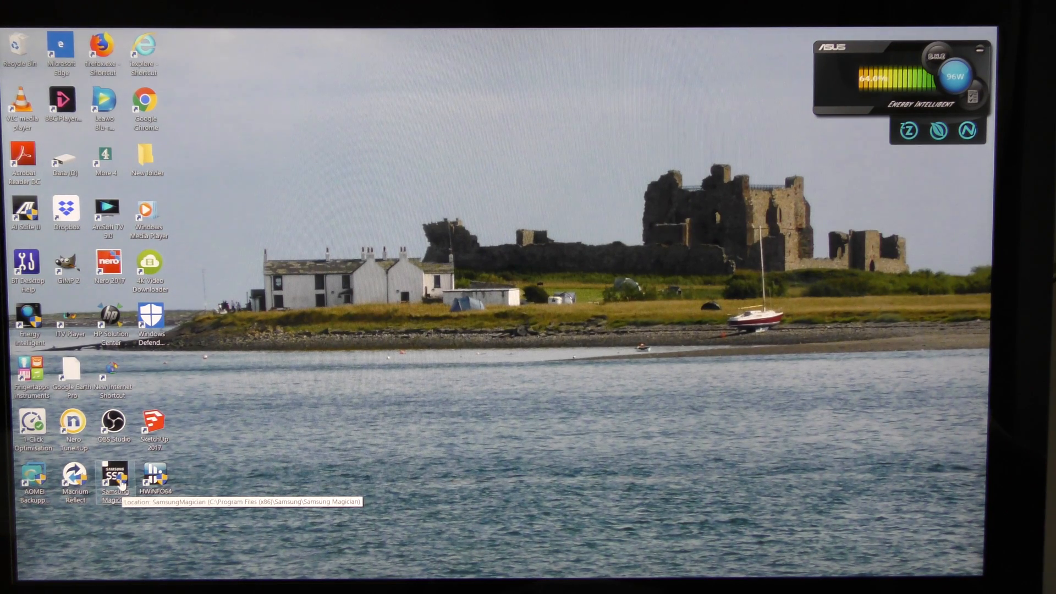
# Relaunch Samsung Magician after restart and run the System Compatibility check on the SSD.
pyautogui.doubleClick(114, 478)
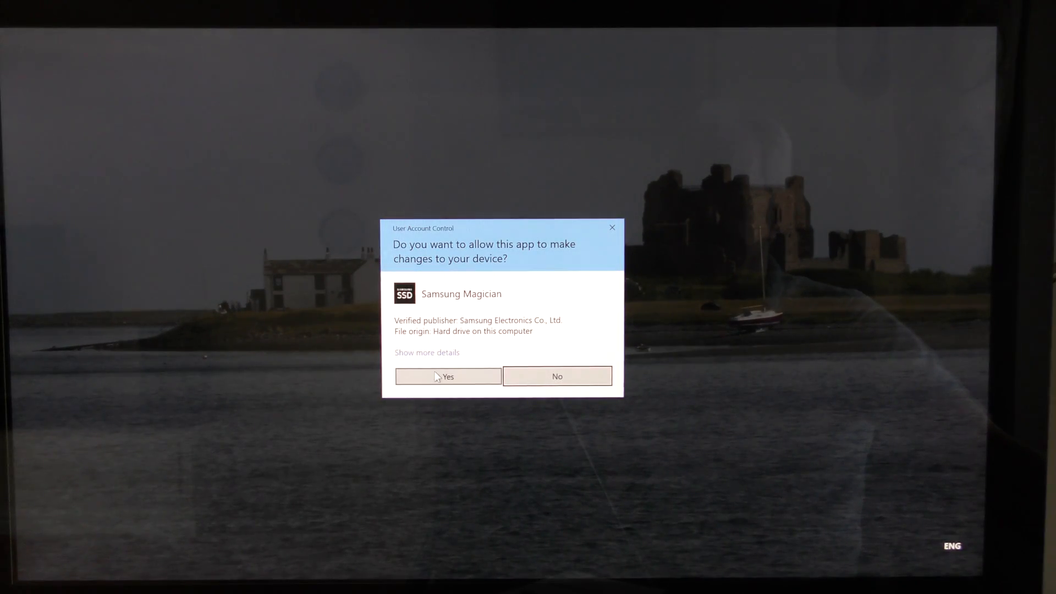
pyautogui.click(448, 376)
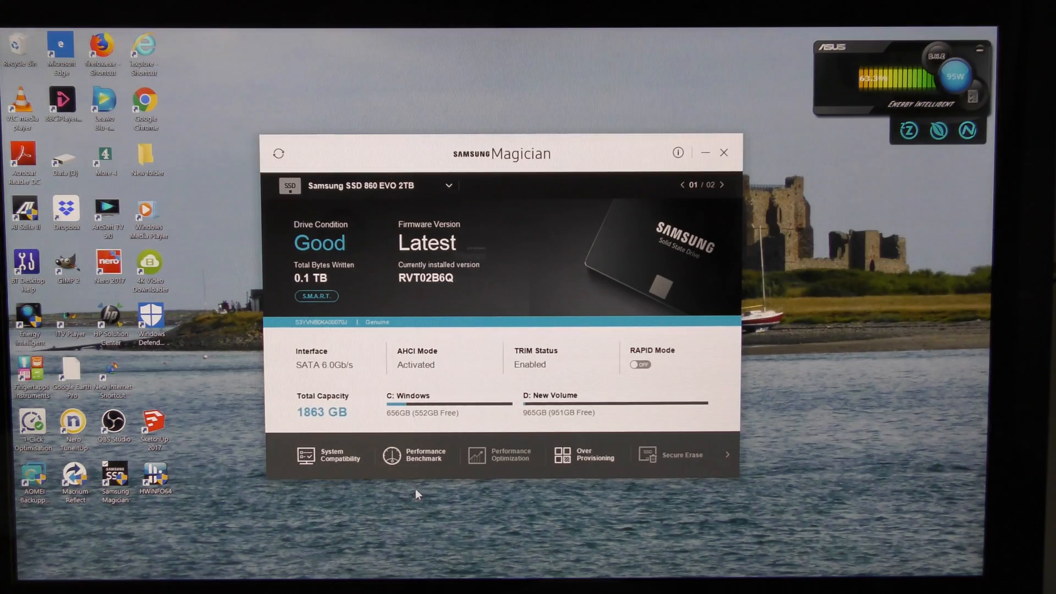
pyautogui.moveTo(339, 493)
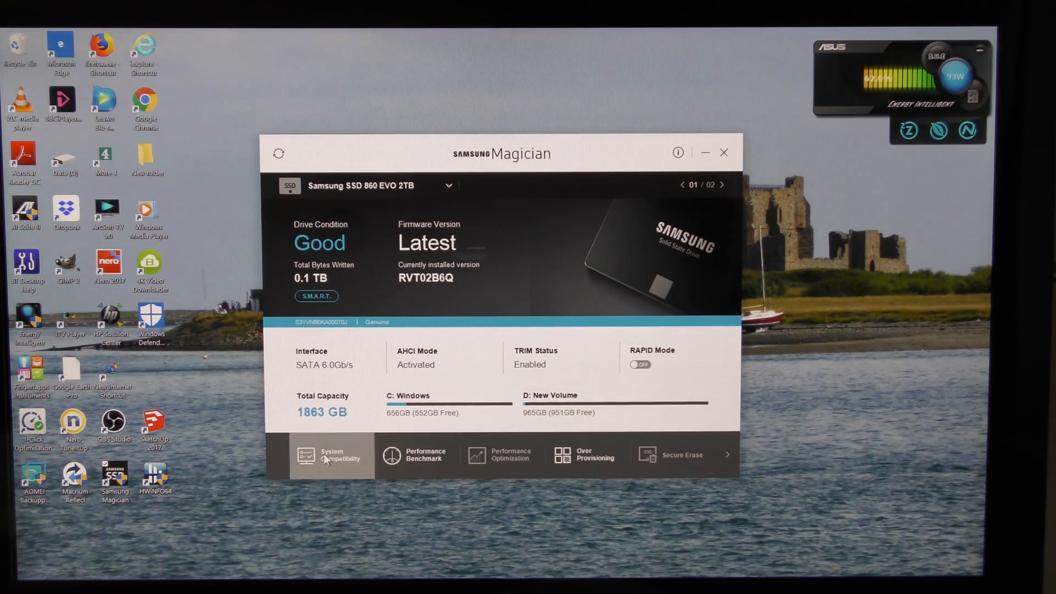
pyautogui.click(331, 454)
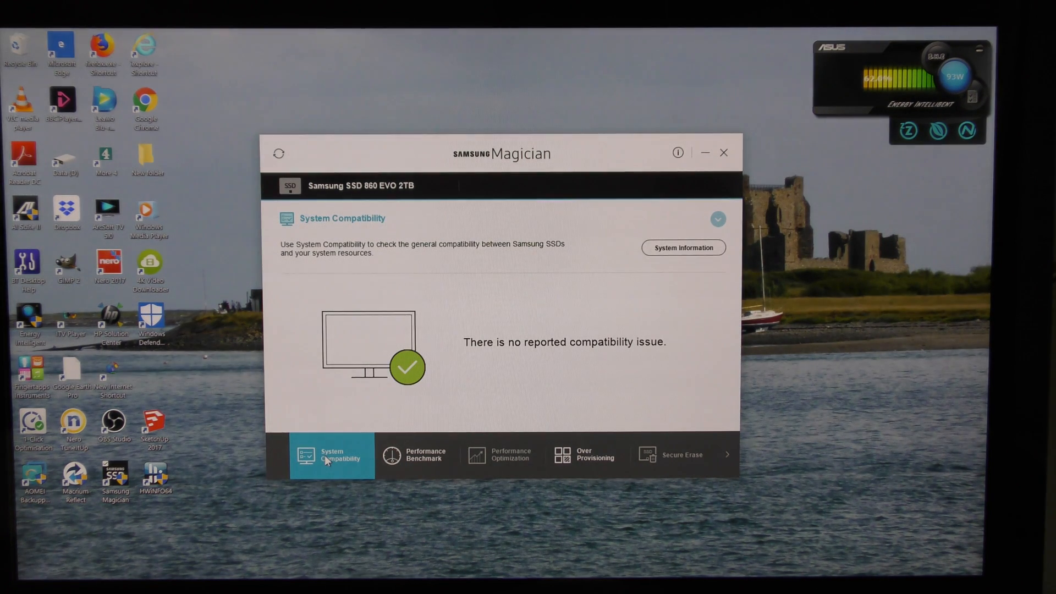
pyautogui.moveTo(409, 493)
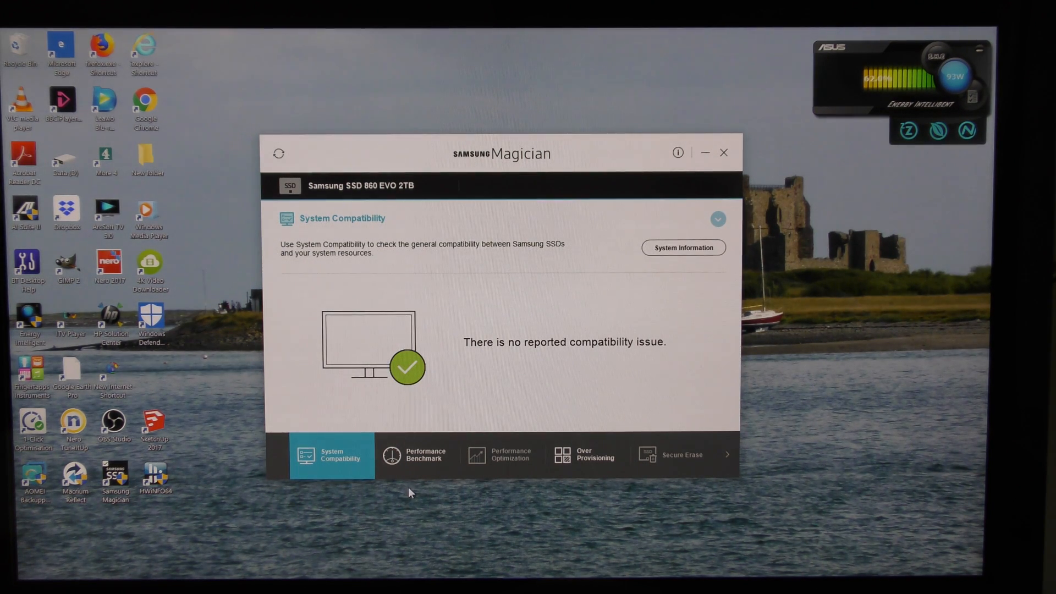
pyautogui.moveTo(472, 514)
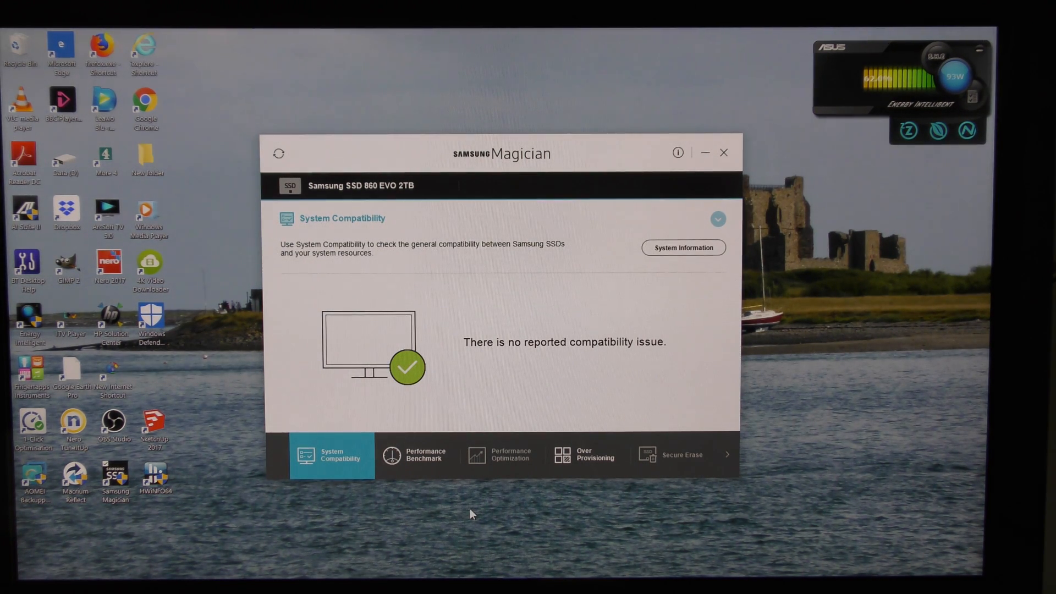
pyautogui.moveTo(593, 523)
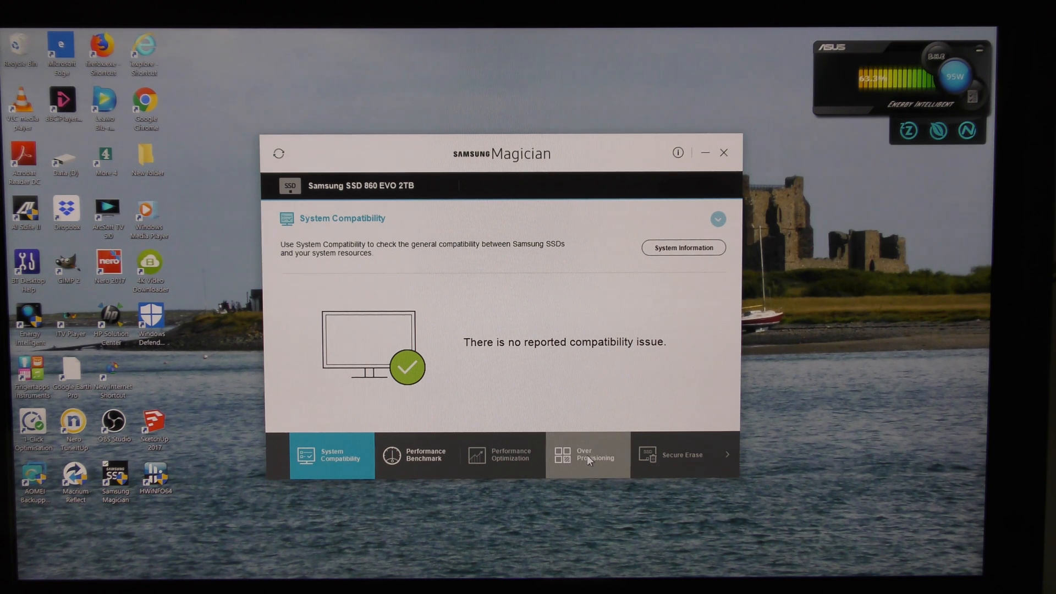
# Open the Over Provisioning panel for the SSD 860 EVO from the bottom bar.
pyautogui.click(588, 454)
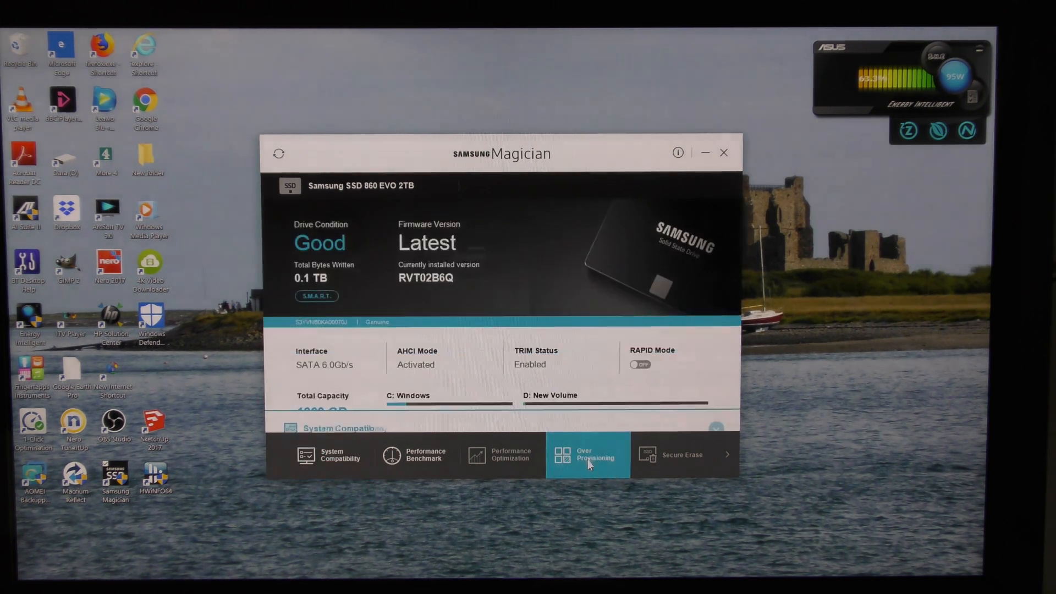
pyautogui.click(587, 455)
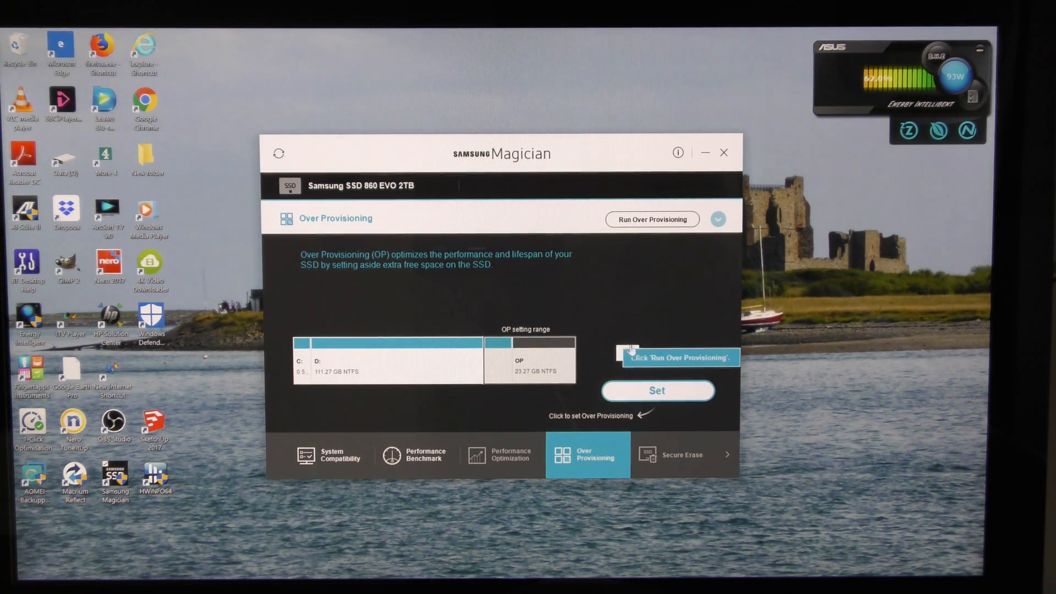
pyautogui.moveTo(785, 554)
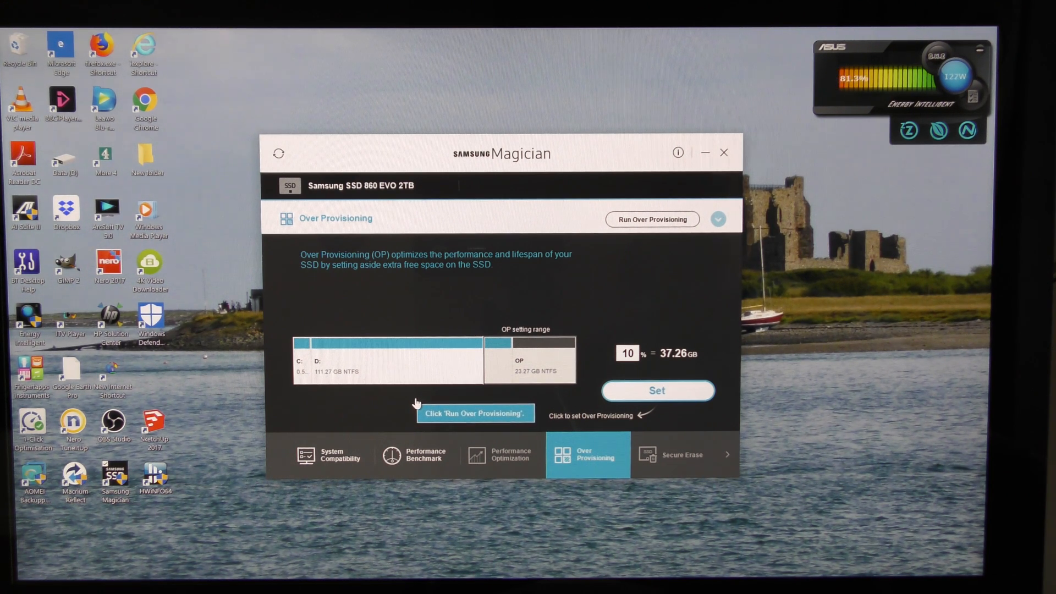
pyautogui.moveTo(697, 368)
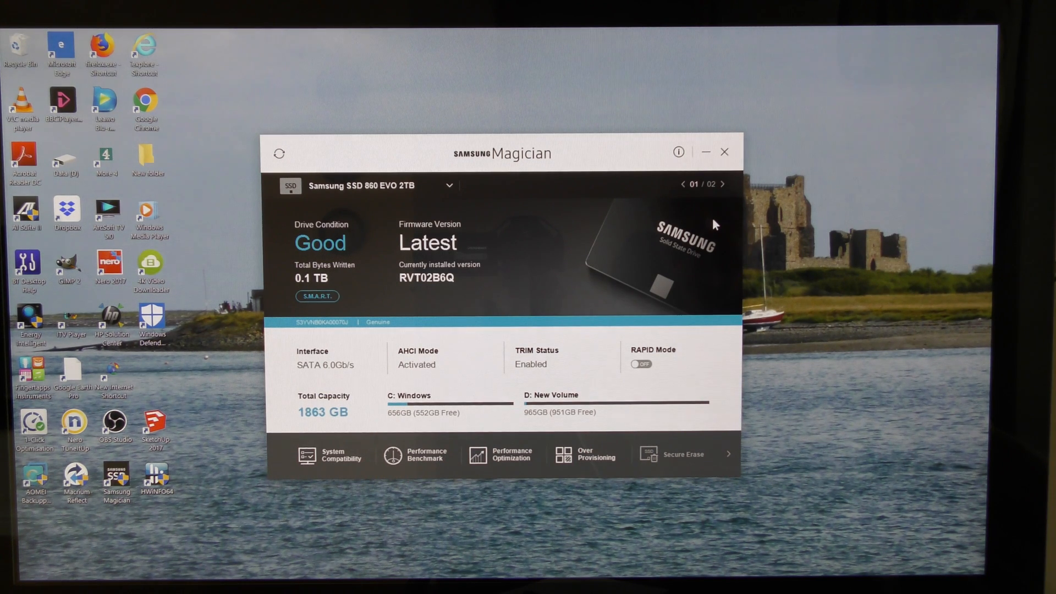
pyautogui.moveTo(531, 359)
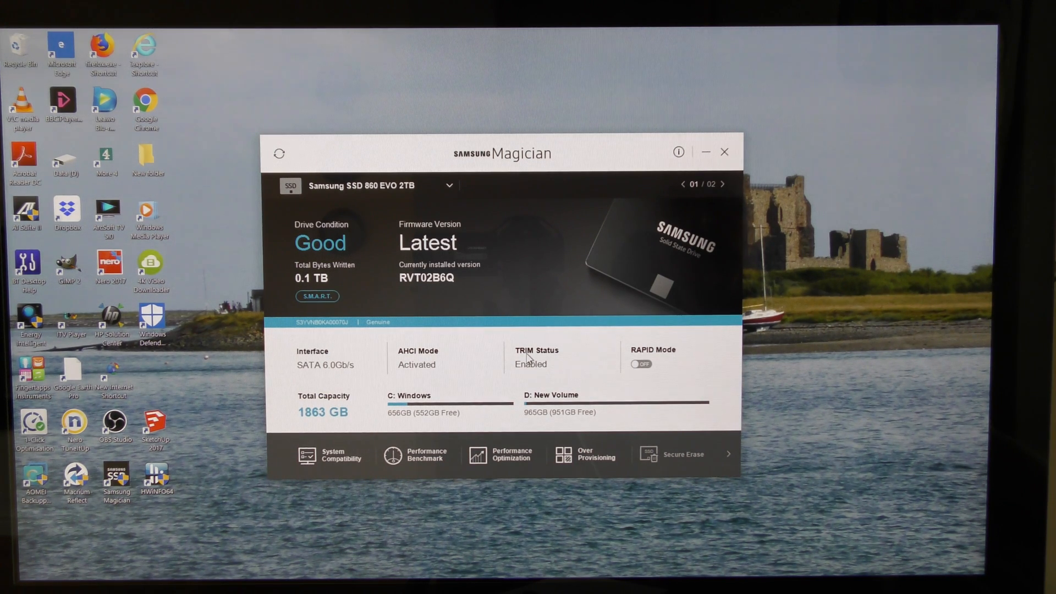
pyautogui.moveTo(412, 370)
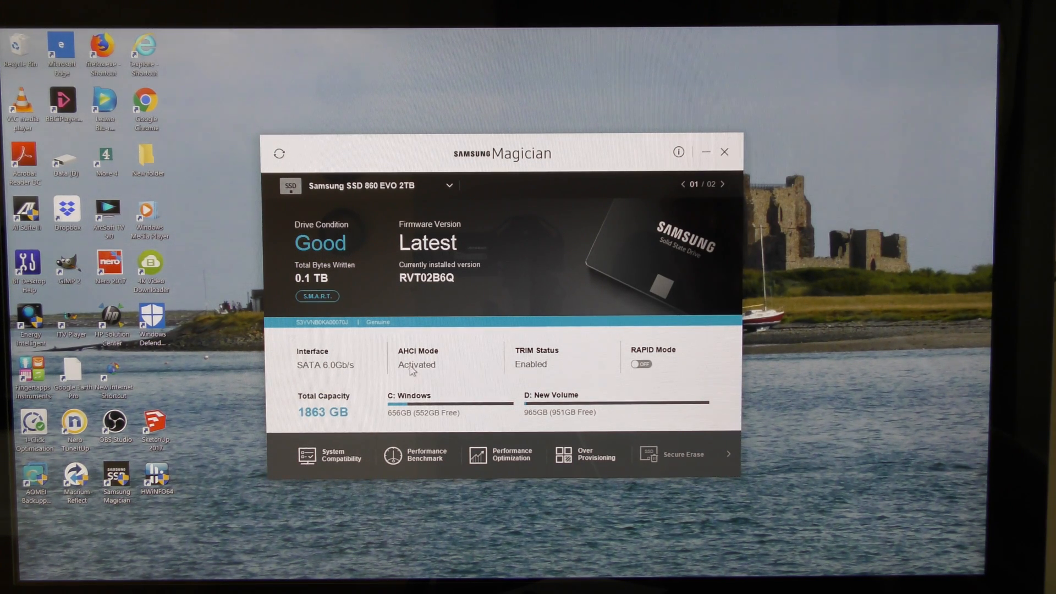
pyautogui.moveTo(434, 392)
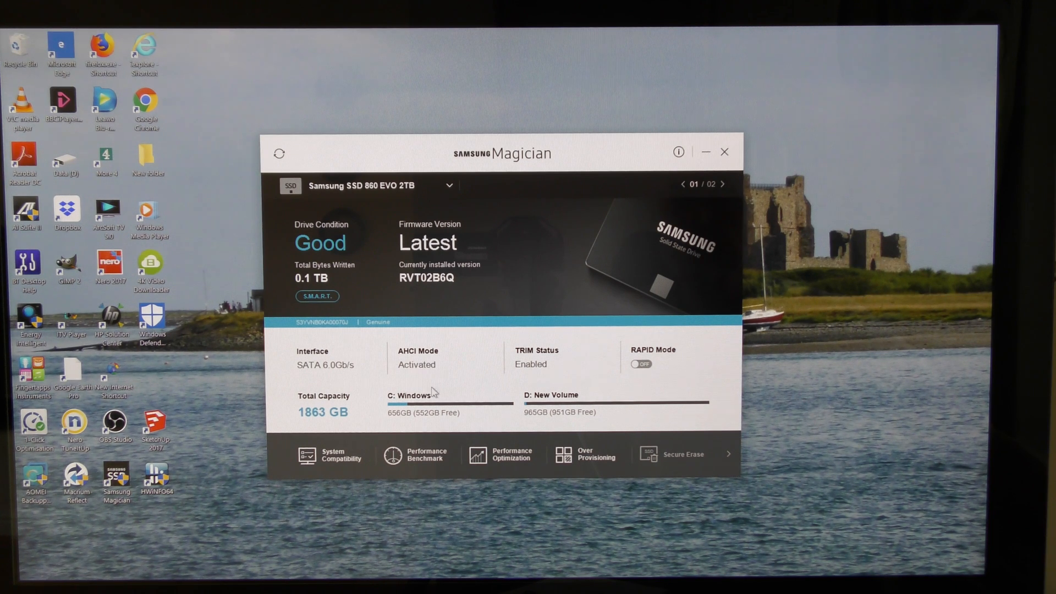
pyautogui.moveTo(572, 386)
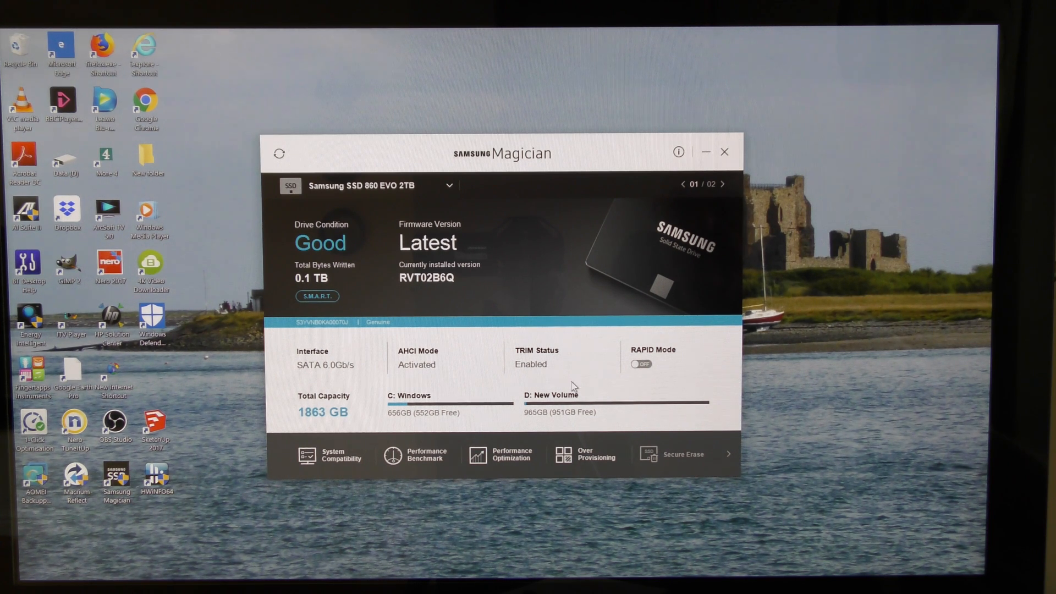
pyautogui.moveTo(658, 373)
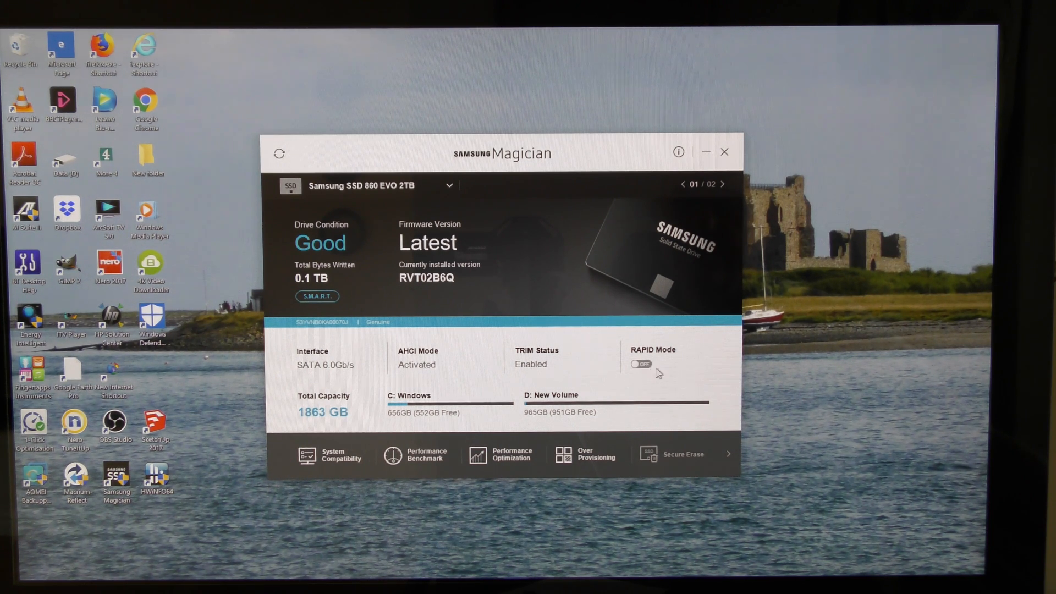
# Switch on RAPID Mode, acknowledge its explanation and accept the restart warning.
pyautogui.click(639, 364)
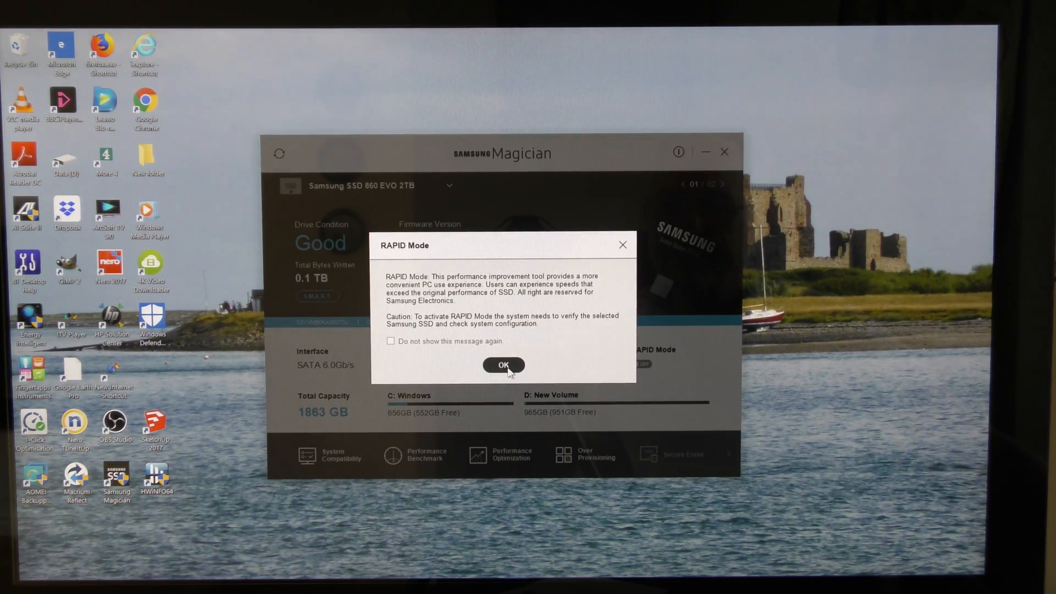
pyautogui.click(503, 365)
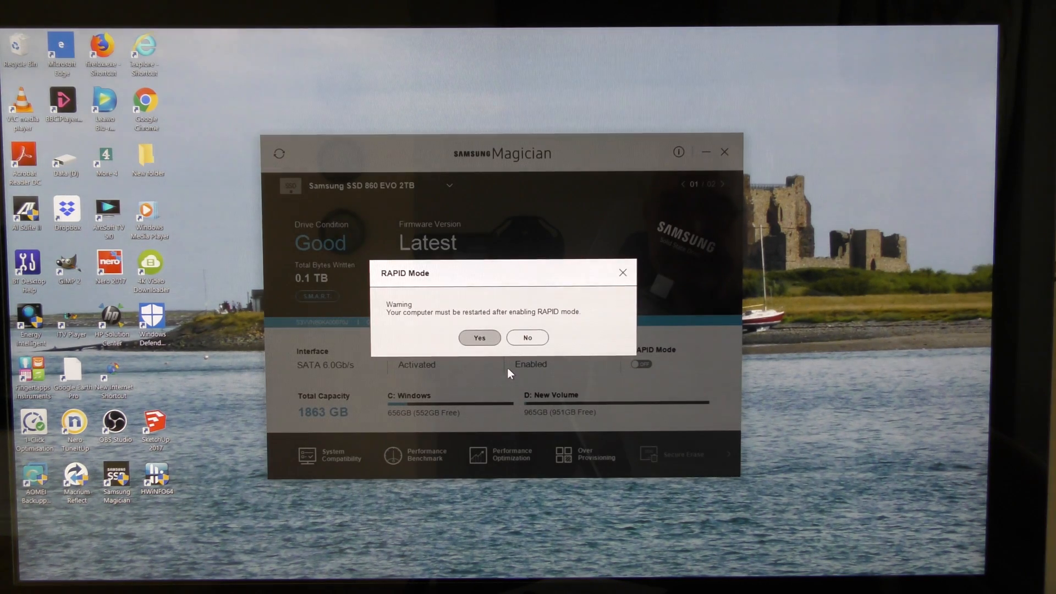
pyautogui.moveTo(400, 330)
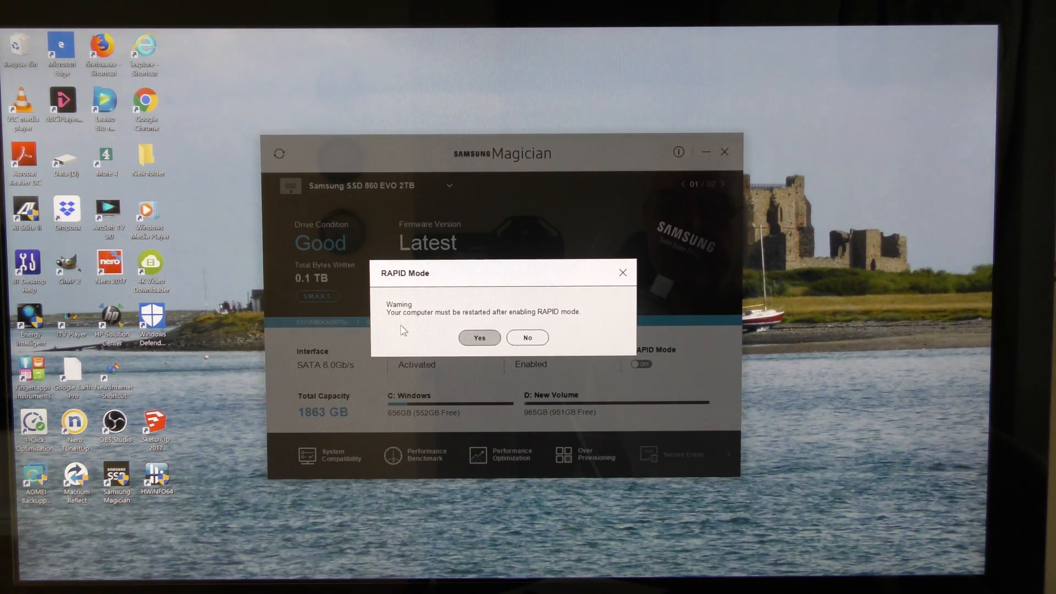
pyautogui.moveTo(482, 378)
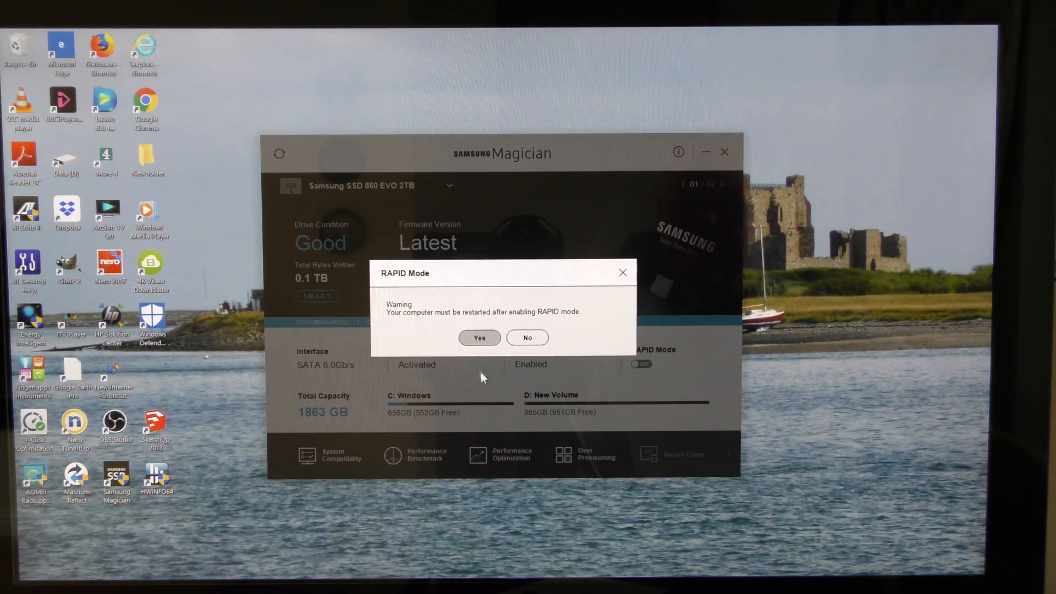
pyautogui.click(478, 338)
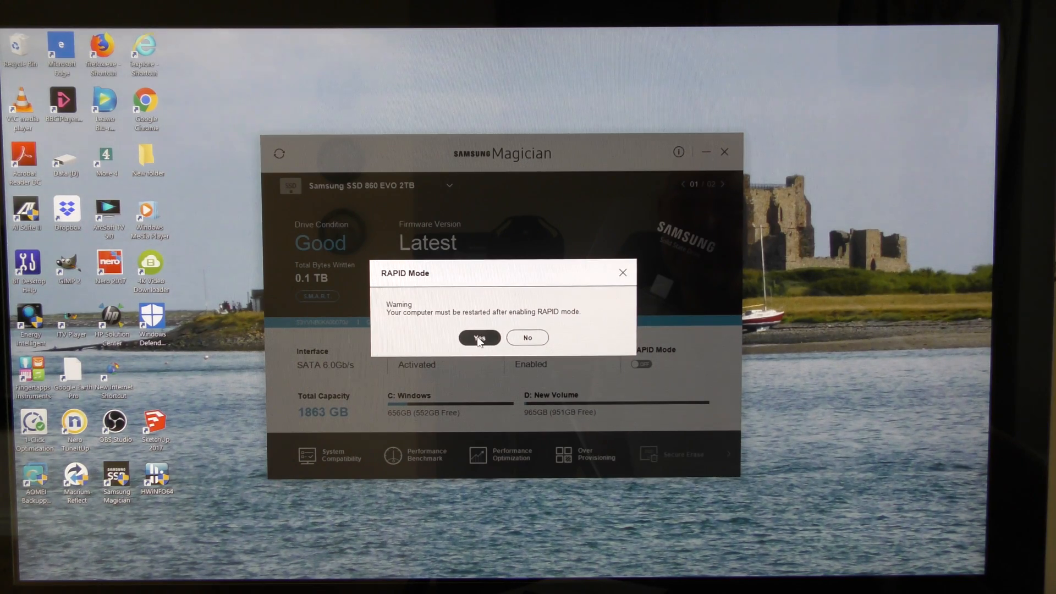
pyautogui.click(479, 338)
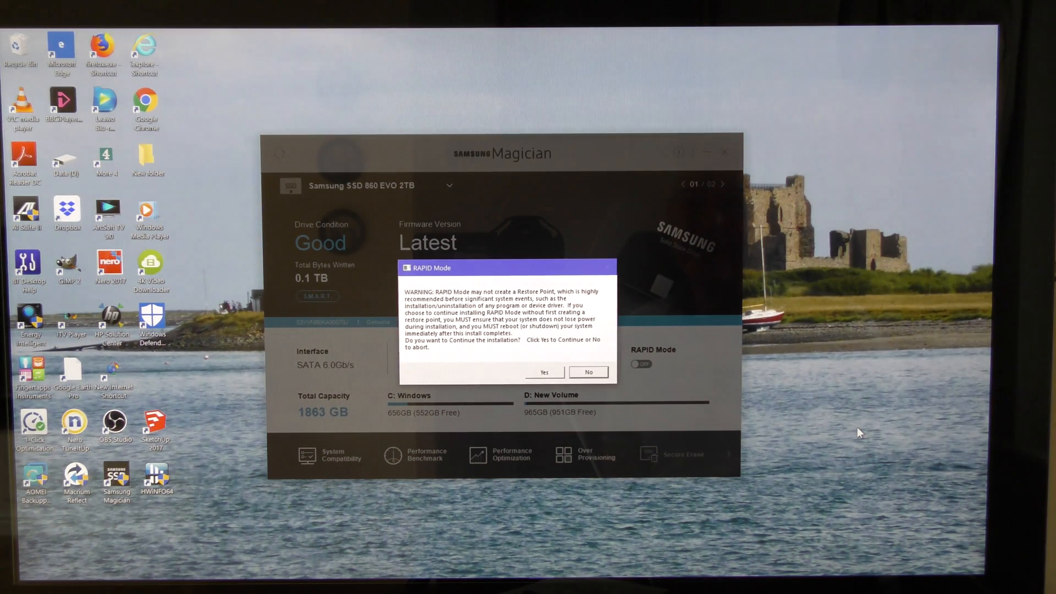
pyautogui.moveTo(521, 409)
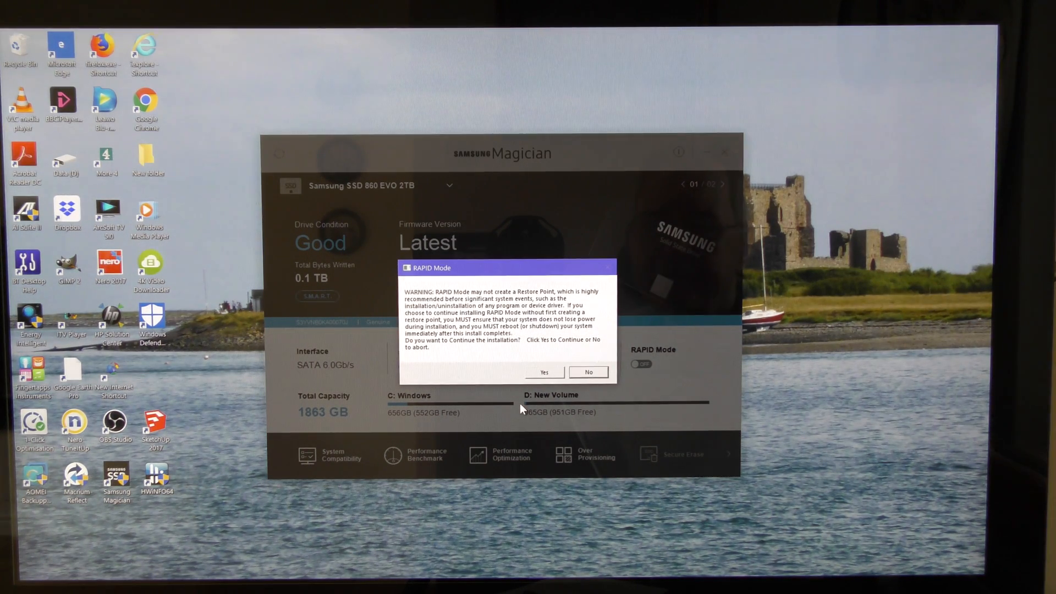
pyautogui.moveTo(556, 394)
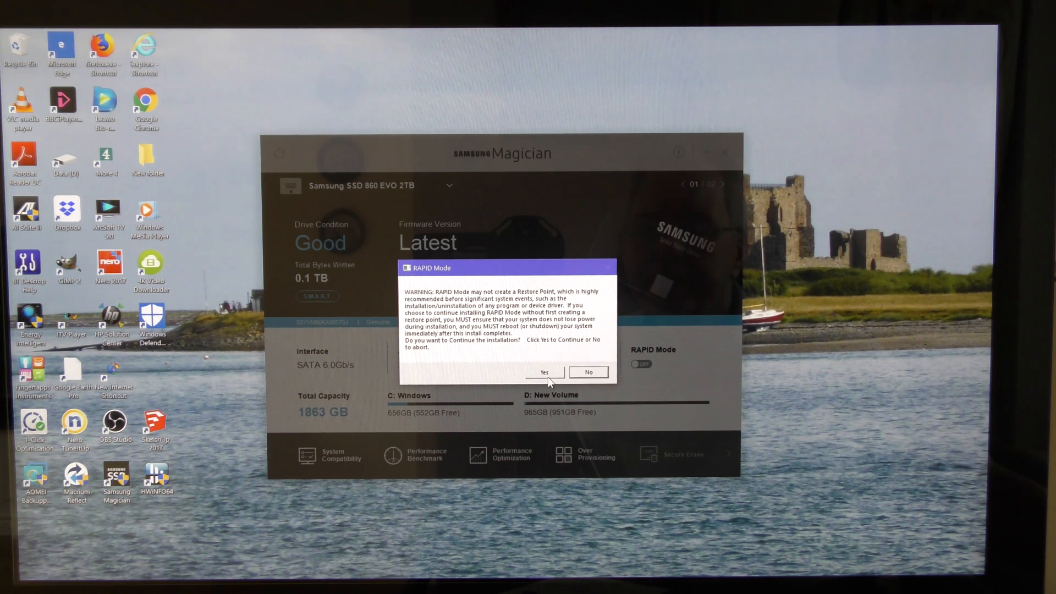
pyautogui.moveTo(551, 396)
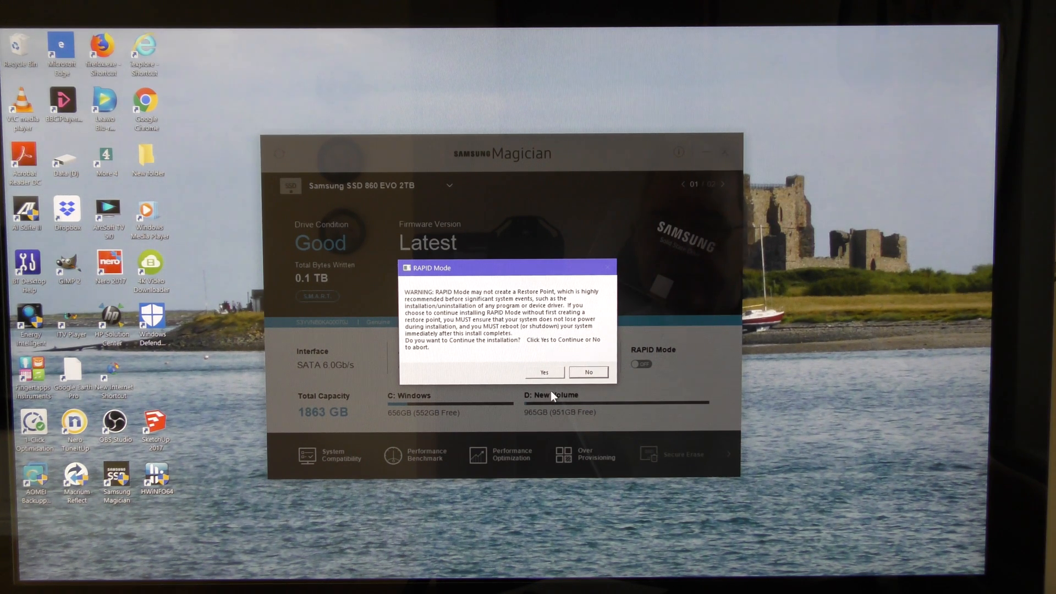
pyautogui.moveTo(452, 434)
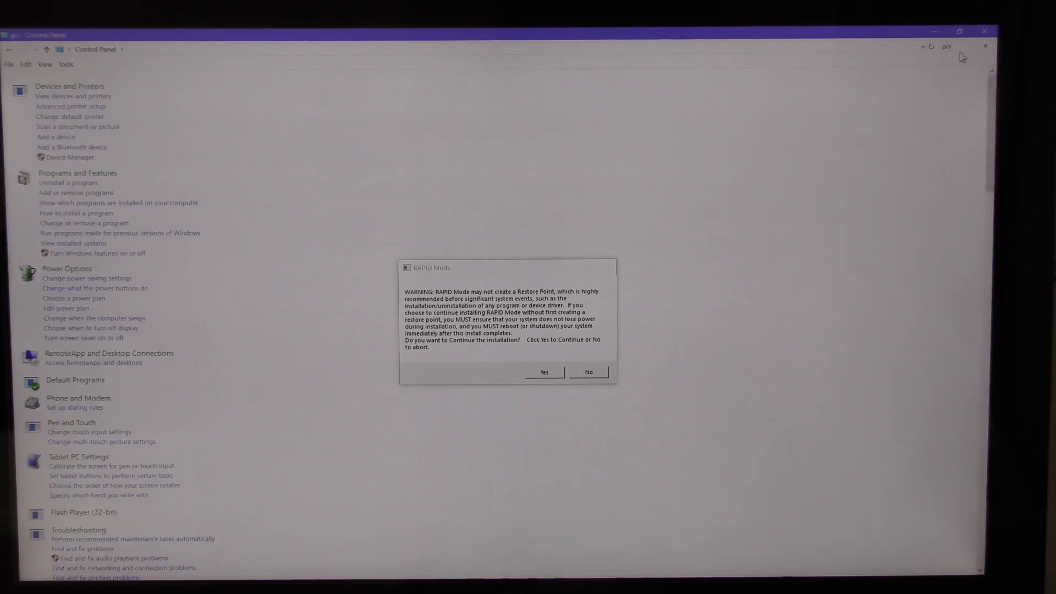
# Find the restore point settings via a 'point' search and create a restore point described 'pc ok'.
pyautogui.write('point')
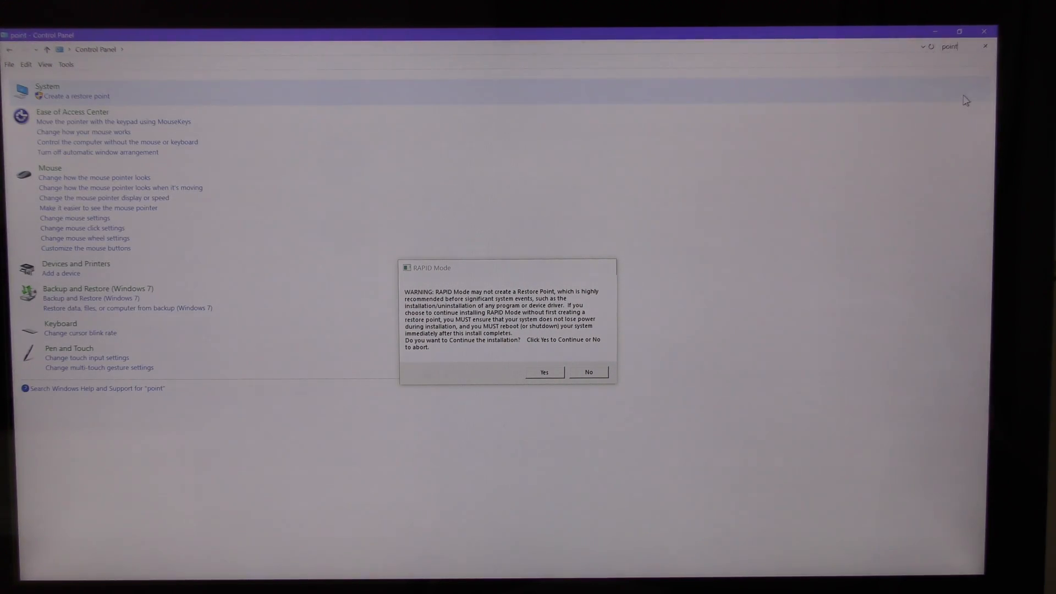
pyautogui.moveTo(17, 144)
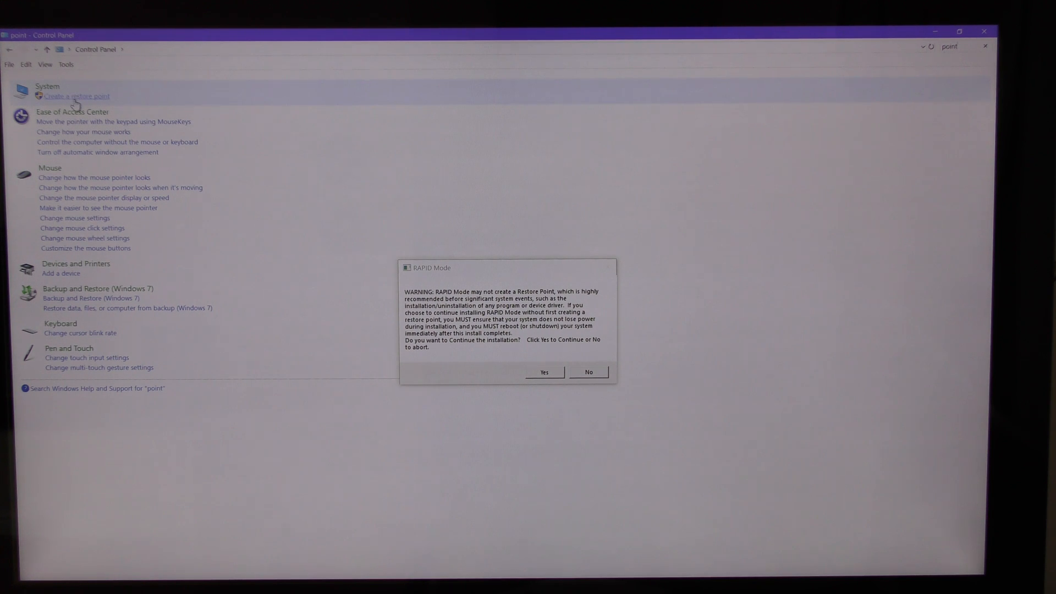
pyautogui.click(76, 95)
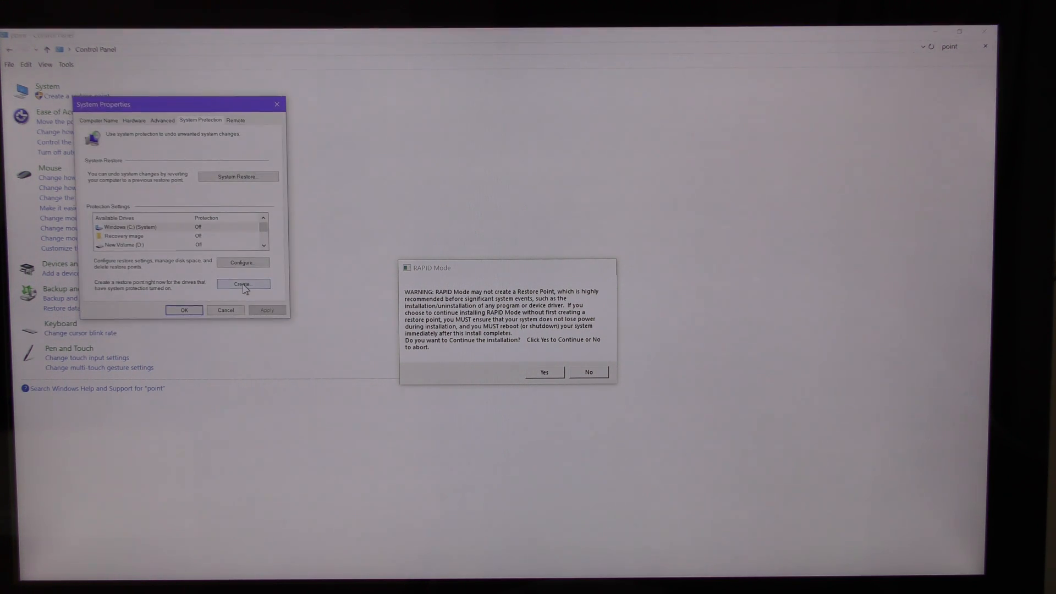
pyautogui.click(242, 283)
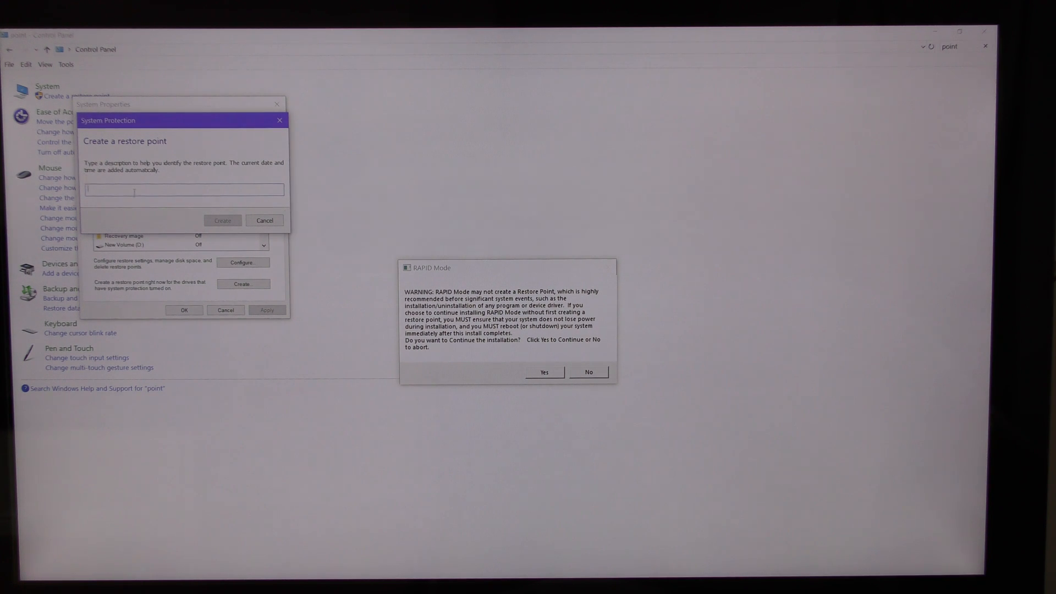
pyautogui.write('p')
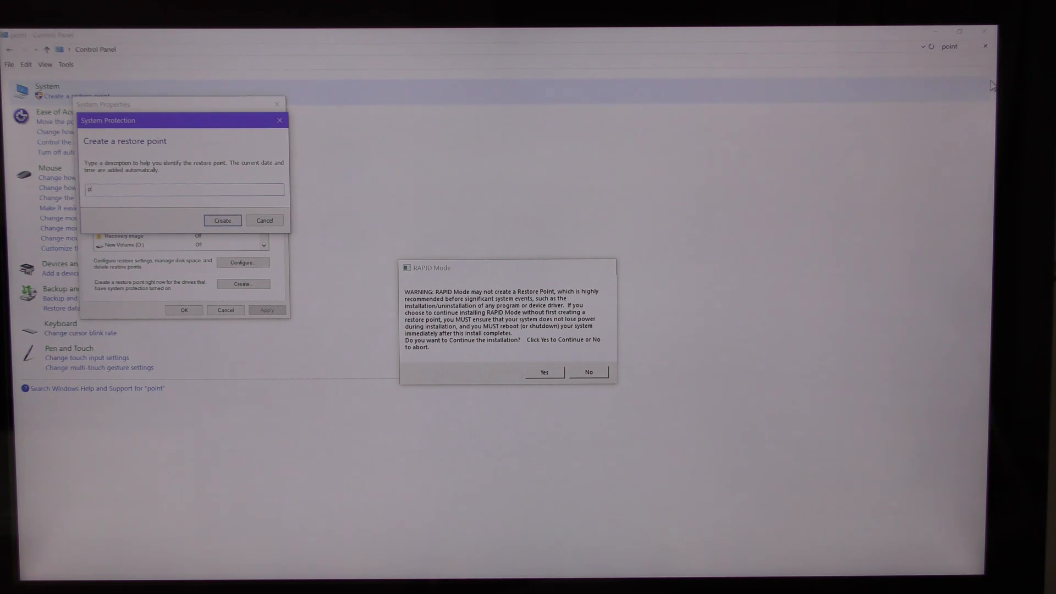
pyautogui.write('c ok')
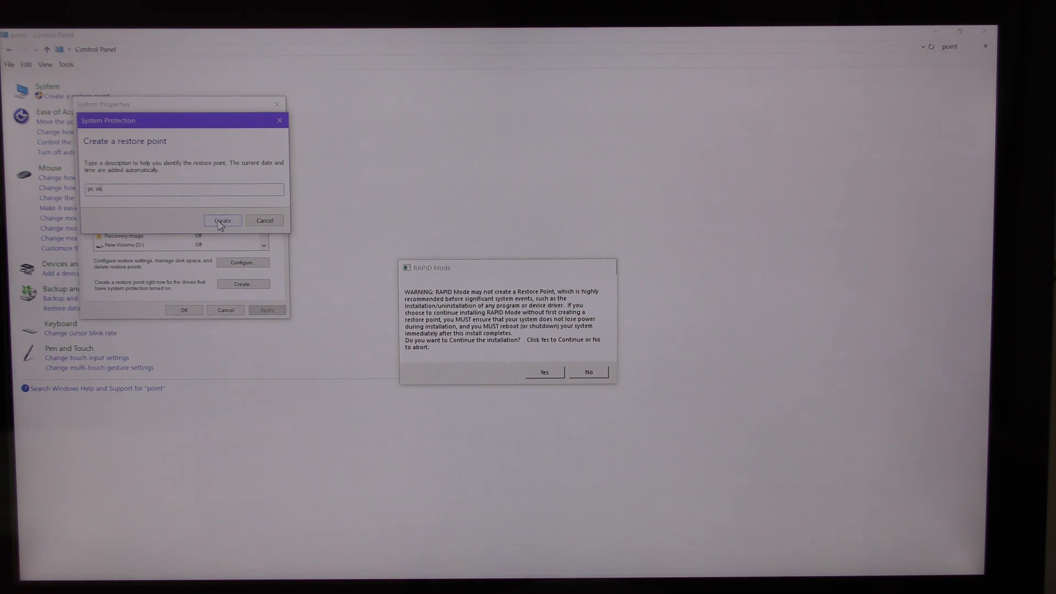
pyautogui.click(222, 221)
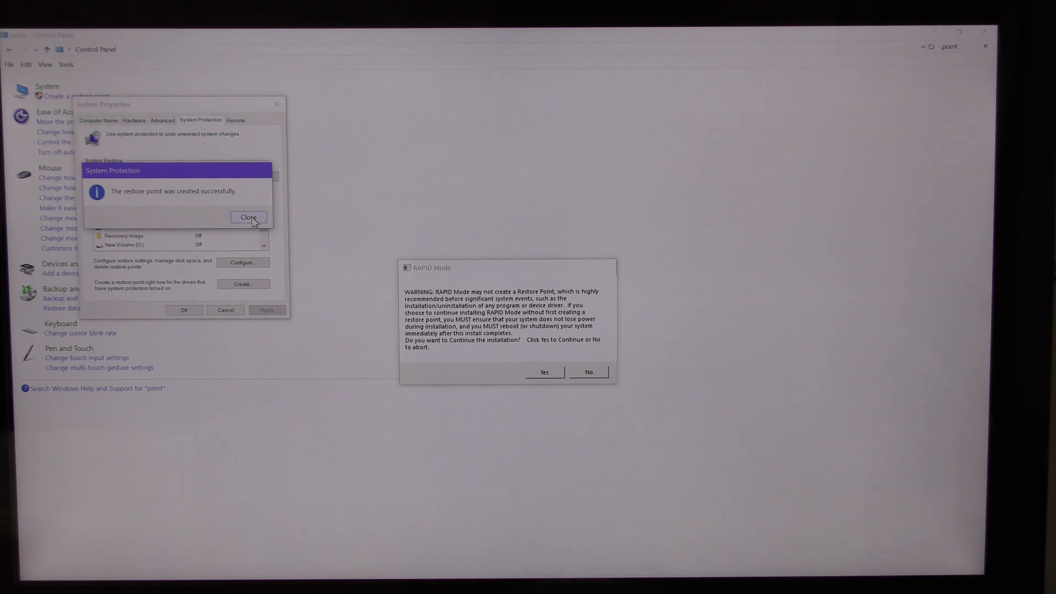
pyautogui.click(249, 217)
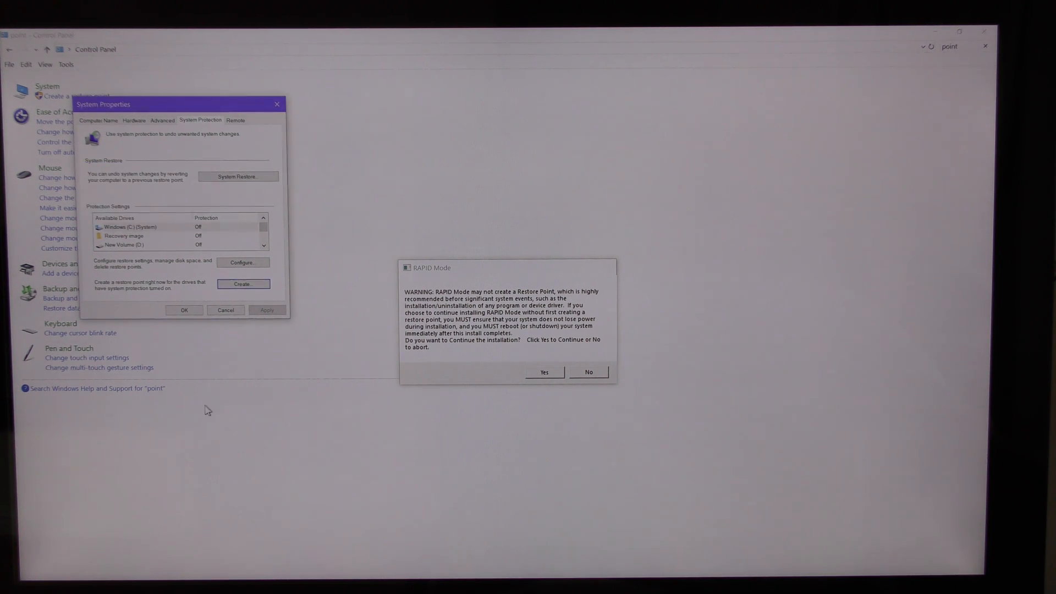
pyautogui.moveTo(305, 544)
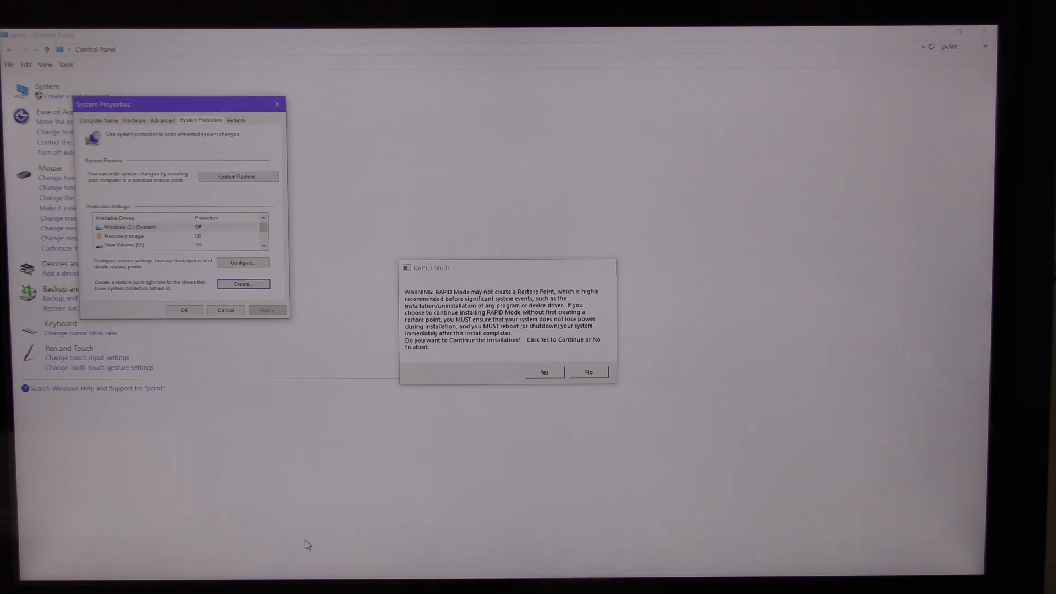
pyautogui.moveTo(256, 296)
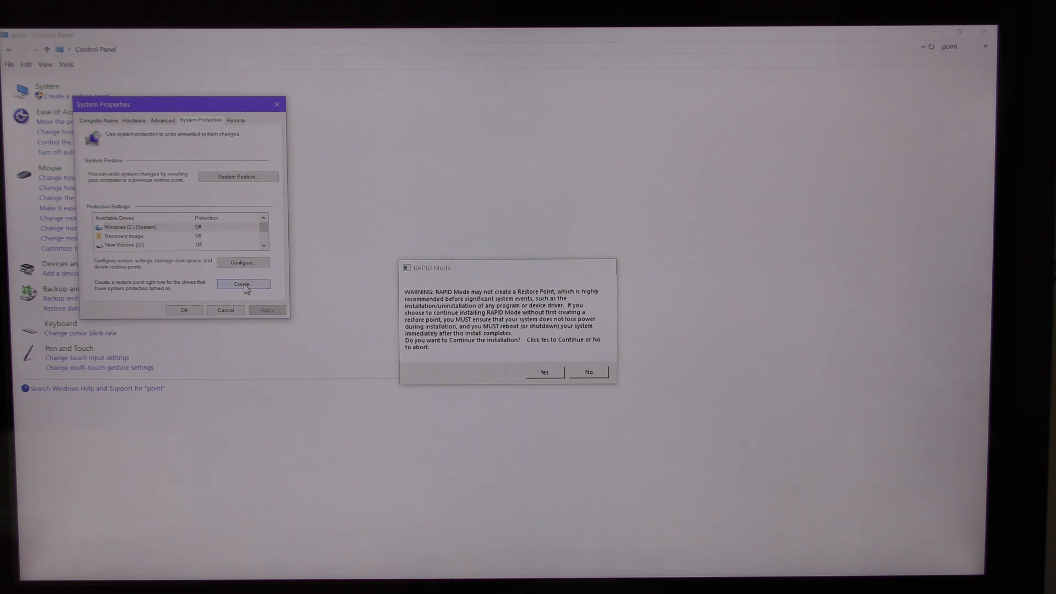
pyautogui.click(544, 372)
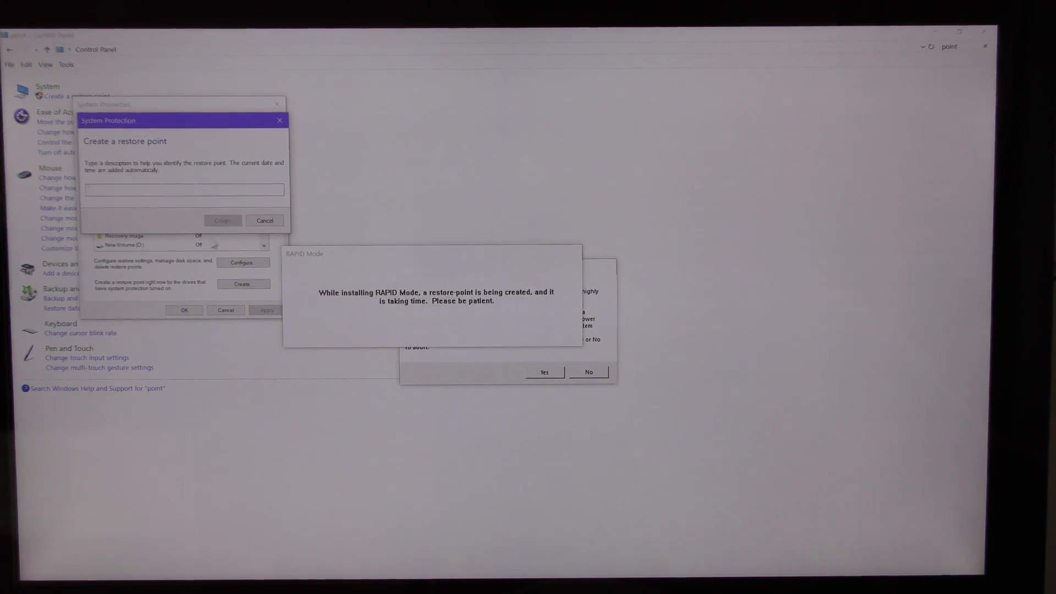
pyautogui.moveTo(359, 472)
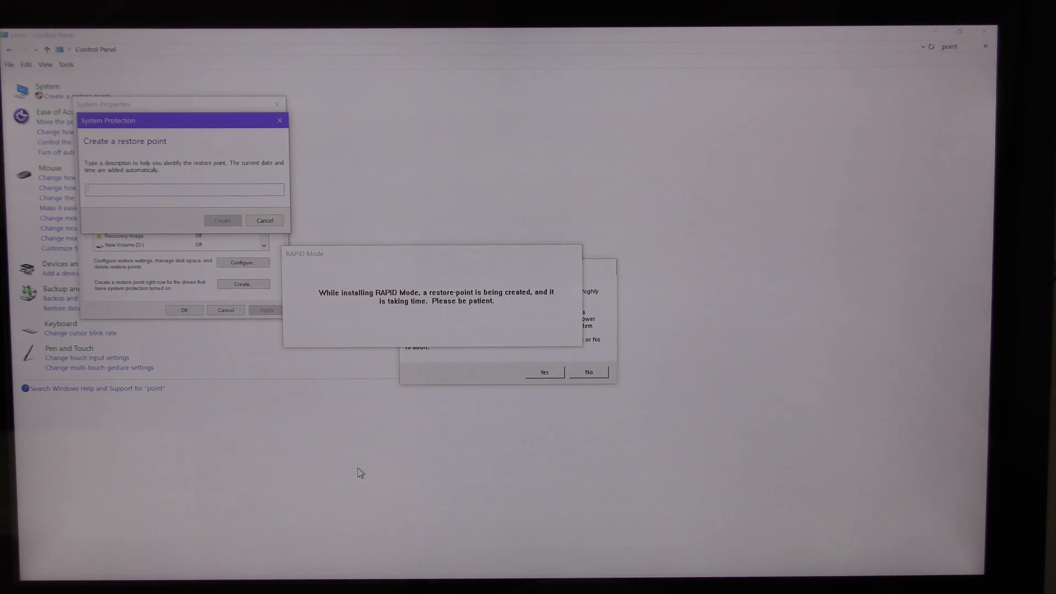
pyautogui.moveTo(435, 287)
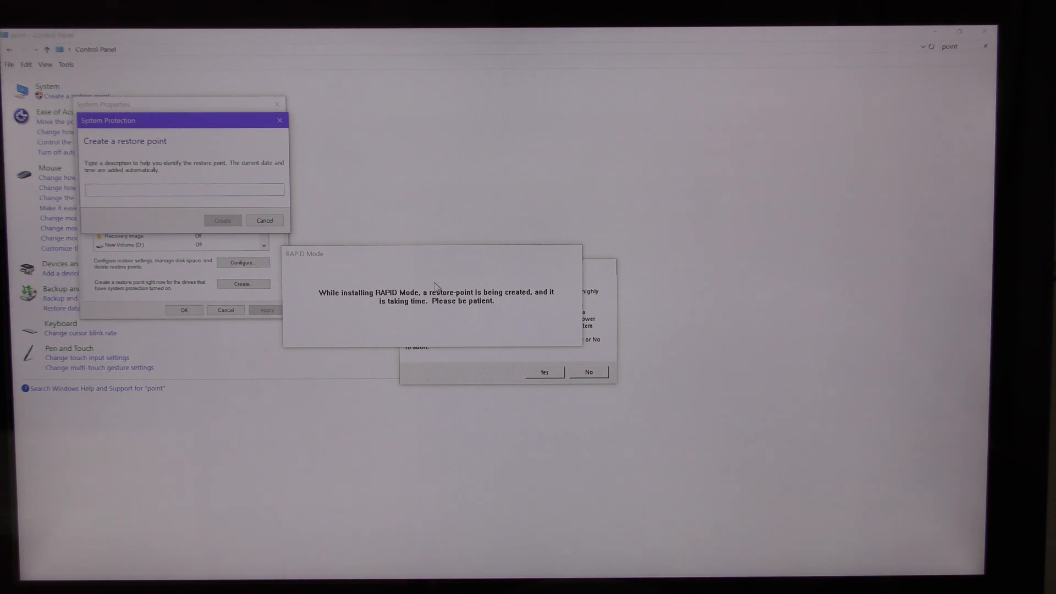
pyautogui.moveTo(511, 301)
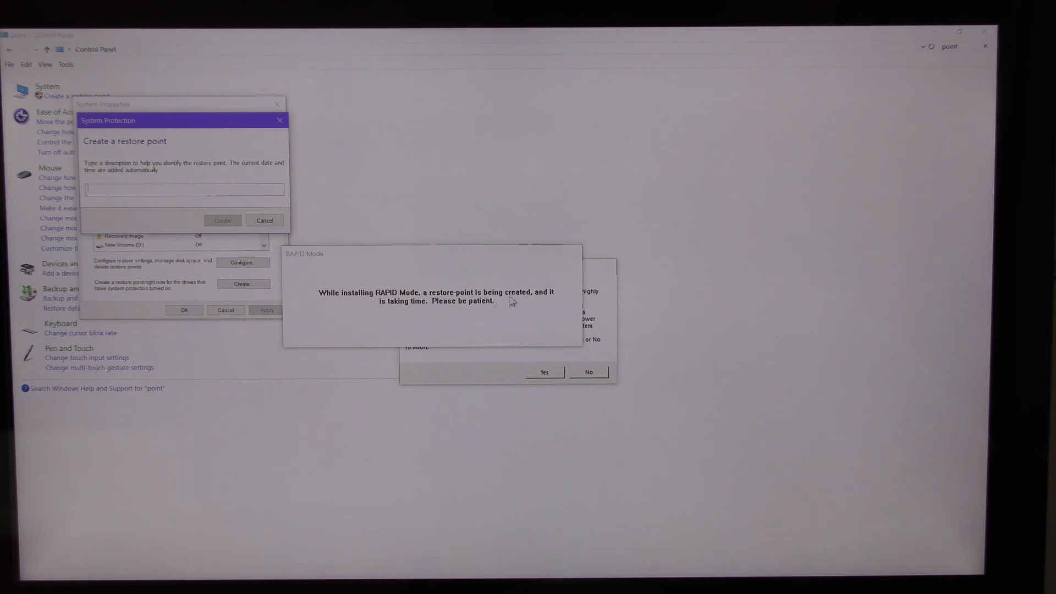
pyautogui.moveTo(397, 490)
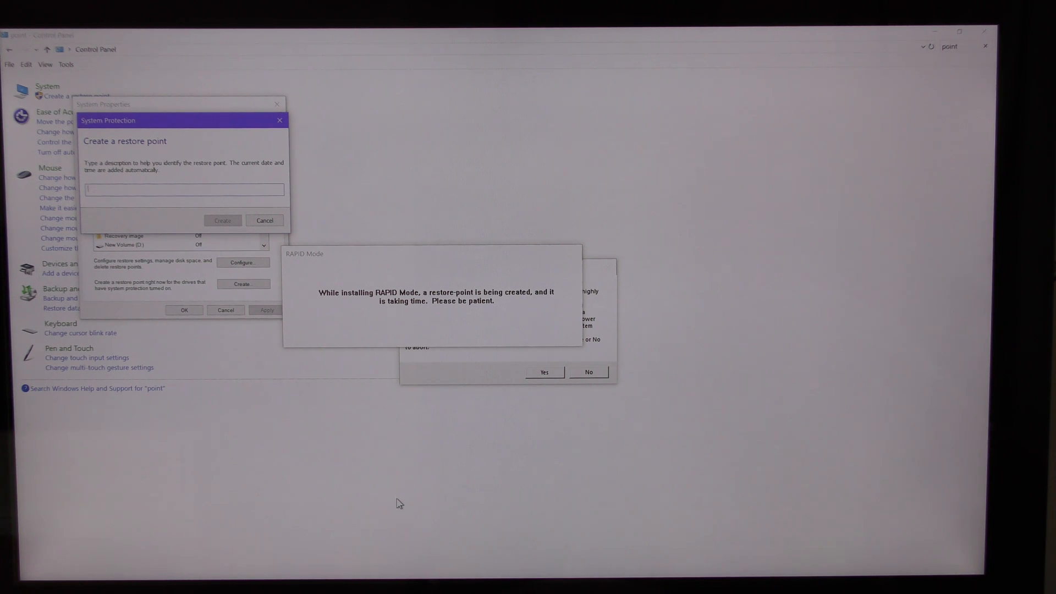
pyautogui.moveTo(400, 511)
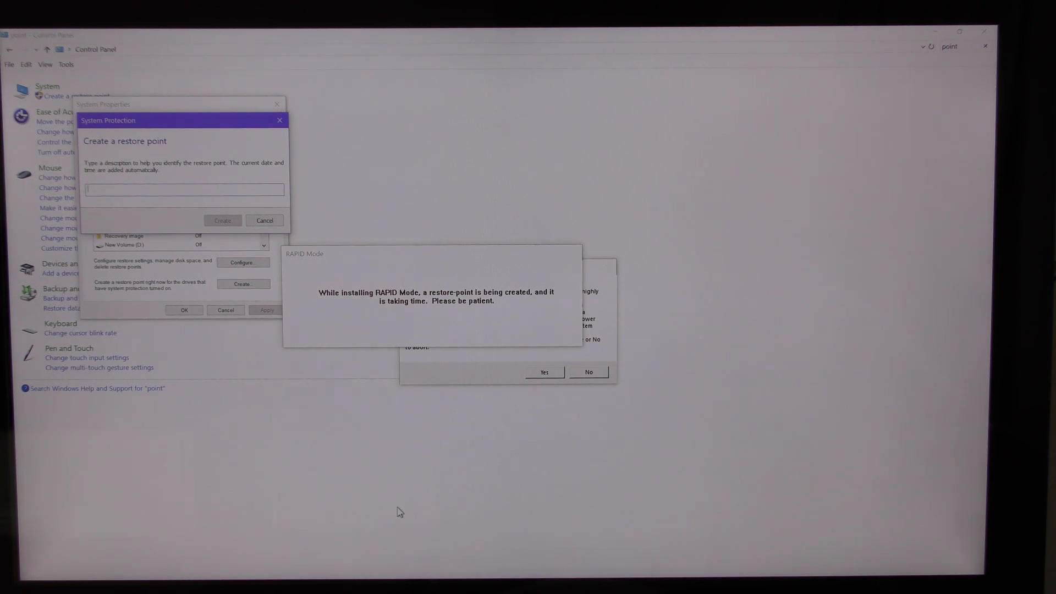
pyautogui.moveTo(403, 505)
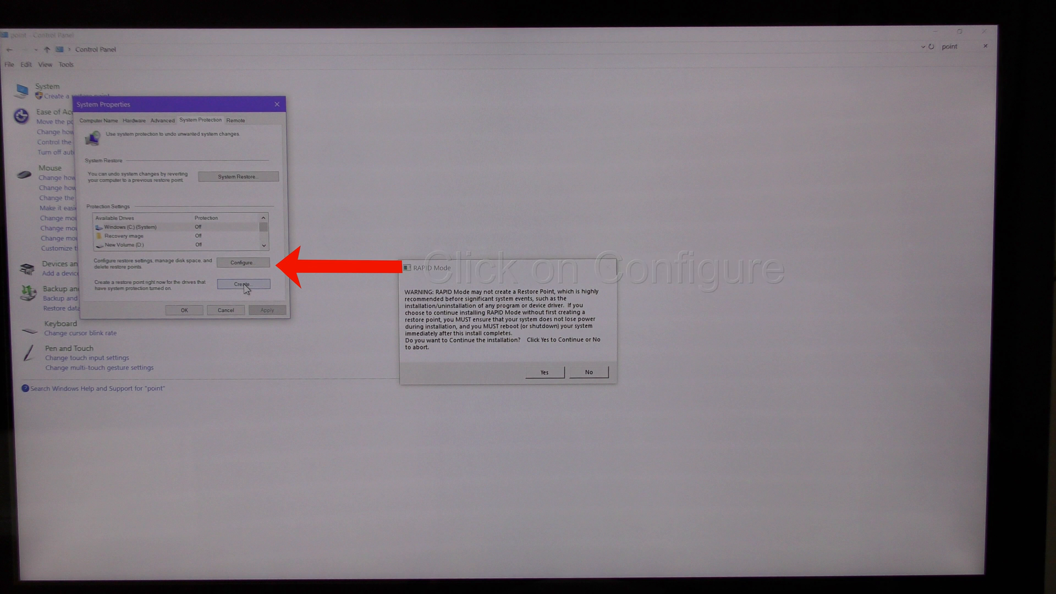
# Turn on system protection for Windows (C:) and confirm with OK.
pyautogui.click(242, 262)
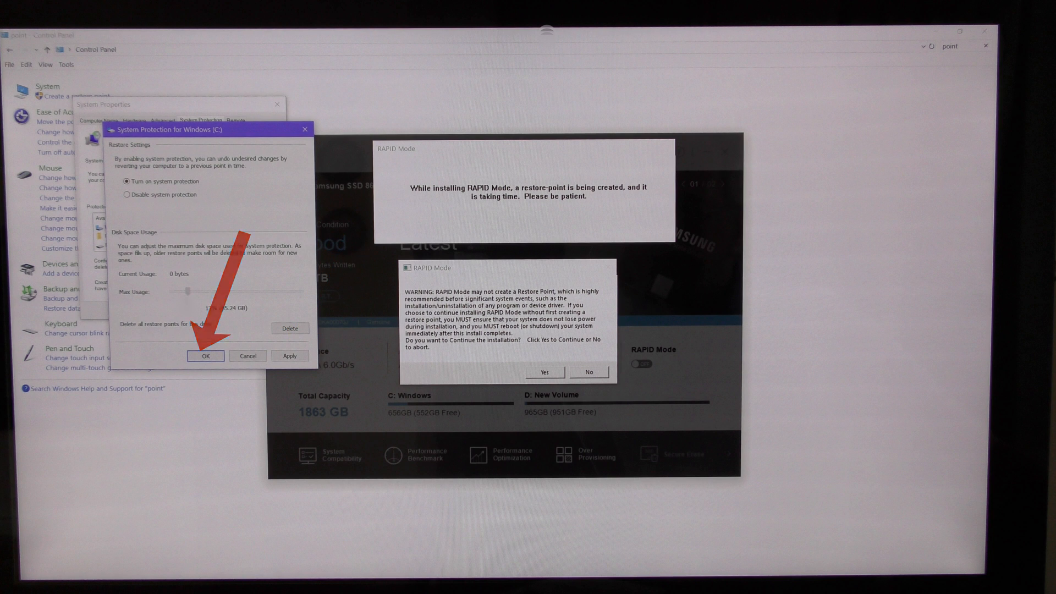
pyautogui.click(205, 355)
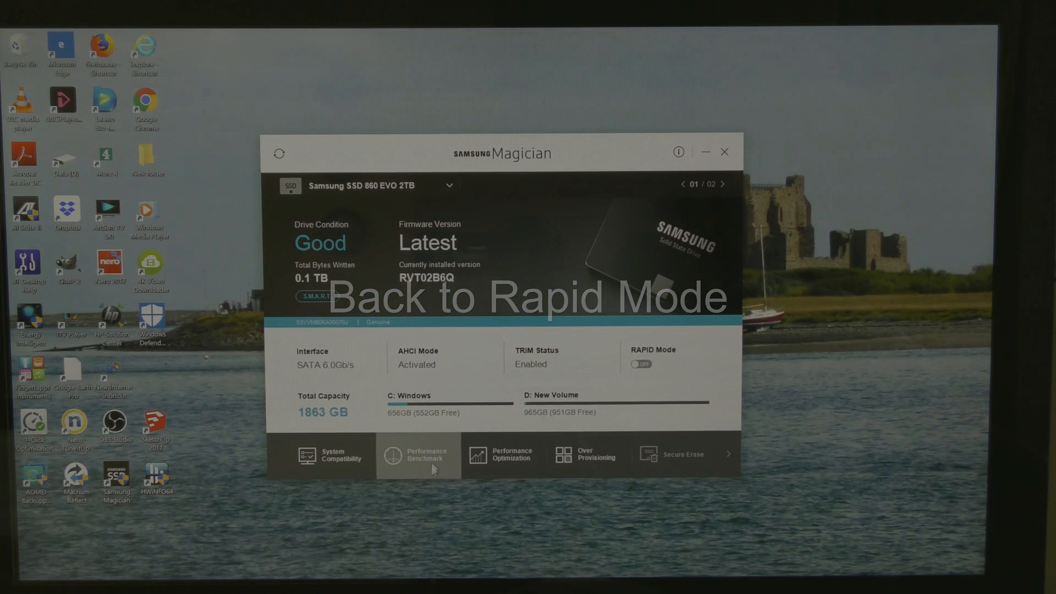
# Enable RAPID Mode again and restart the PC now to finish activating it.
pyautogui.click(418, 455)
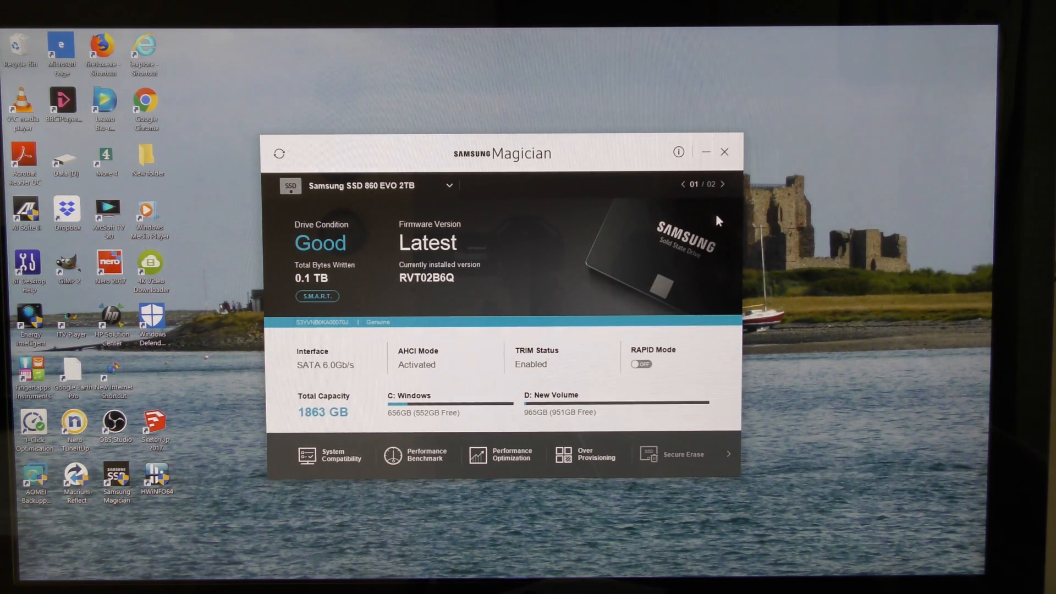
pyautogui.moveTo(638, 372)
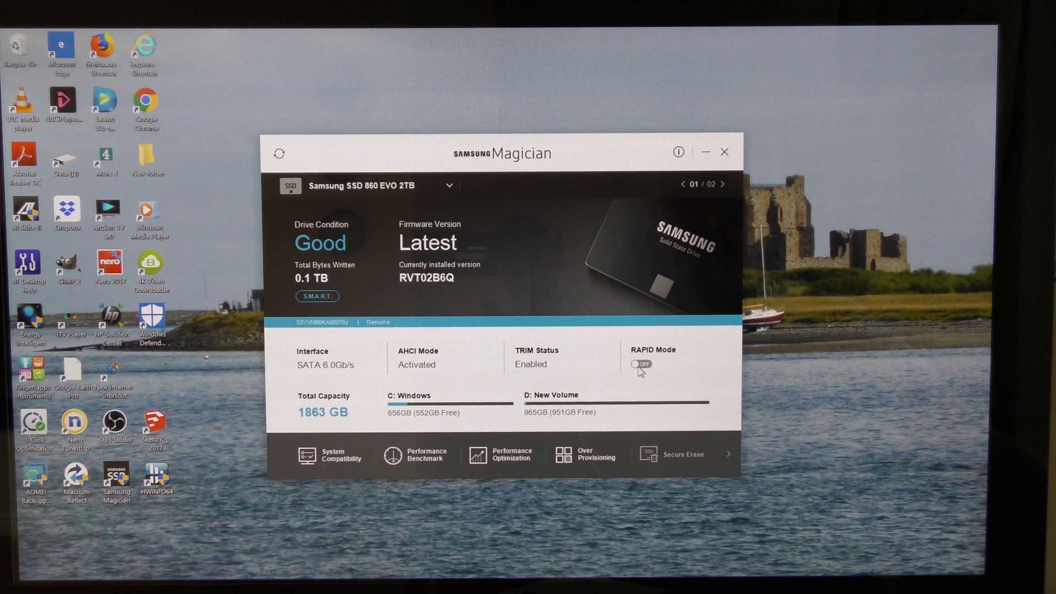
pyautogui.click(638, 364)
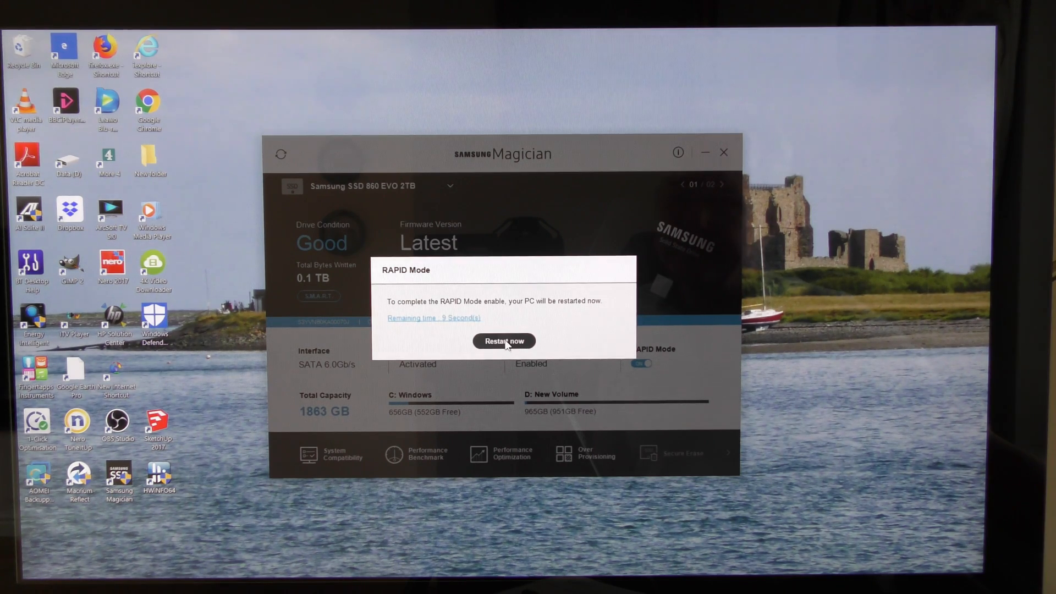
pyautogui.click(503, 341)
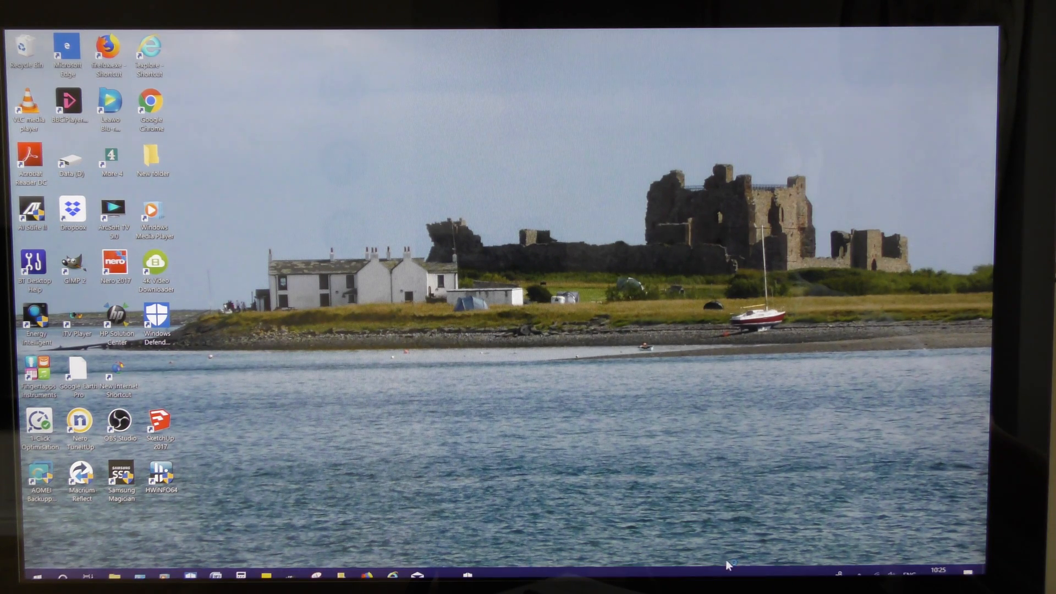
pyautogui.moveTo(479, 505)
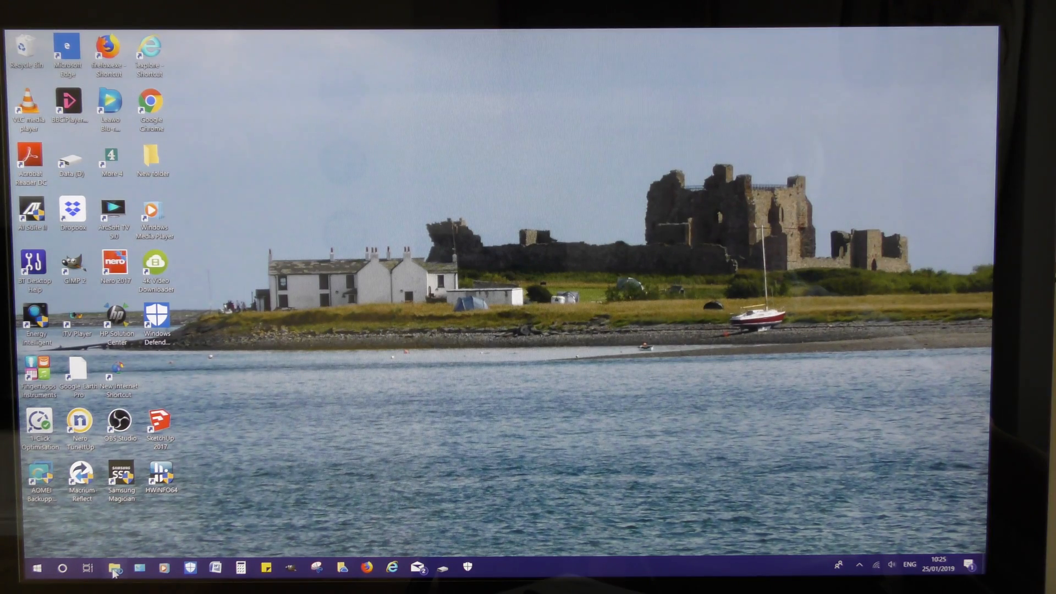
# Launch File Explorer from the taskbar after the restart.
pyautogui.click(115, 568)
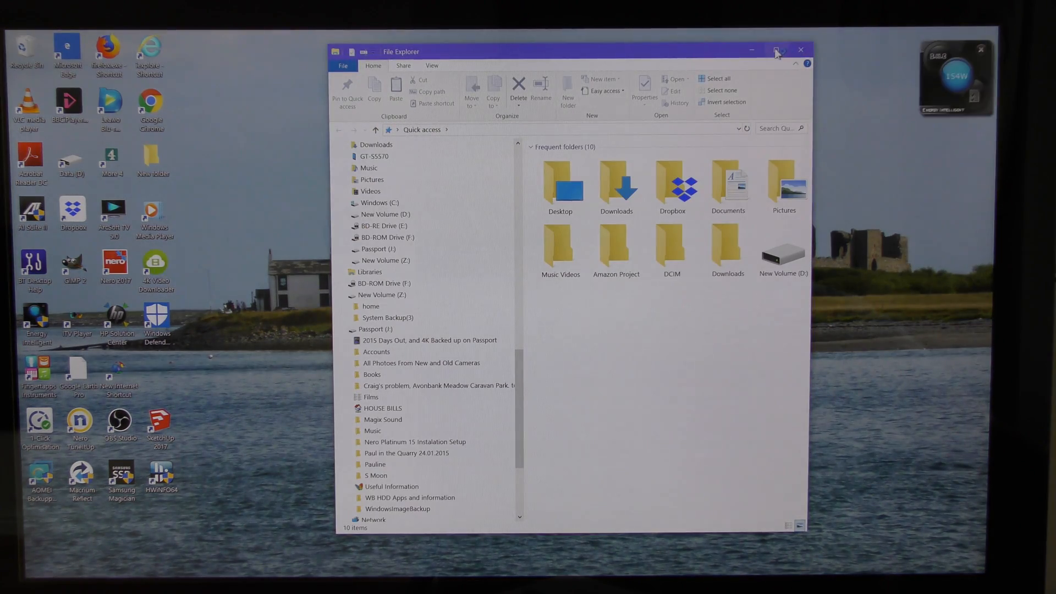
# Maximize File Explorer, scroll the Quick access view and switch to the Passport (I:) drive.
pyautogui.click(777, 51)
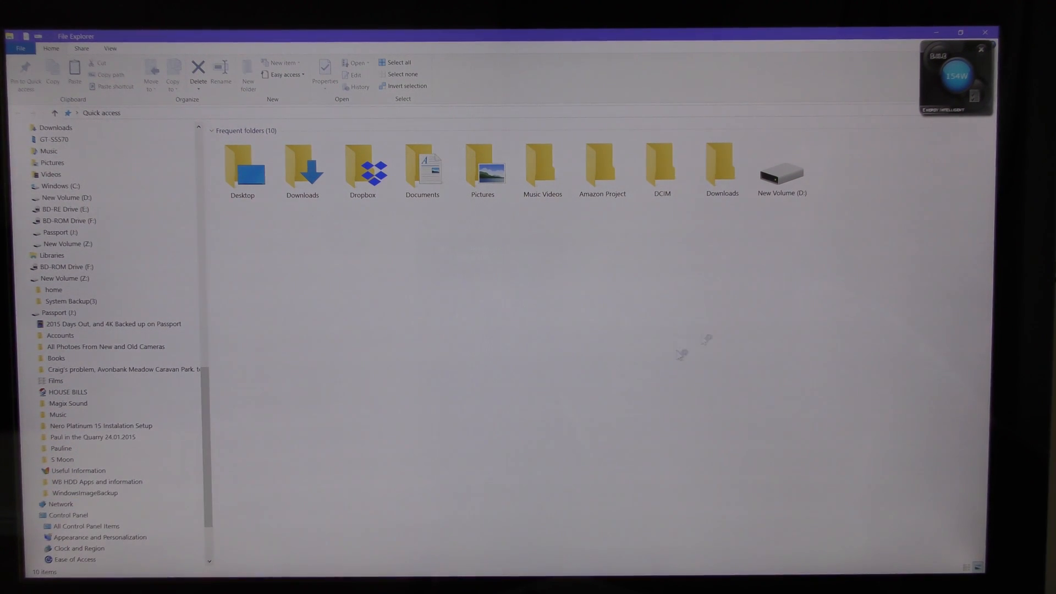
pyautogui.moveTo(950, 88)
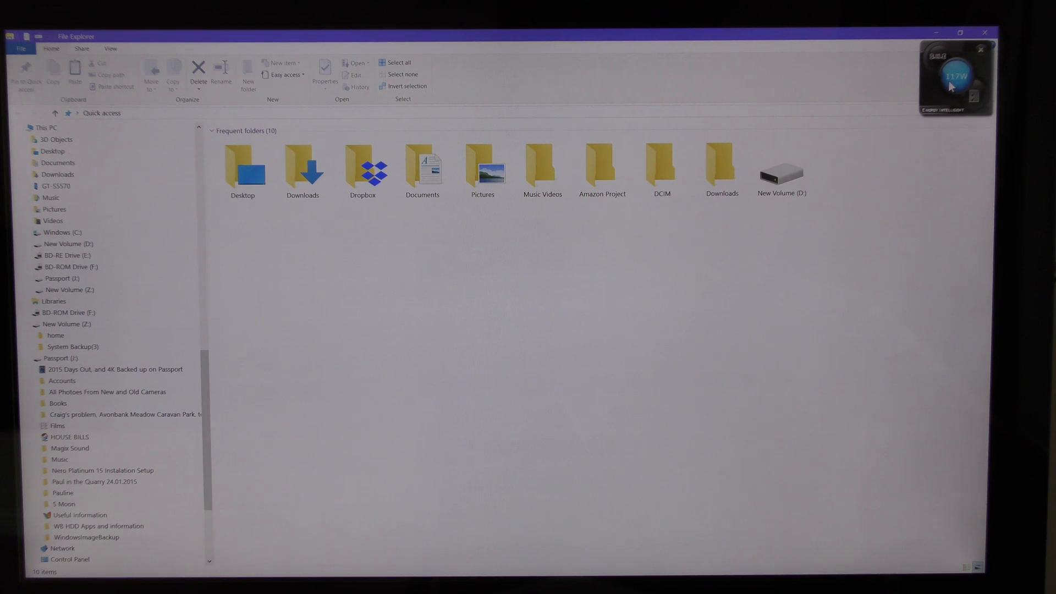
pyautogui.moveTo(895, 241)
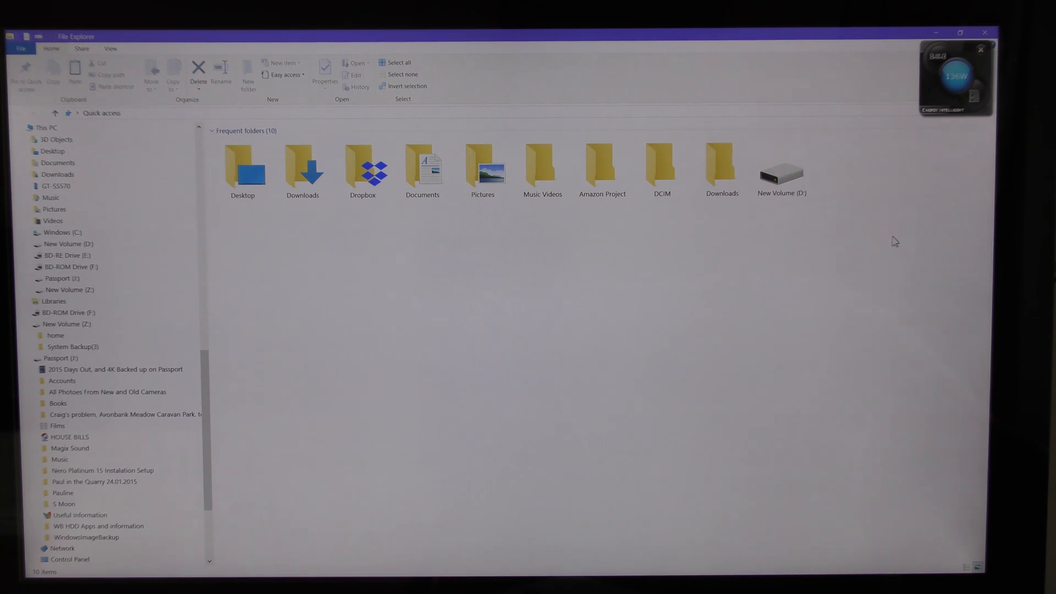
pyautogui.moveTo(899, 254)
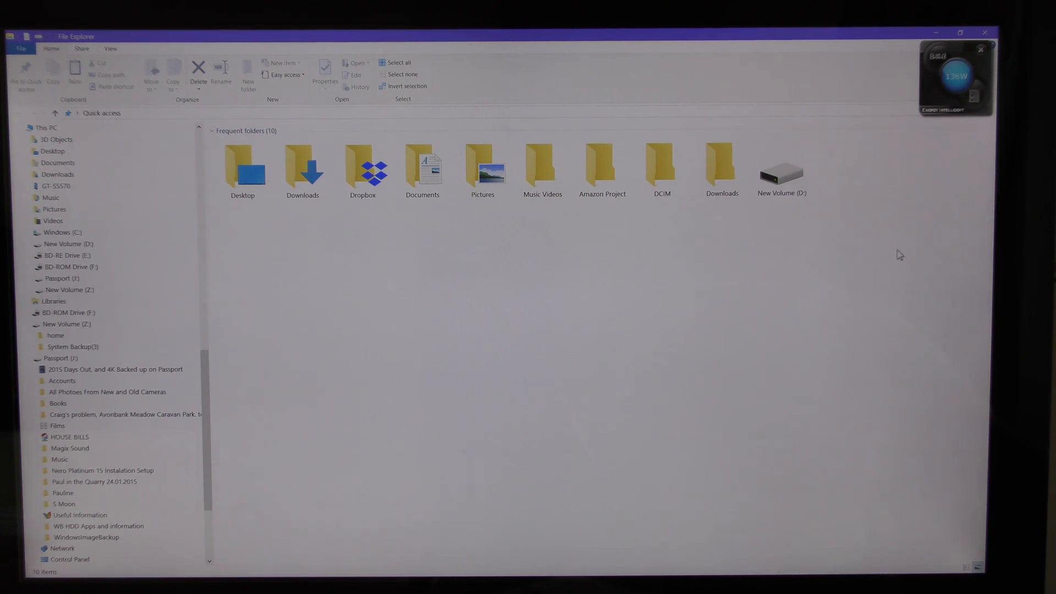
pyautogui.click(781, 168)
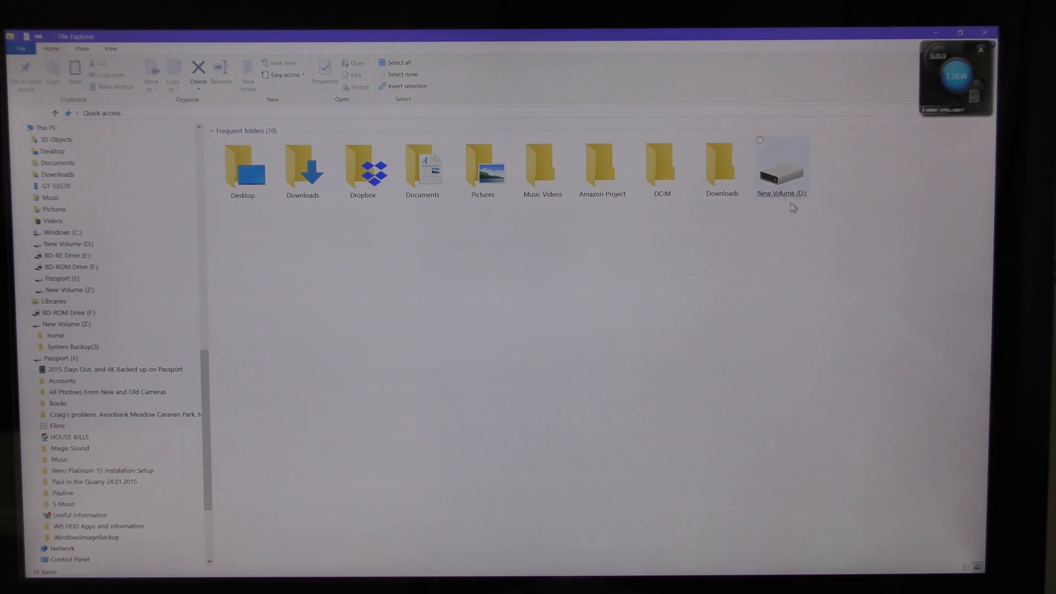
pyautogui.moveTo(778, 200)
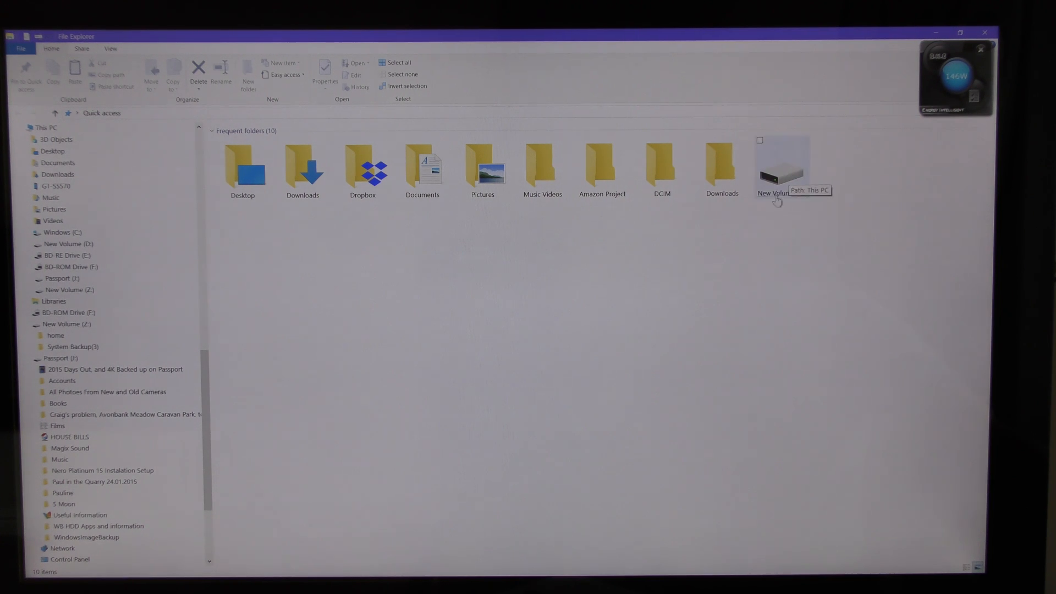
pyautogui.scroll(-3)
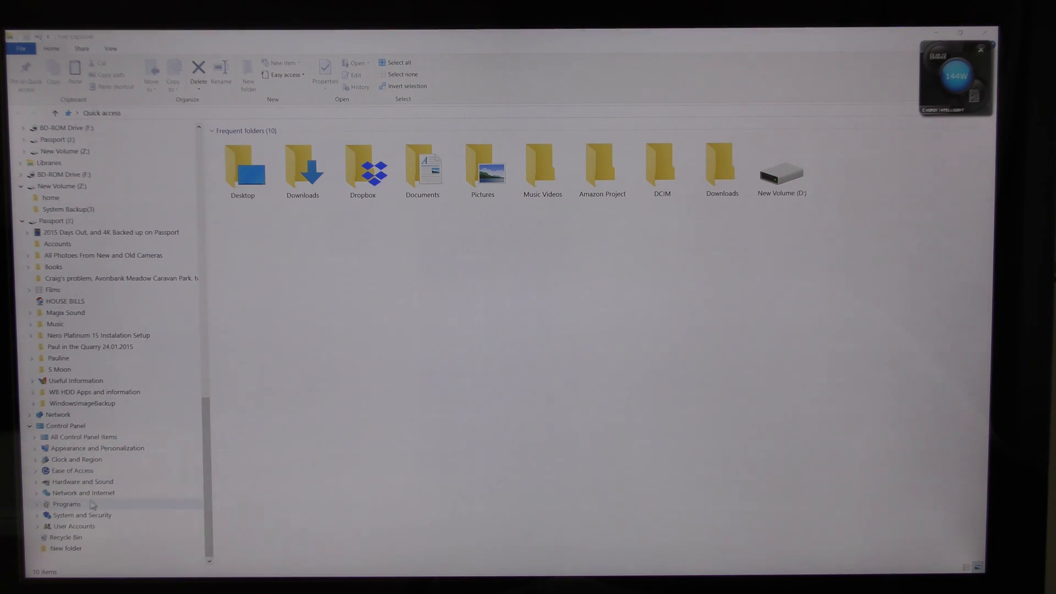
pyautogui.moveTo(131, 512)
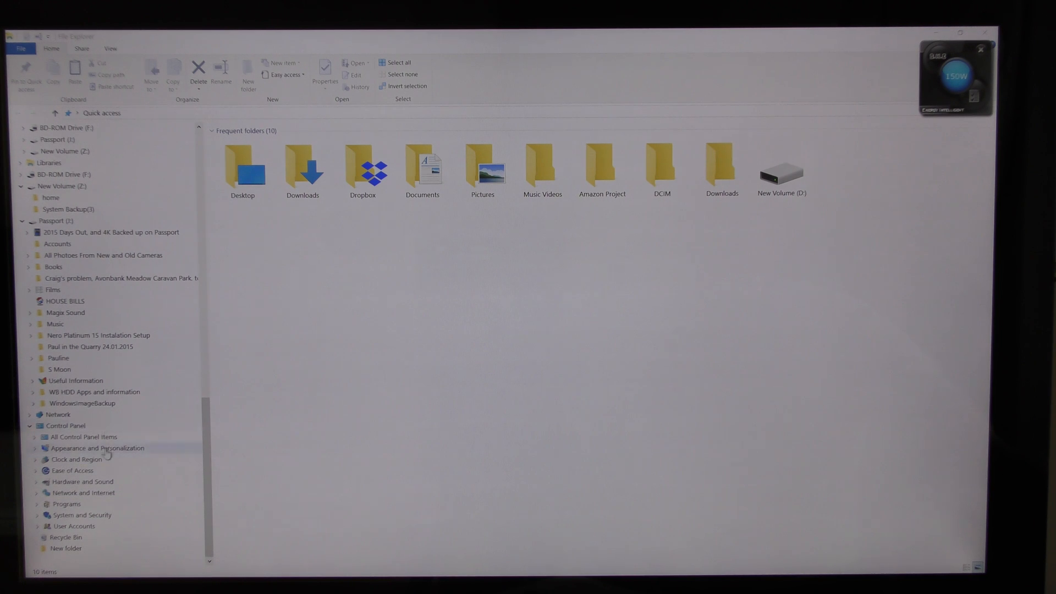
pyautogui.moveTo(123, 509)
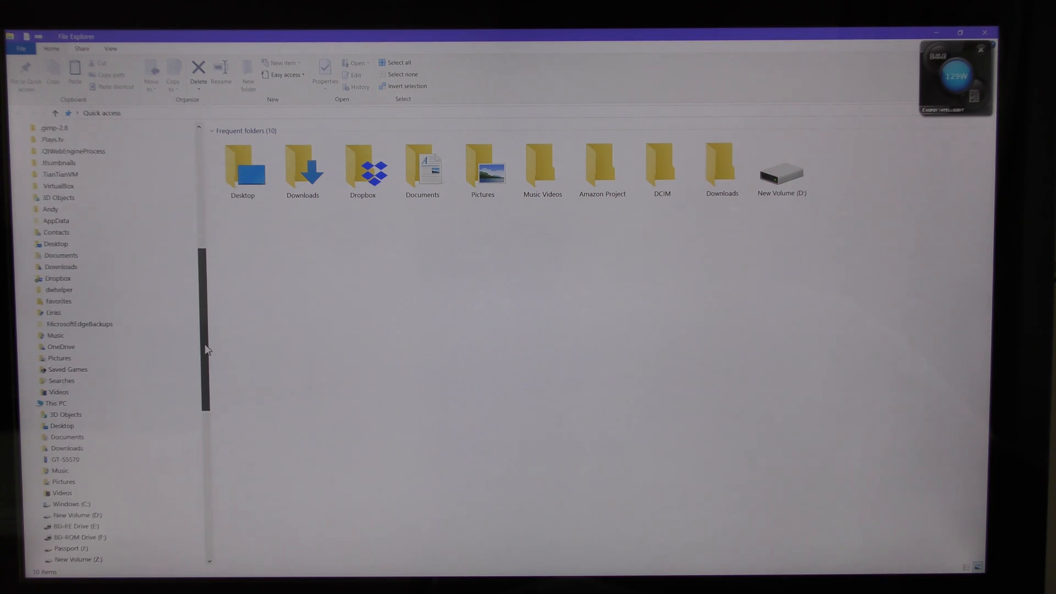
pyautogui.scroll(-3)
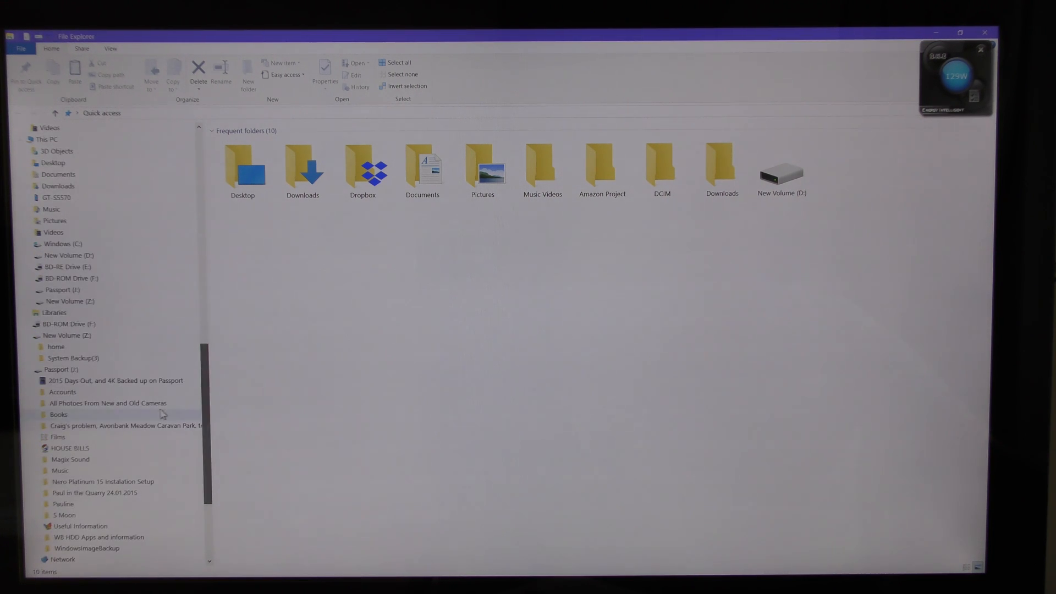
pyautogui.click(61, 369)
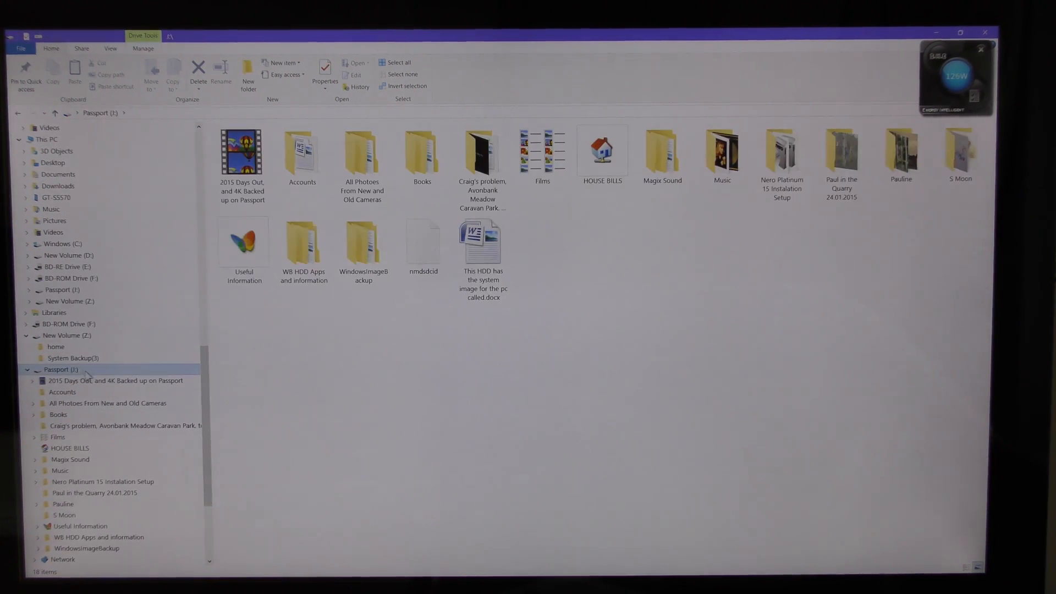
# Browse into 2015 Days Out > Aira Force and Ulwater boats and play the S1930006.MP4 clip.
pyautogui.click(242, 153)
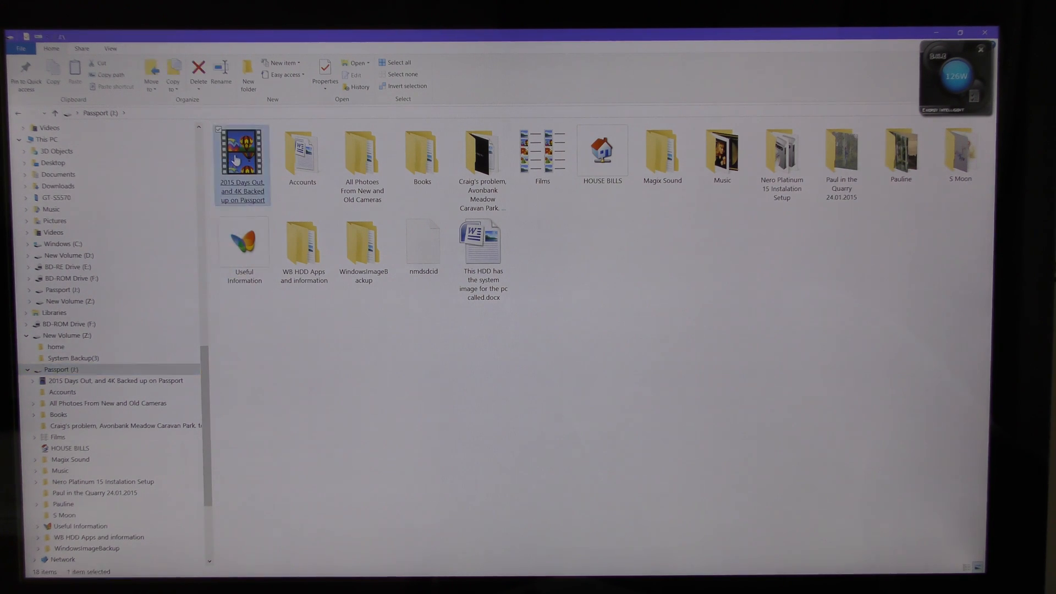
pyautogui.doubleClick(242, 149)
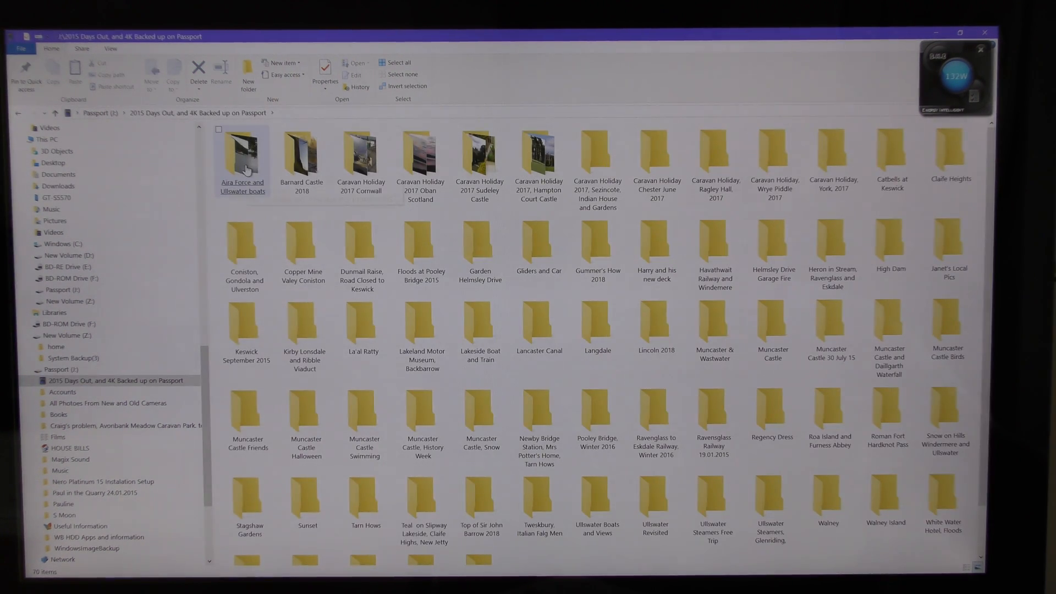
pyautogui.doubleClick(242, 152)
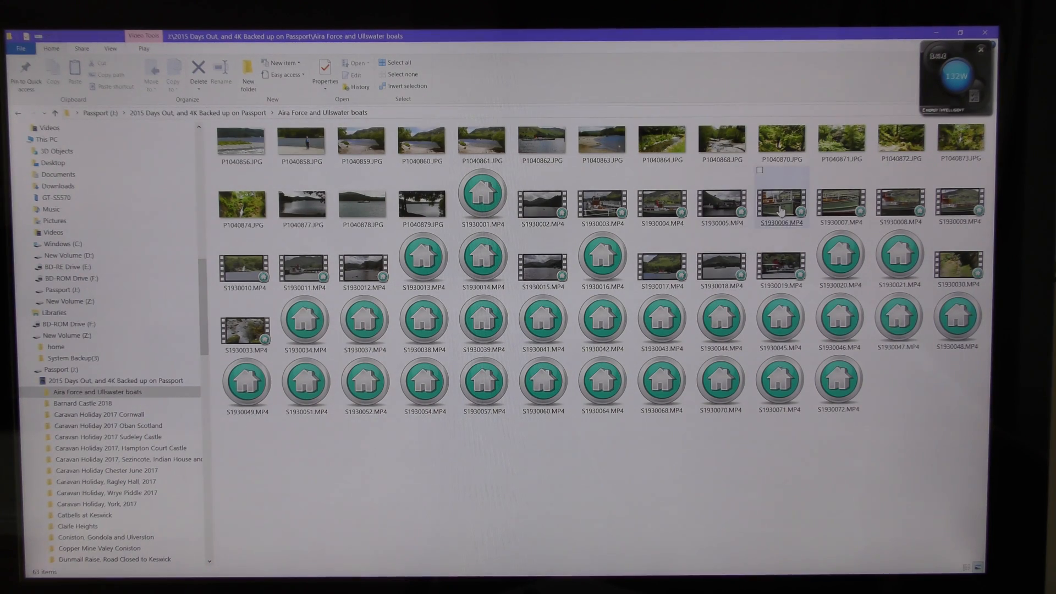
pyautogui.doubleClick(780, 207)
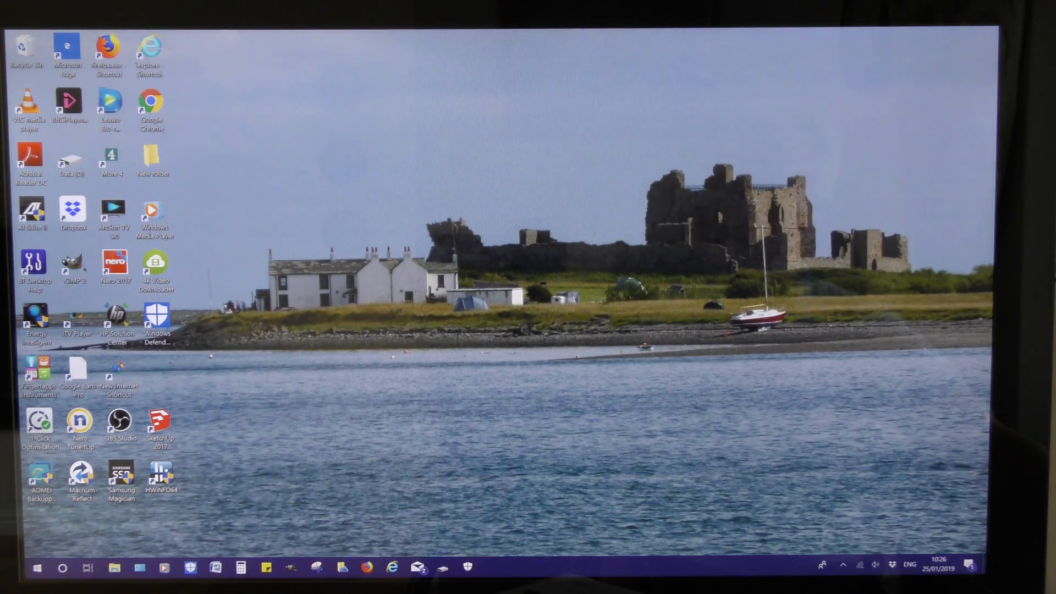
pyautogui.moveTo(572, 537)
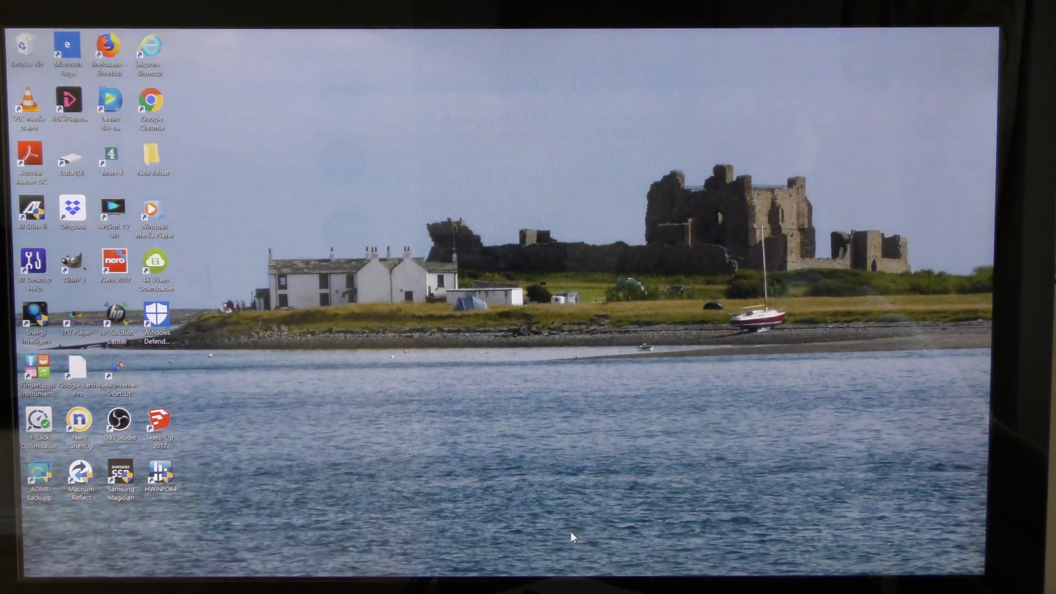
pyautogui.moveTo(319, 437)
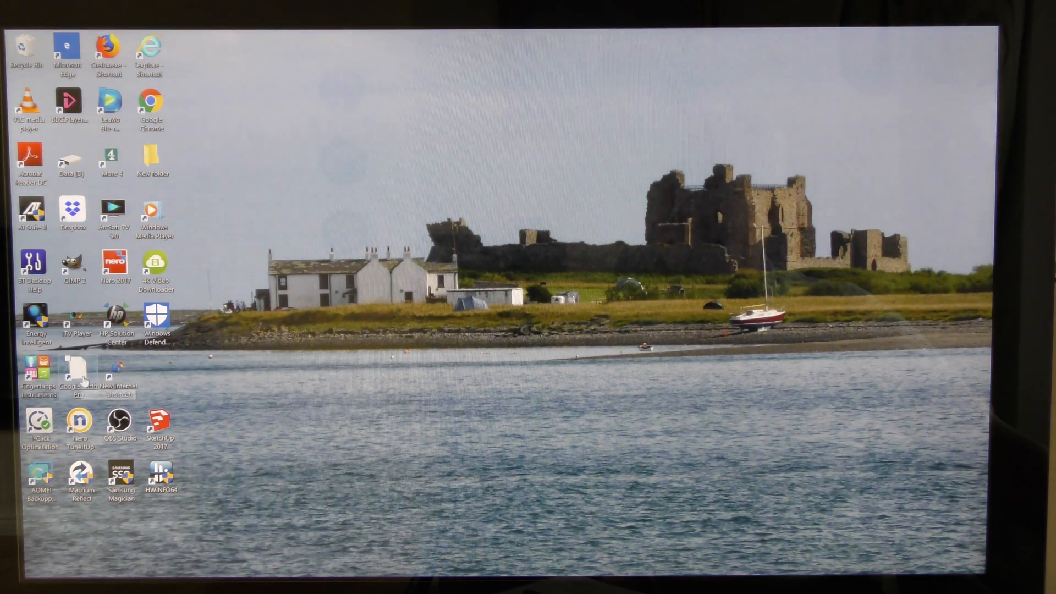
pyautogui.moveTo(275, 444)
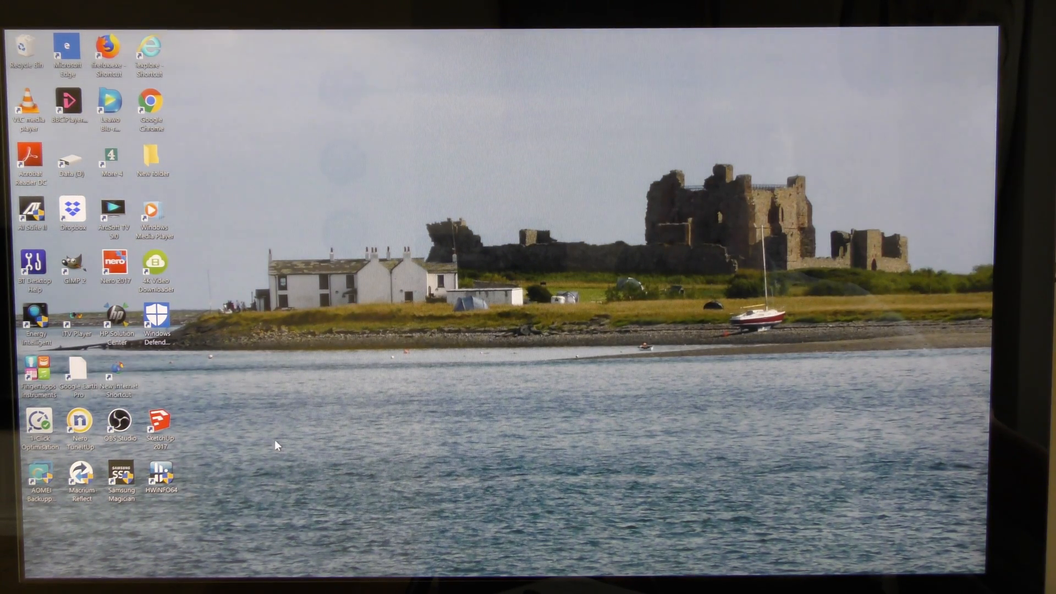
pyautogui.moveTo(75, 368)
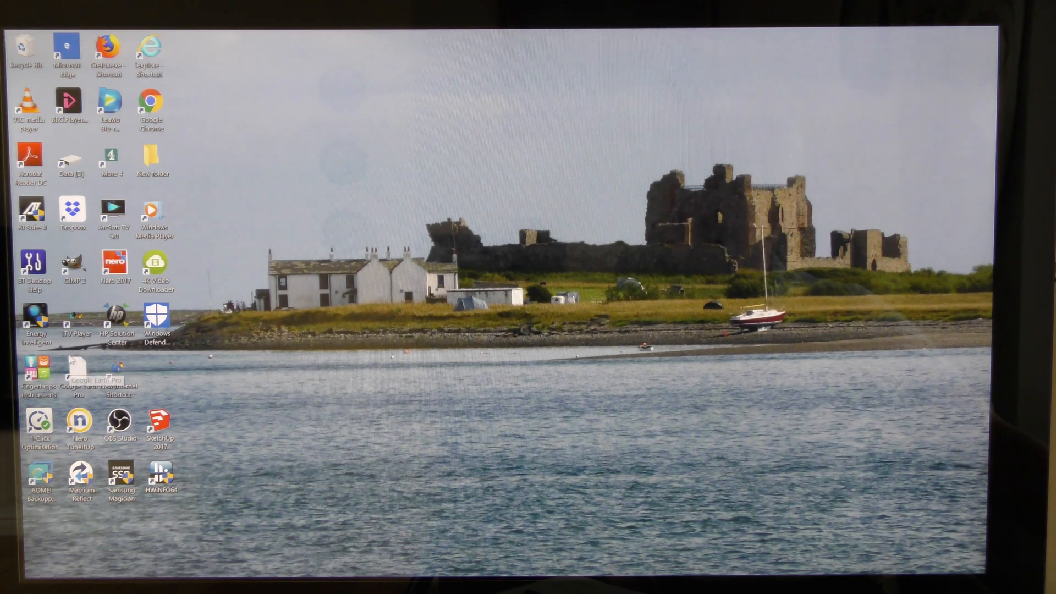
pyautogui.moveTo(412, 491)
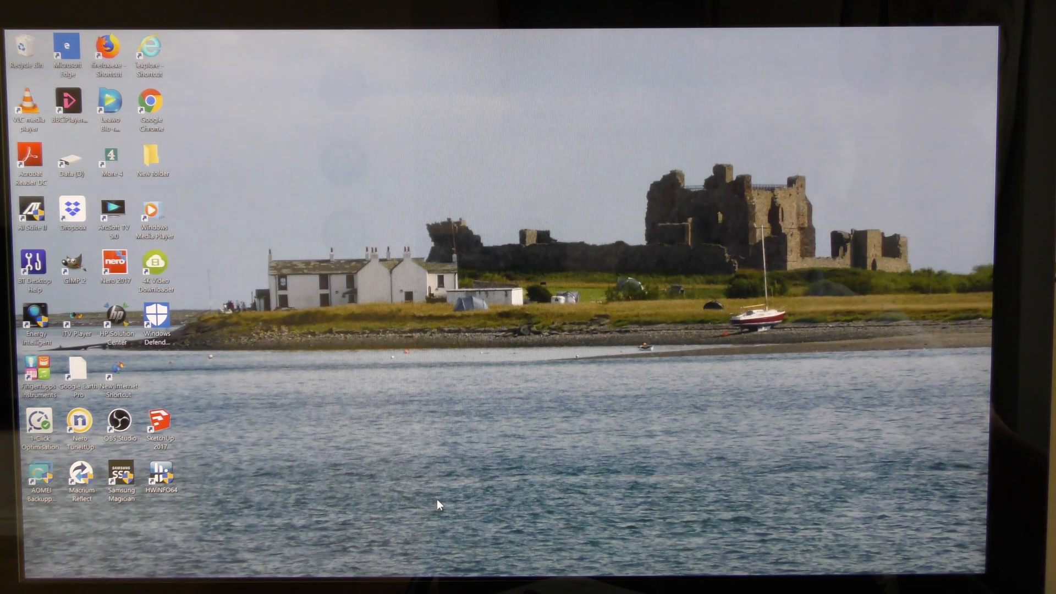
pyautogui.moveTo(451, 500)
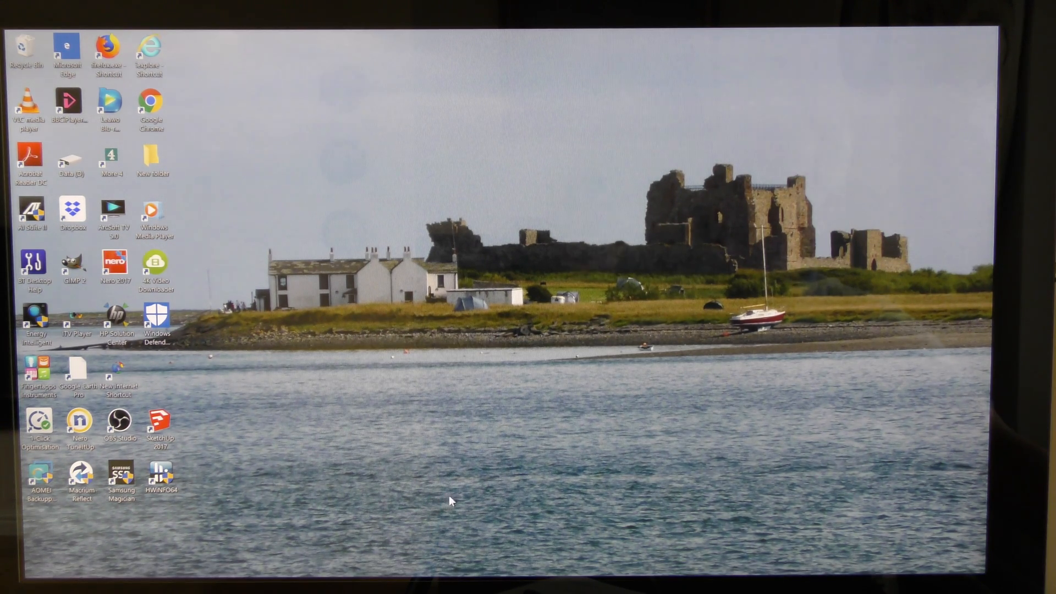
pyautogui.moveTo(599, 439)
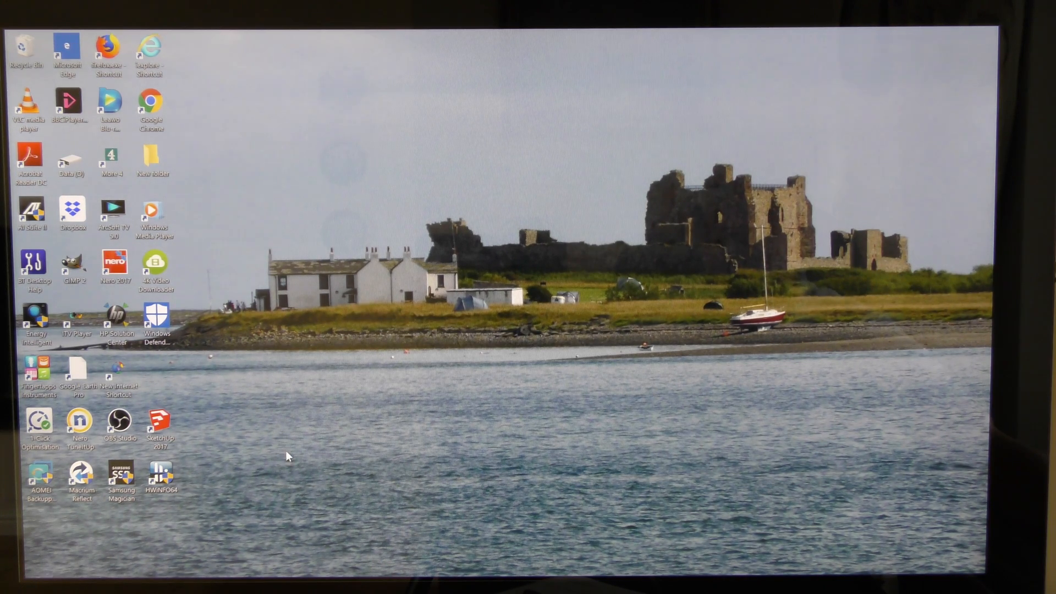
pyautogui.moveTo(299, 458)
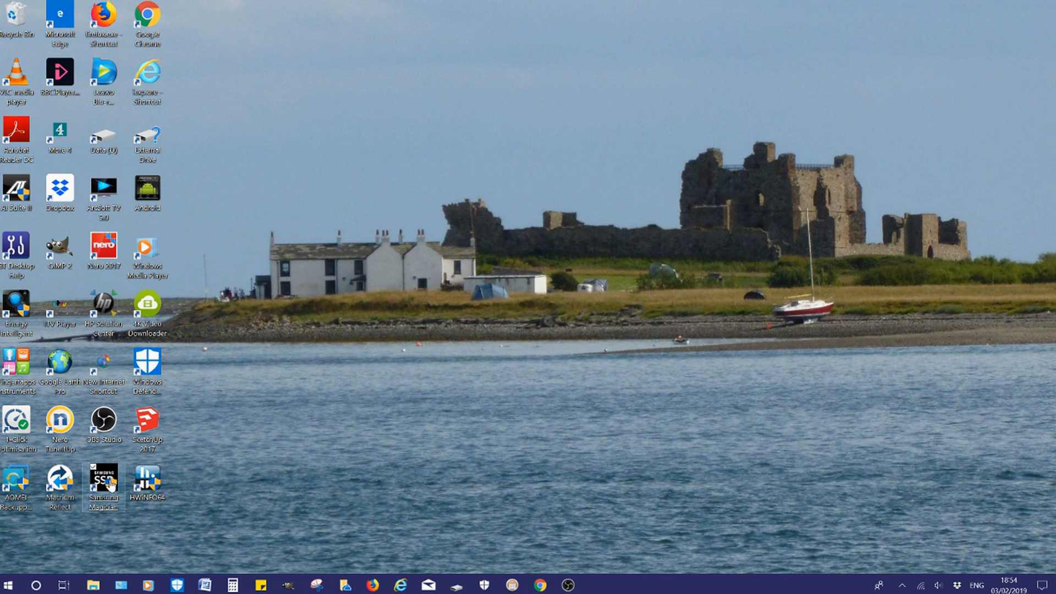
# Launch Magician and review the 860 EVO's compatibility, benchmark results and performance optimization pages.
pyautogui.doubleClick(104, 480)
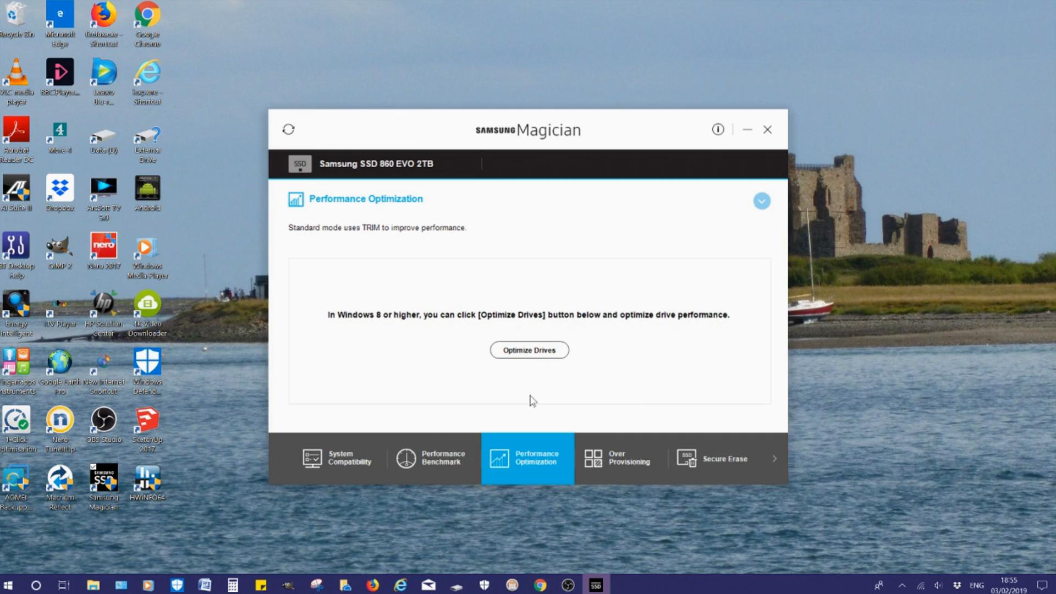
pyautogui.moveTo(327, 458)
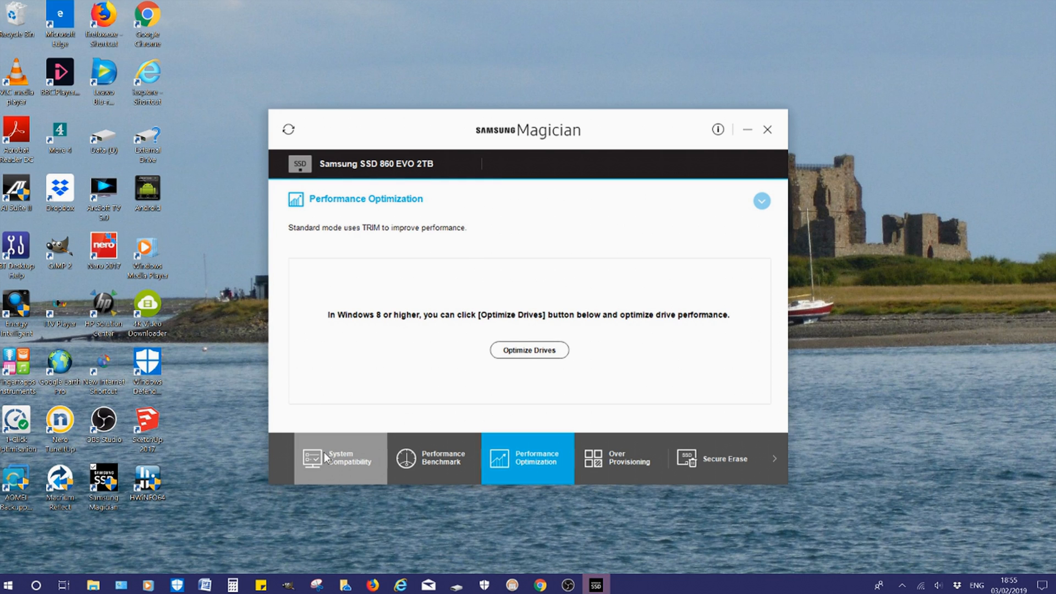
pyautogui.click(340, 458)
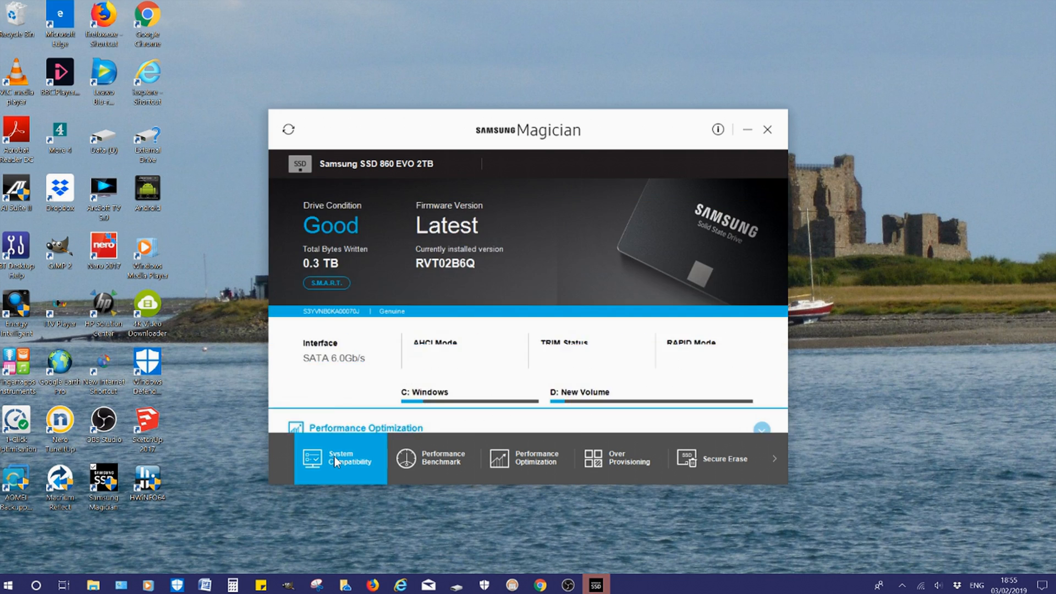
pyautogui.click(340, 458)
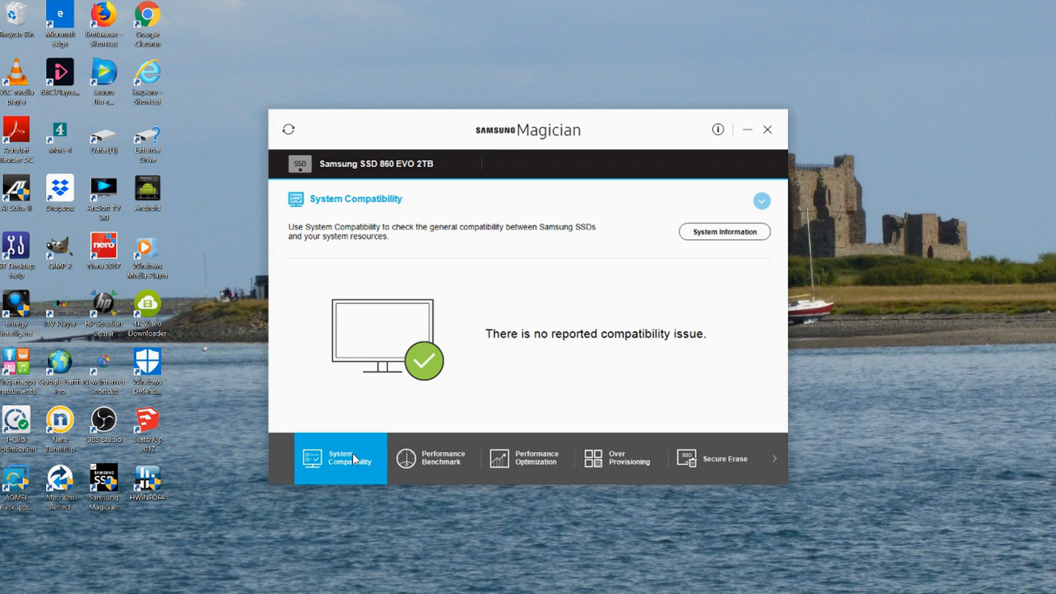
pyautogui.moveTo(438, 459)
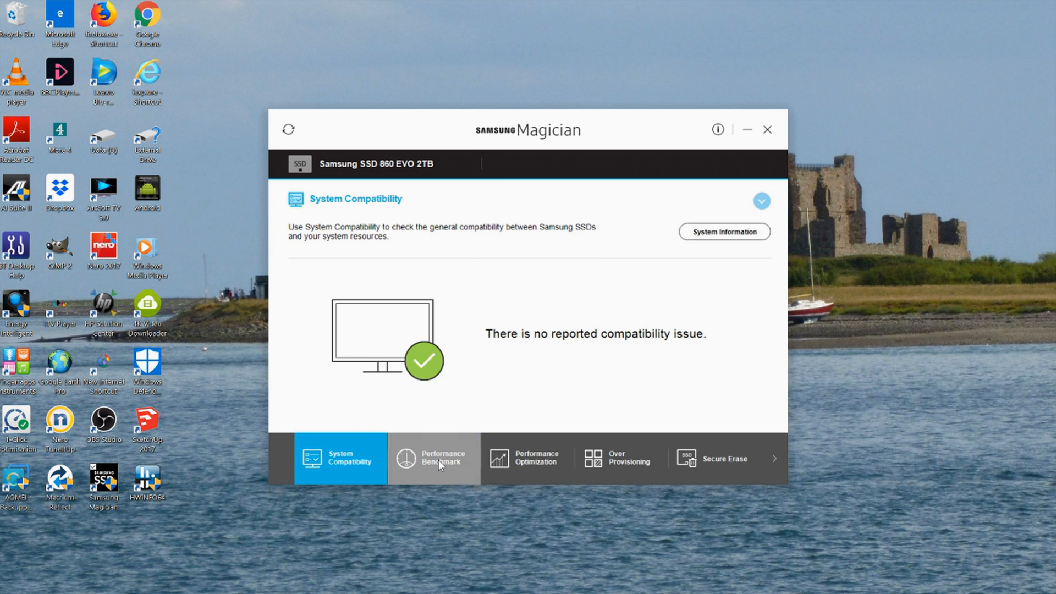
pyautogui.click(435, 458)
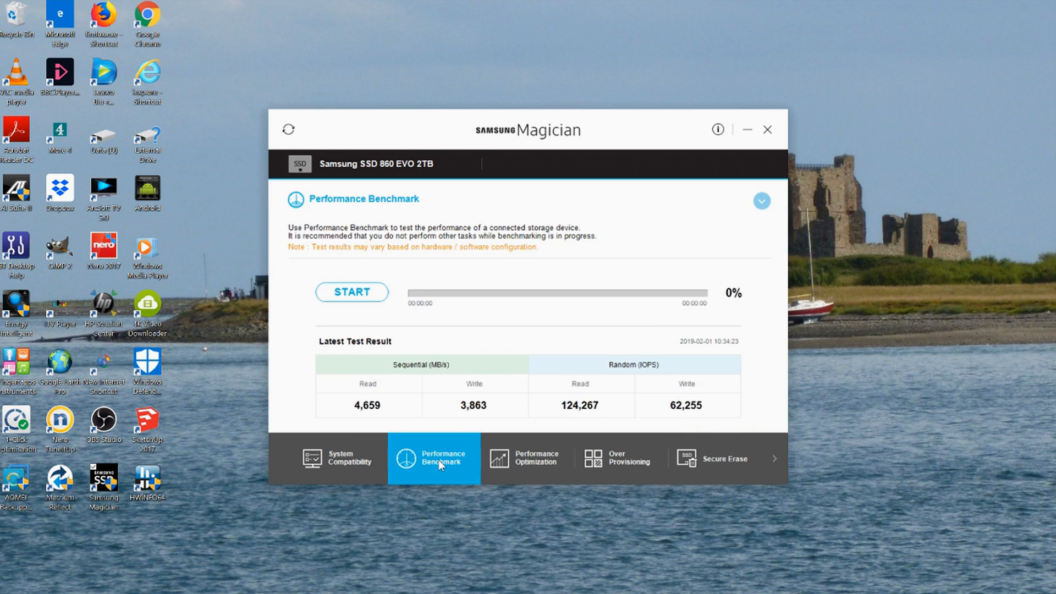
pyautogui.moveTo(434, 448)
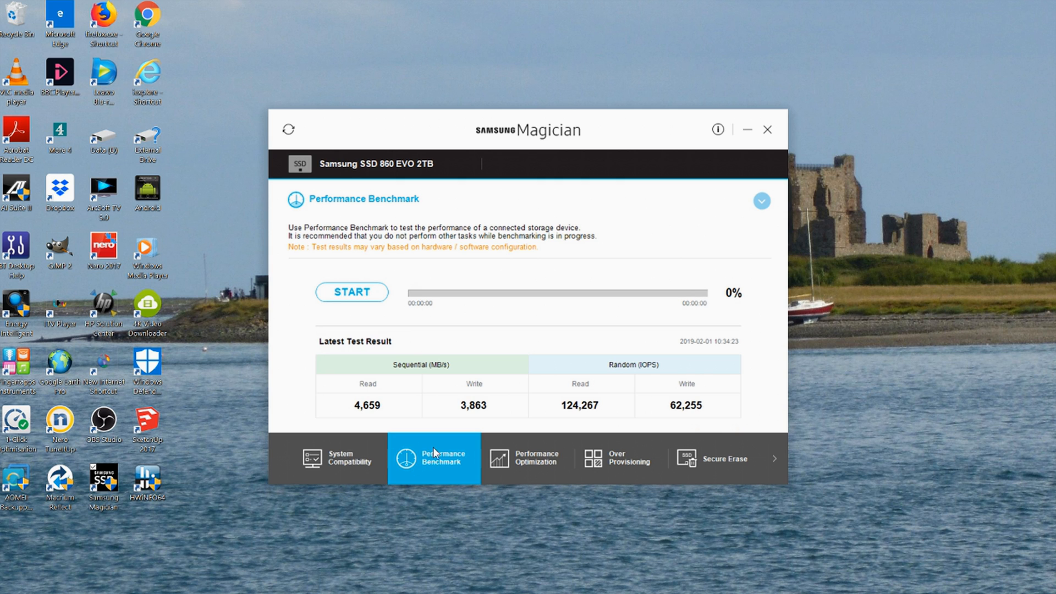
pyautogui.moveTo(470, 454)
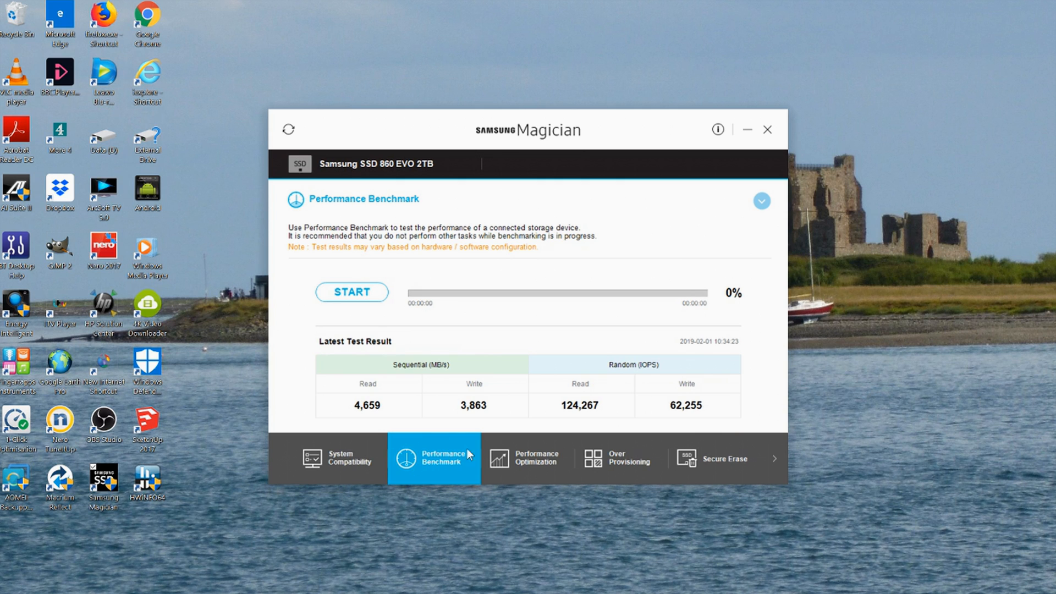
pyautogui.moveTo(539, 473)
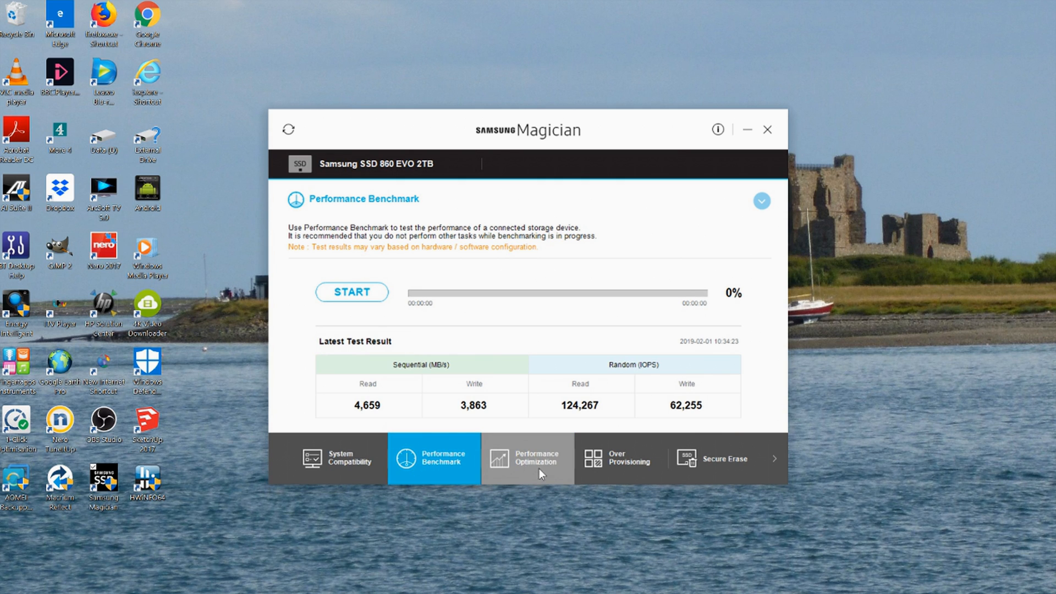
pyautogui.moveTo(539, 465)
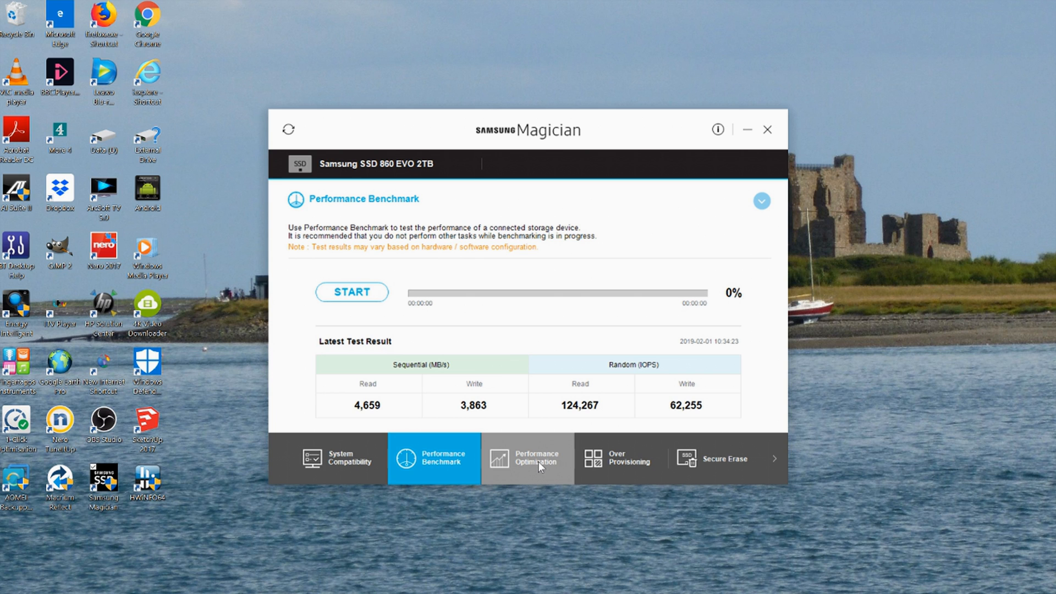
pyautogui.click(527, 459)
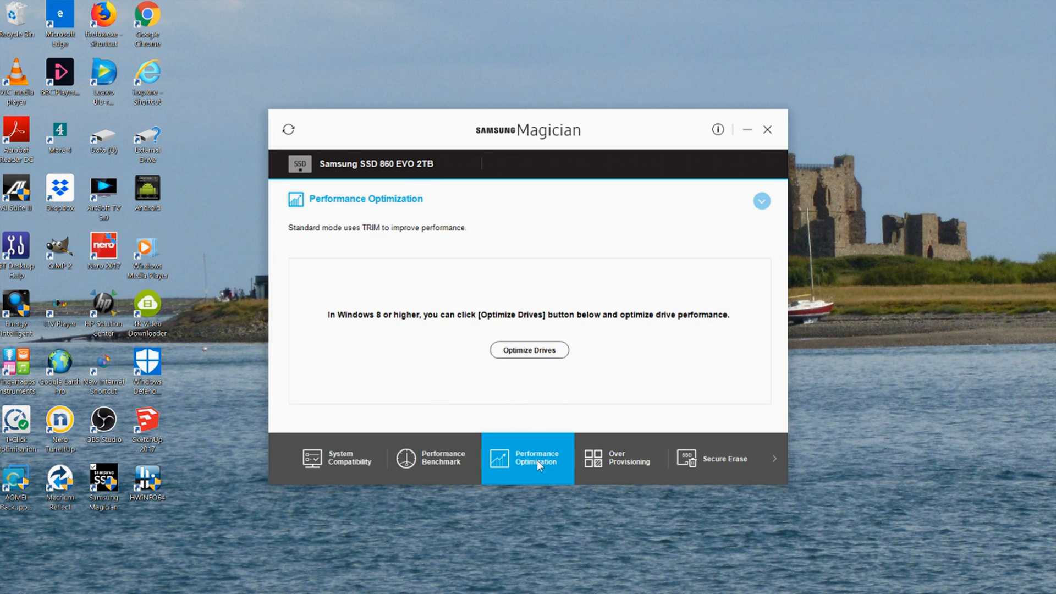
pyautogui.moveTo(539, 461)
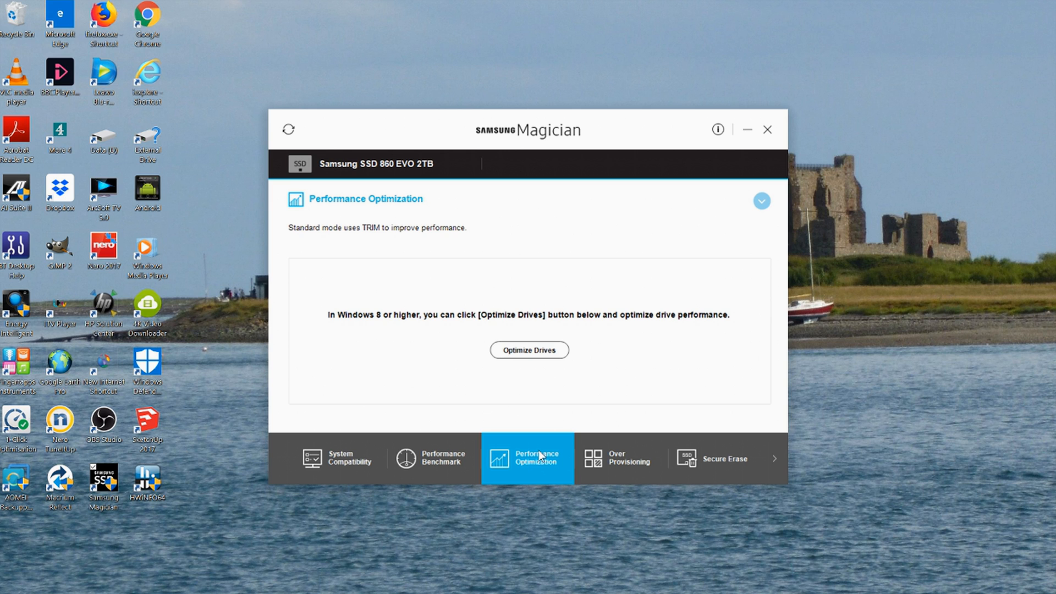
pyautogui.moveTo(617, 458)
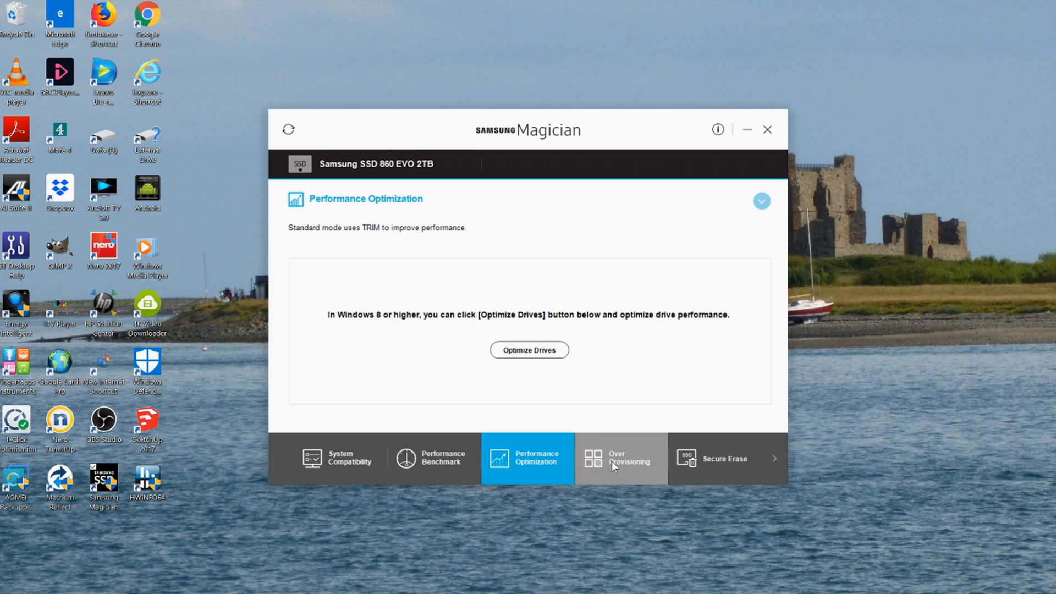
# Review the 11% (204.93 GB) over-provisioning on drive D:, then close Magician.
pyautogui.click(620, 457)
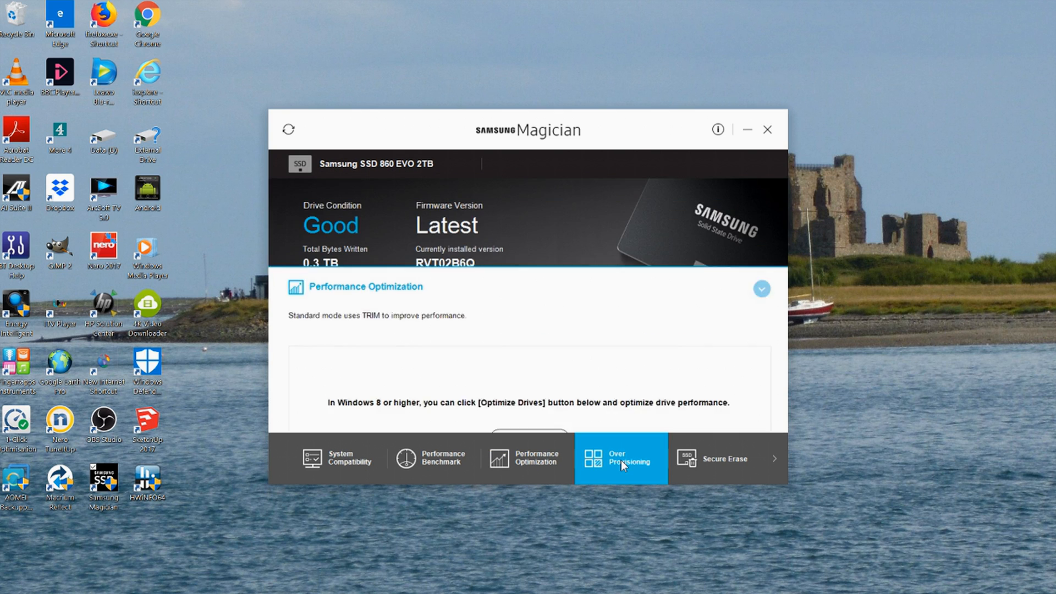
pyautogui.click(619, 459)
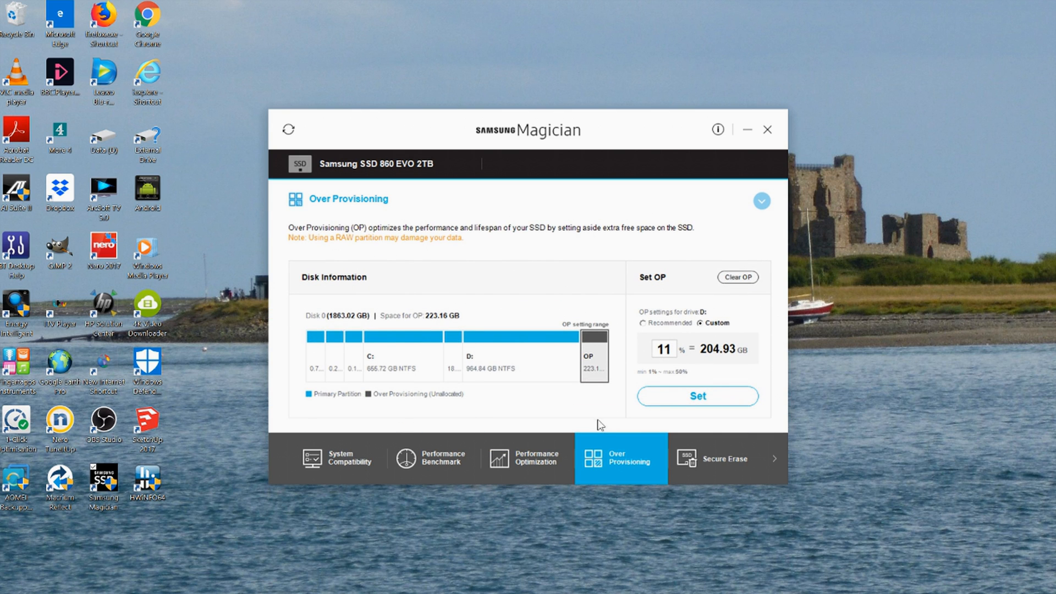
pyautogui.moveTo(699, 416)
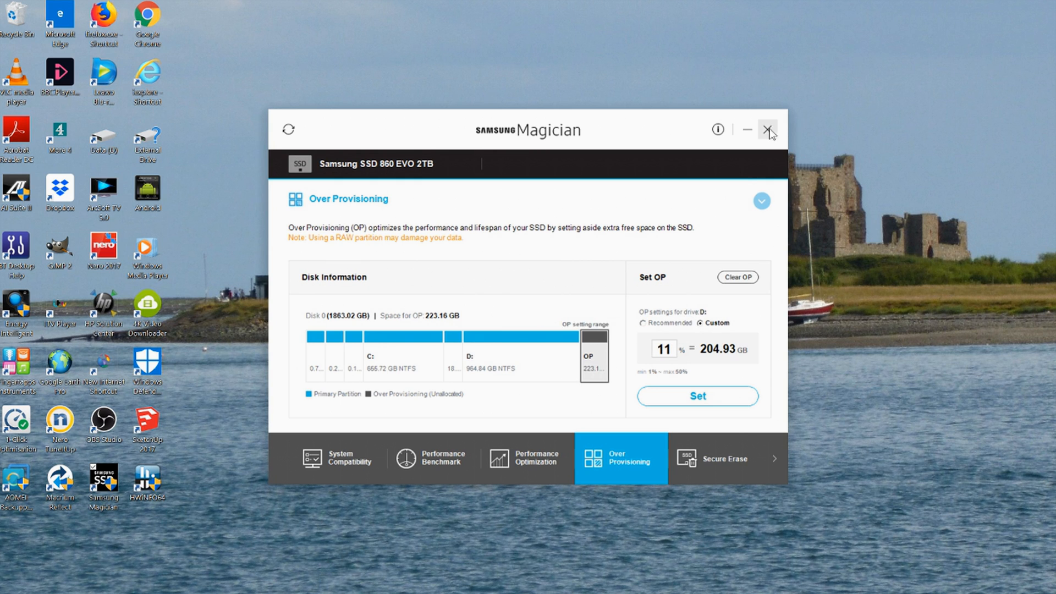
pyautogui.click(768, 129)
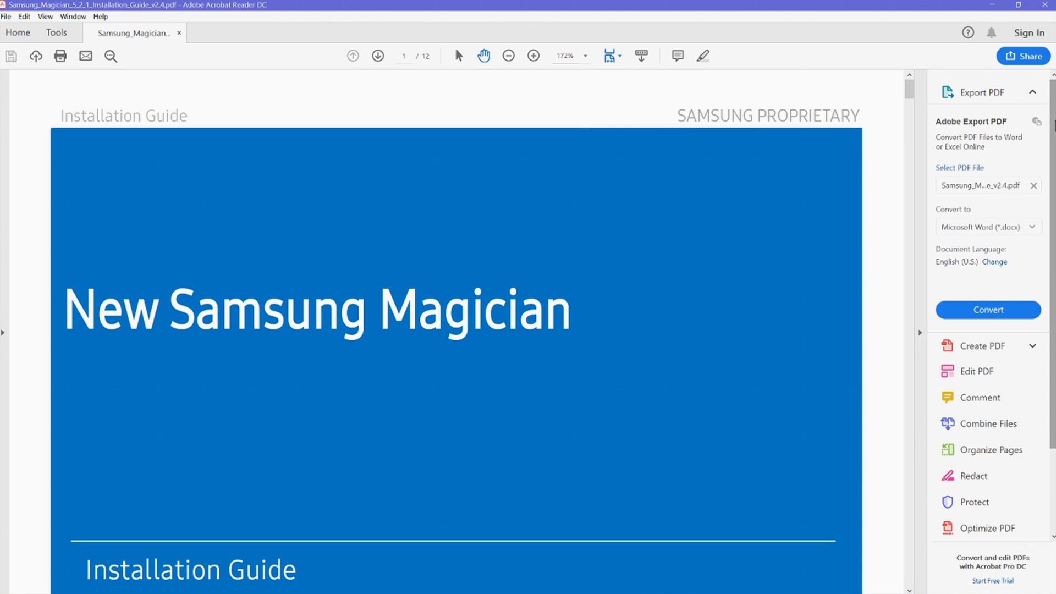
# Scroll the guide to the RAPID mode check showing non-paged pool 46.5 MB before and 1.4 GB after.
pyautogui.scroll(-3)
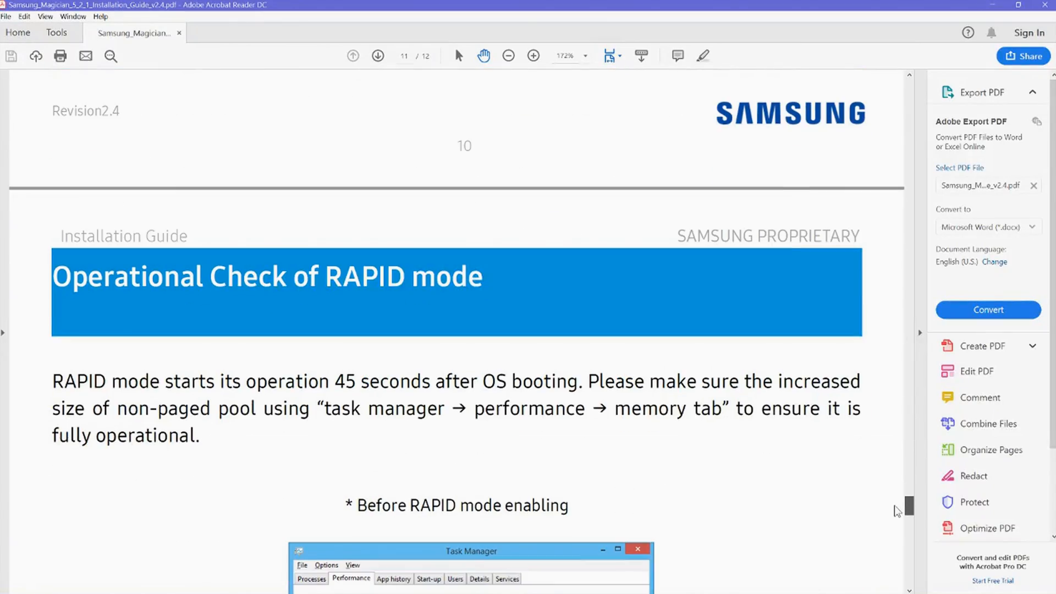
pyautogui.scroll(-3)
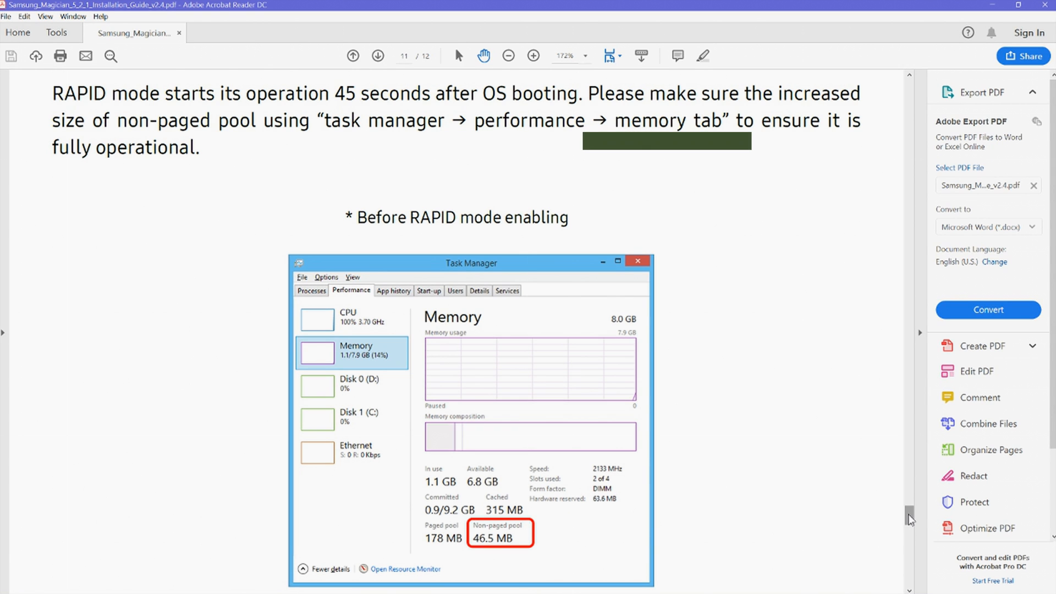
pyautogui.scroll(-3)
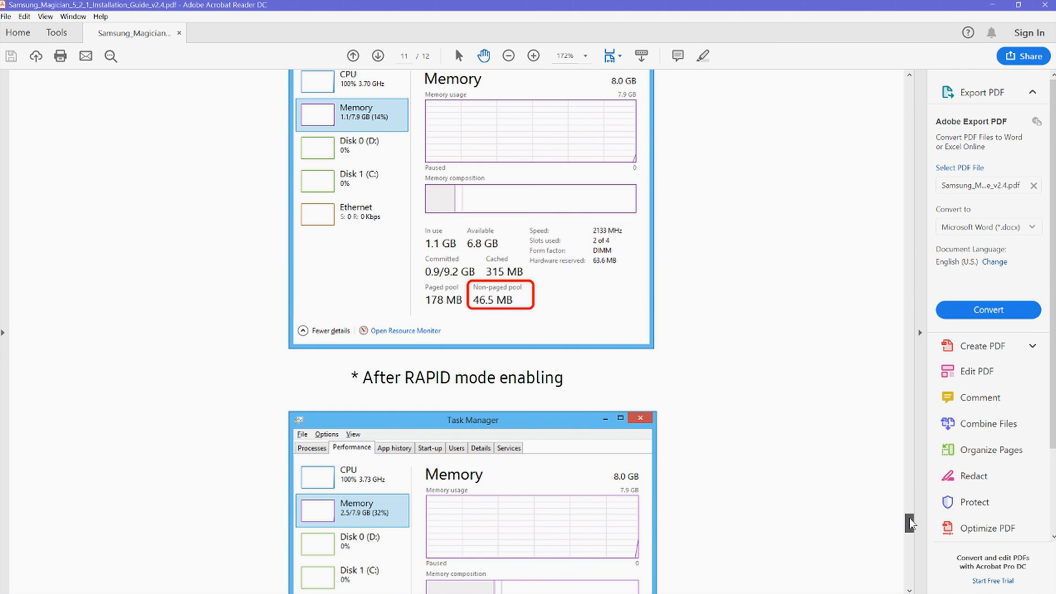
pyautogui.scroll(-3)
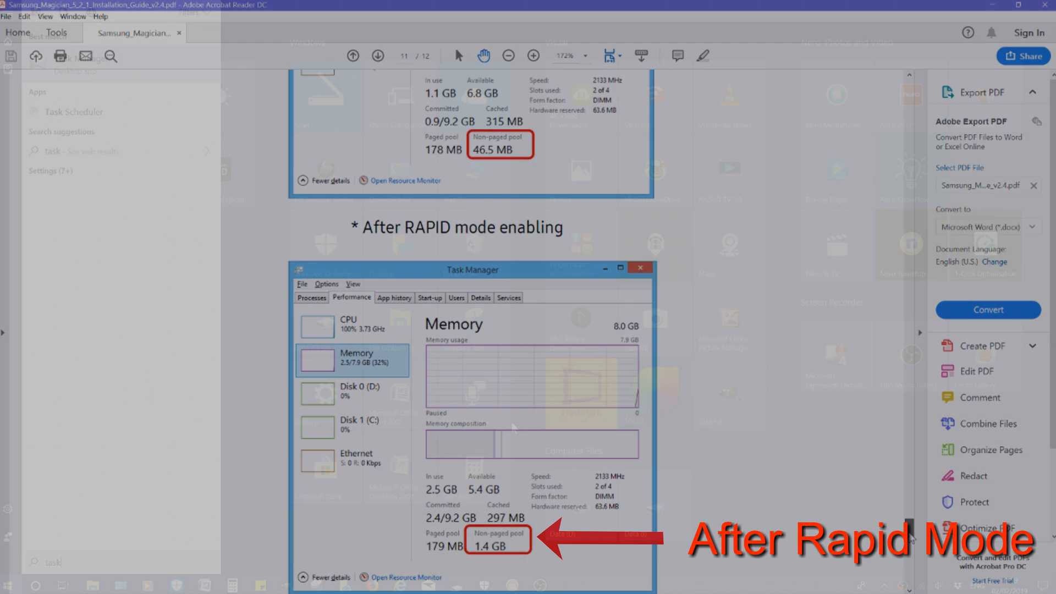
# Bring up Task Manager's full-screen Memory view showing a 1.5 GB non-paged pool.
pyautogui.click(9, 578)
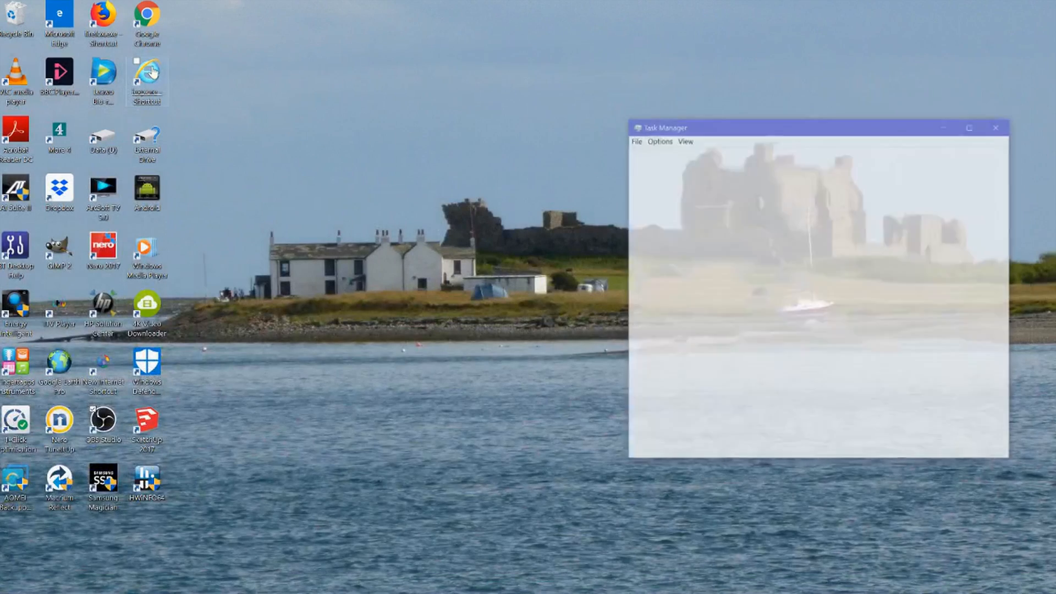
pyautogui.click(667, 446)
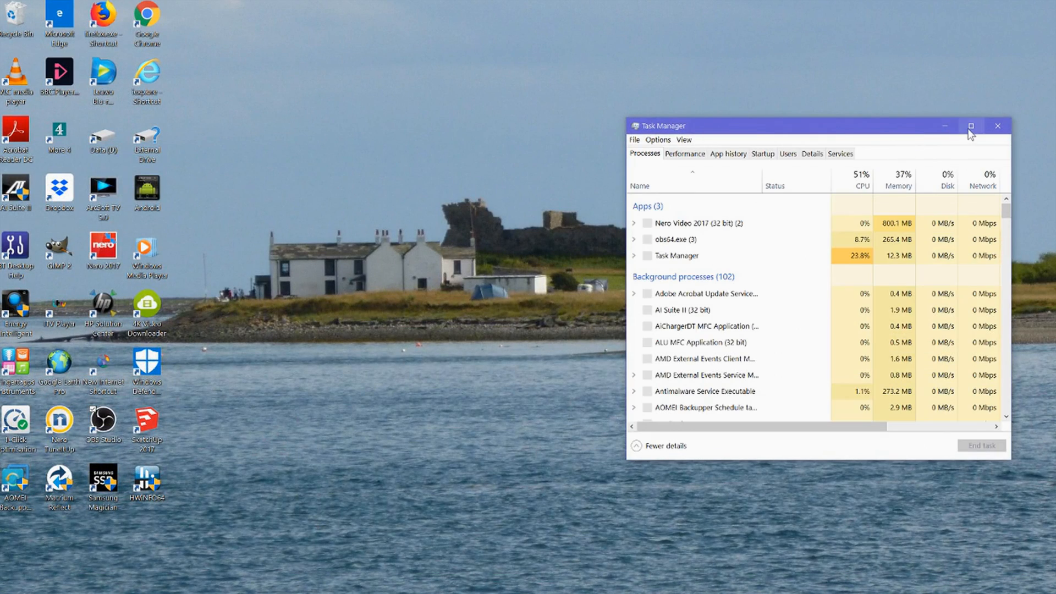
pyautogui.click(971, 126)
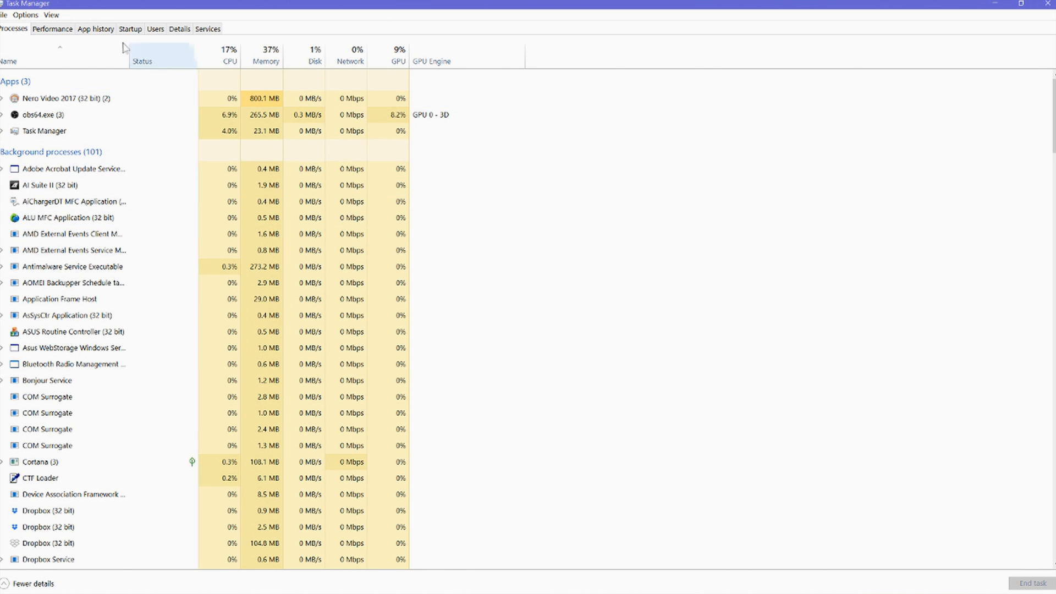
pyautogui.click(53, 28)
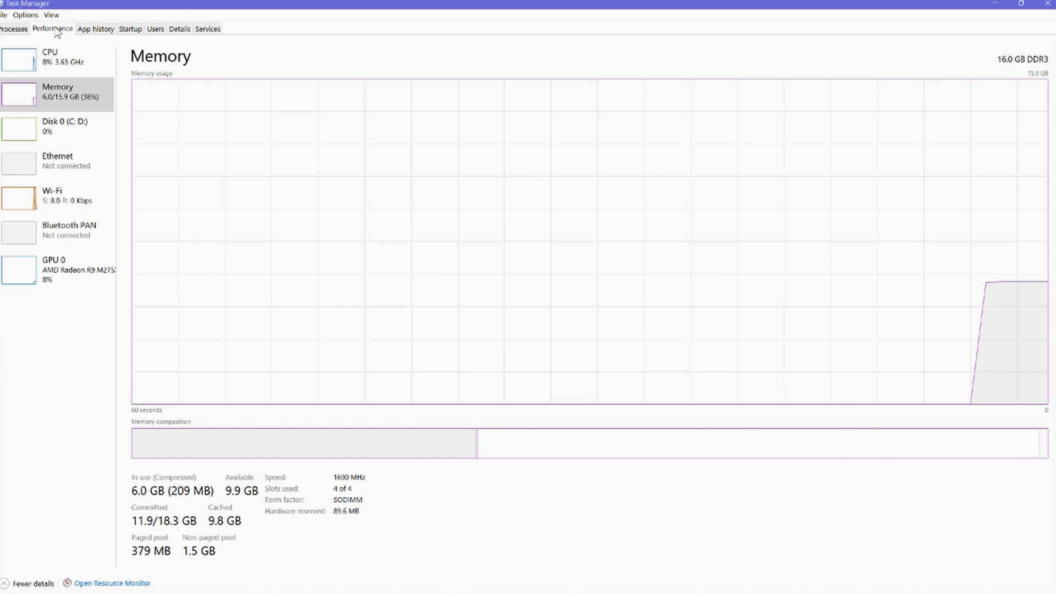